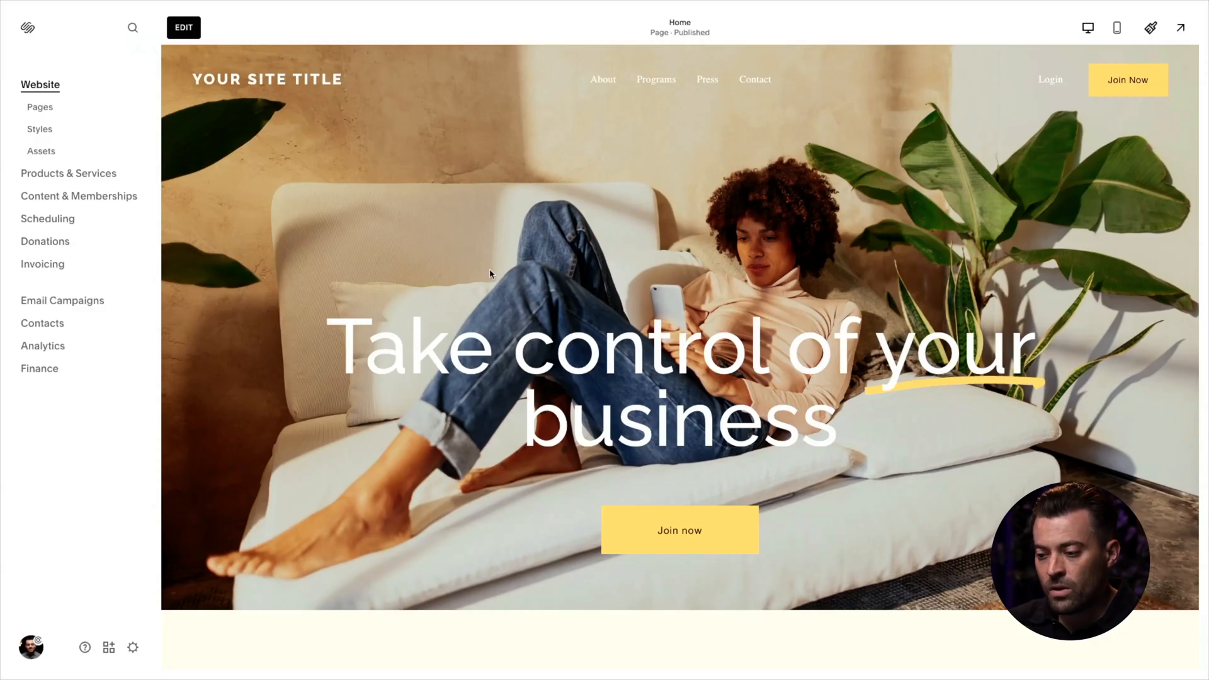
mouse_move(40, 107)
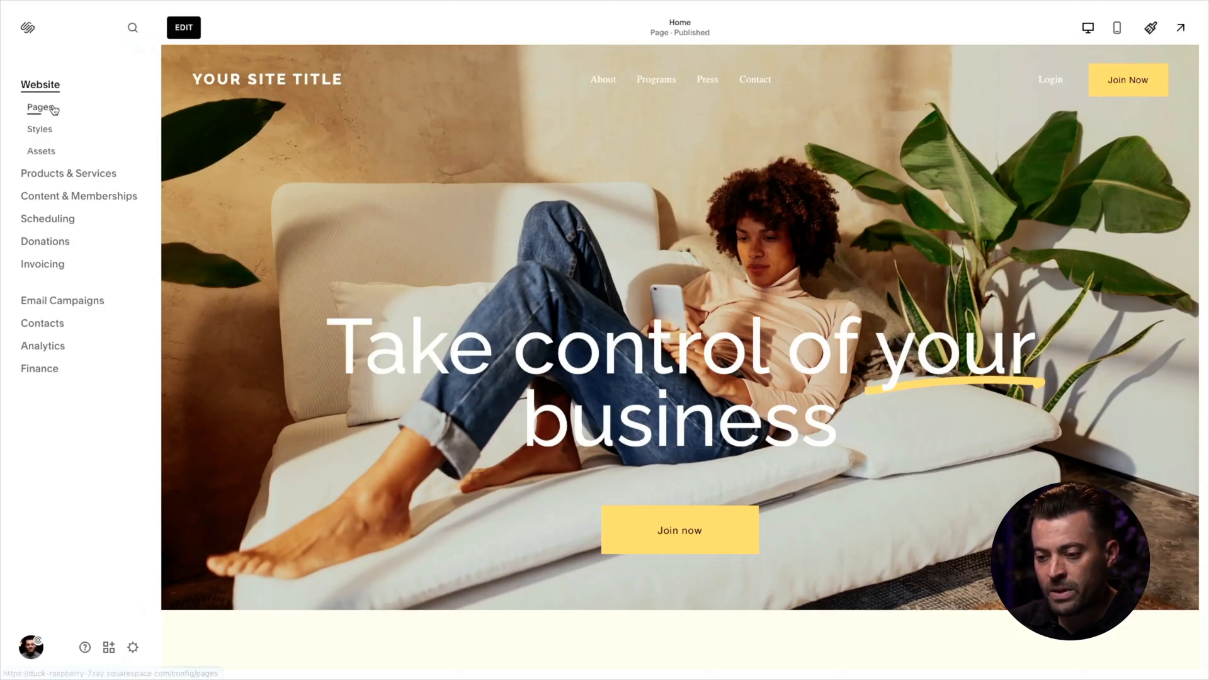
Step: Show the site's Pages list and review the Home page preview from top to bottom
click(35, 105)
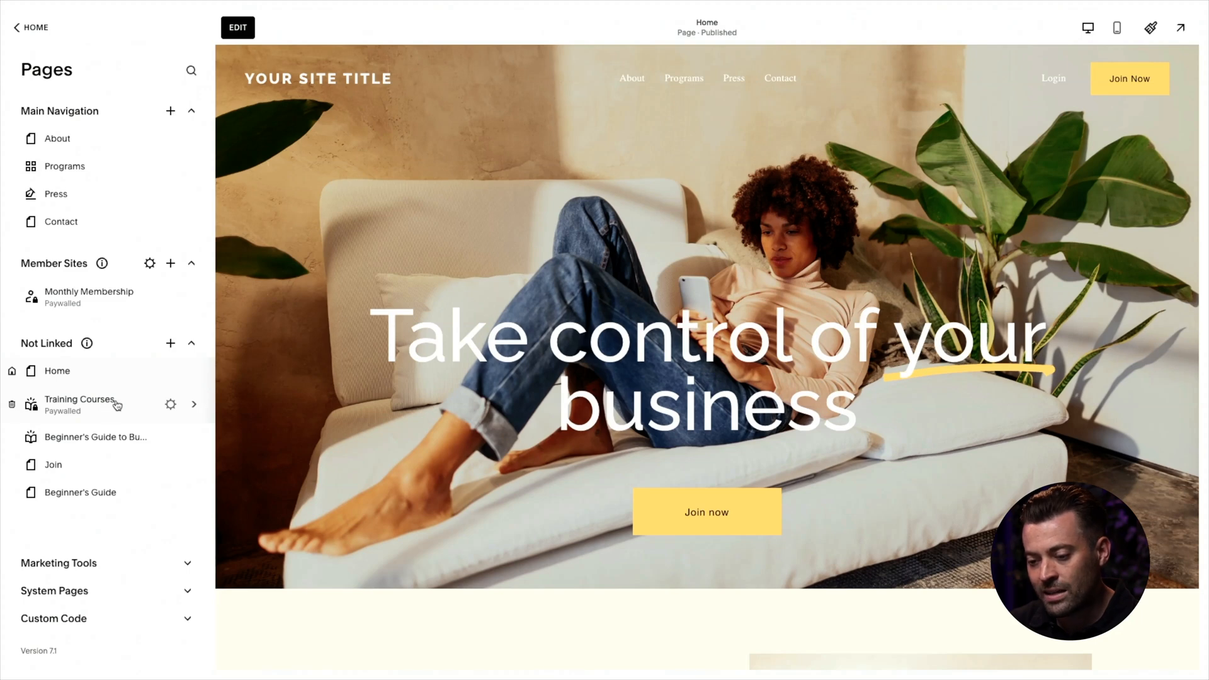
scroll(down, 3)
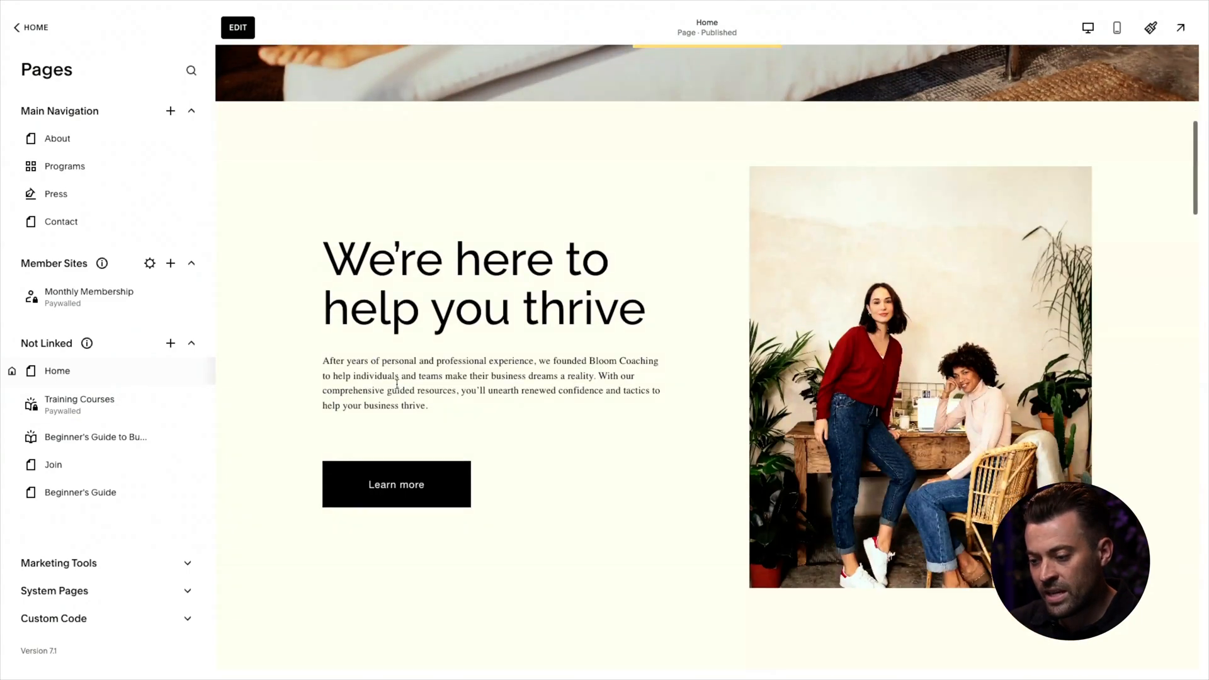
scroll(down, 3)
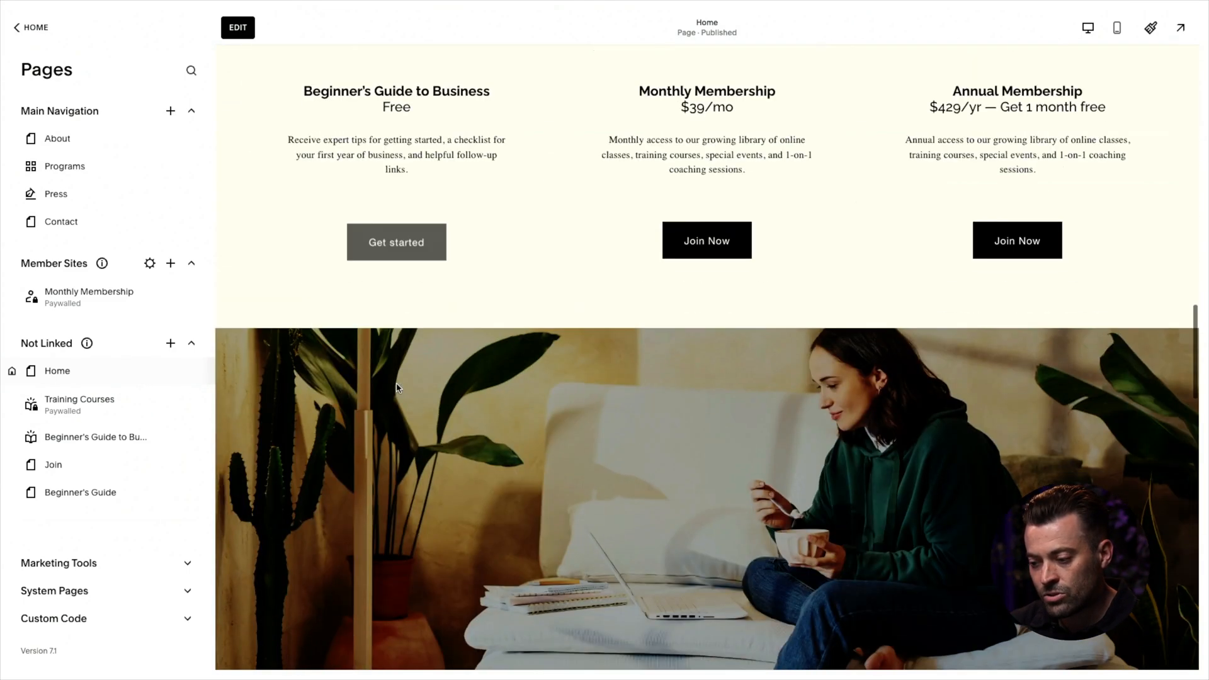
scroll(up, 3)
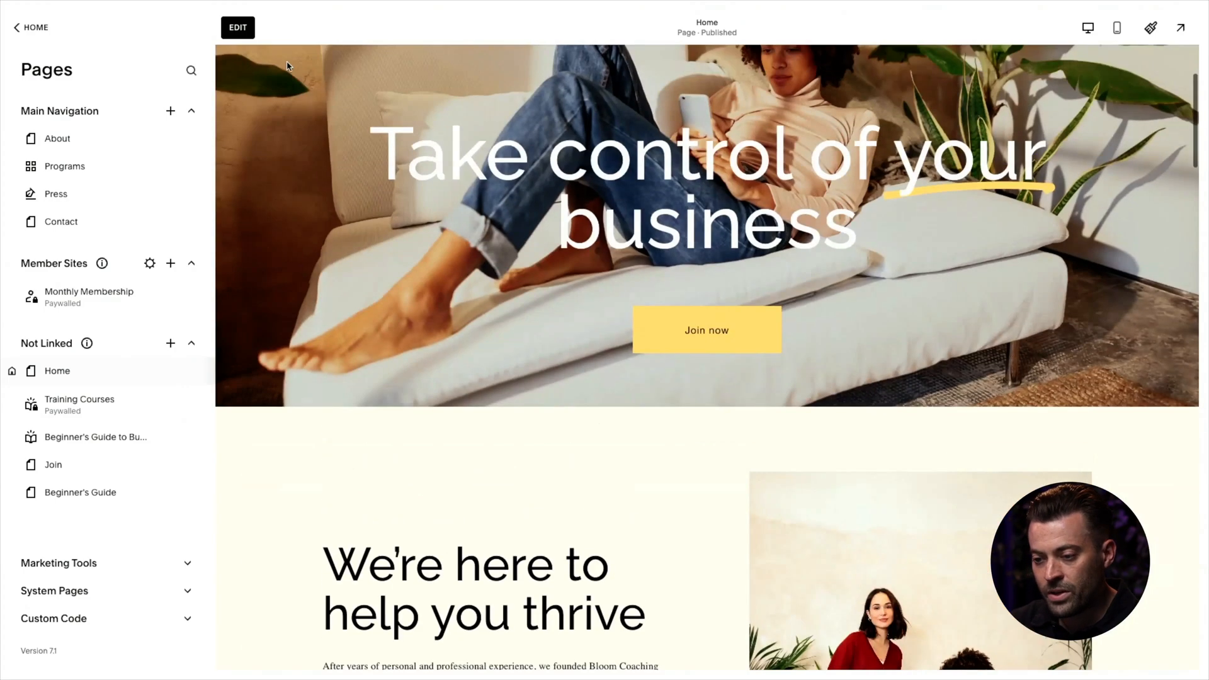
Step: Edit the Home page and insert a People 'Meet the Team' section below the hero image
click(237, 27)
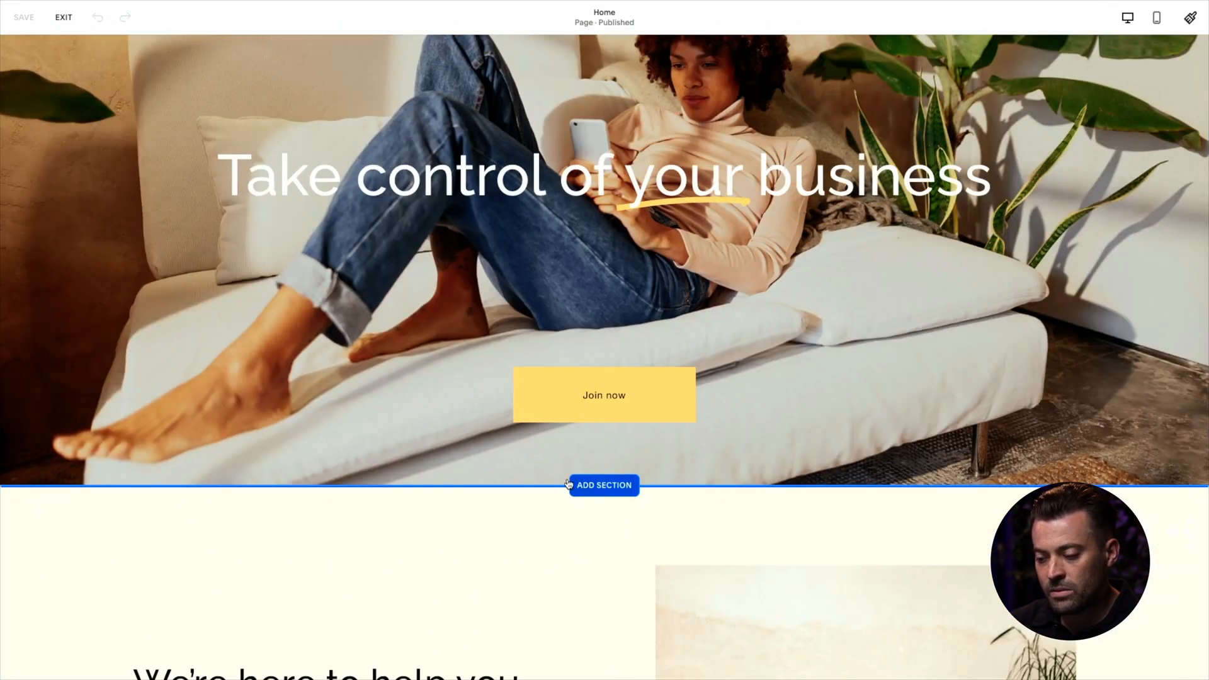
click(605, 485)
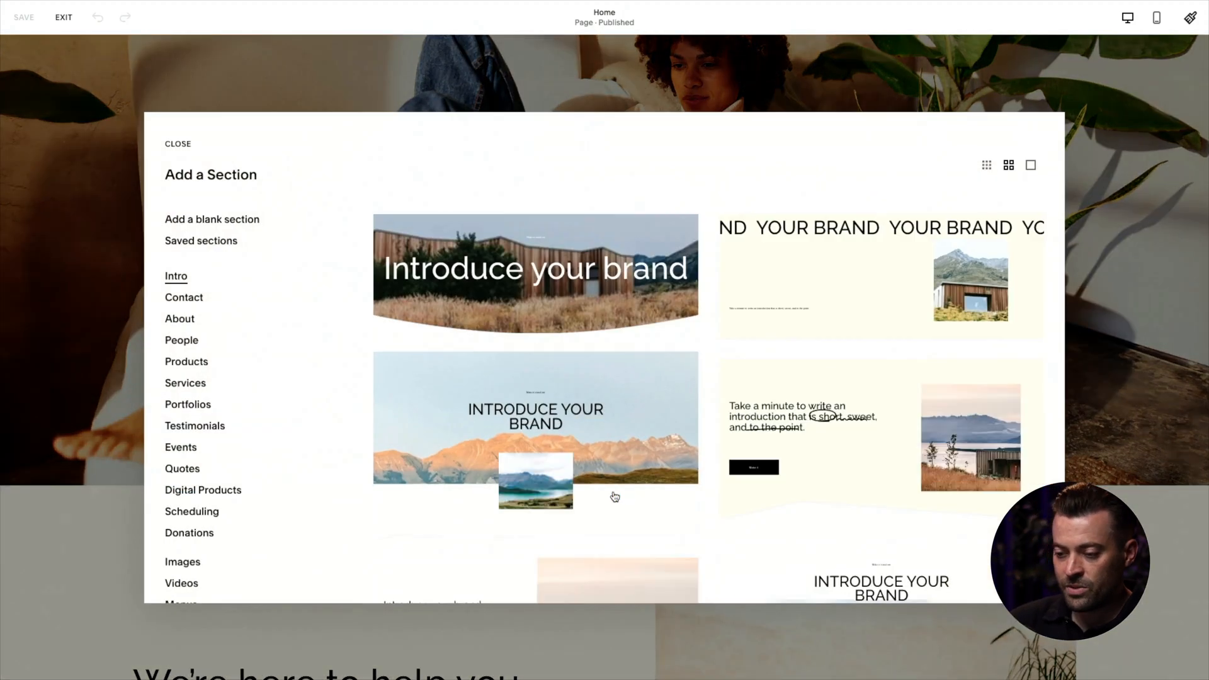
click(181, 340)
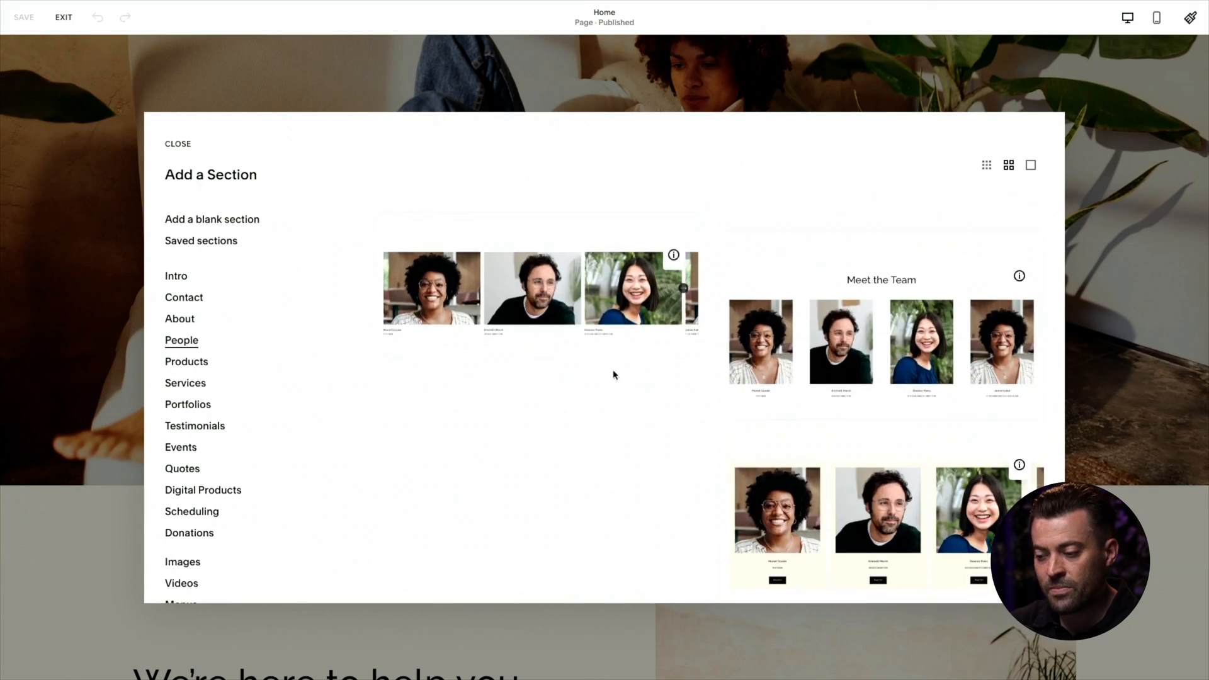
click(178, 144)
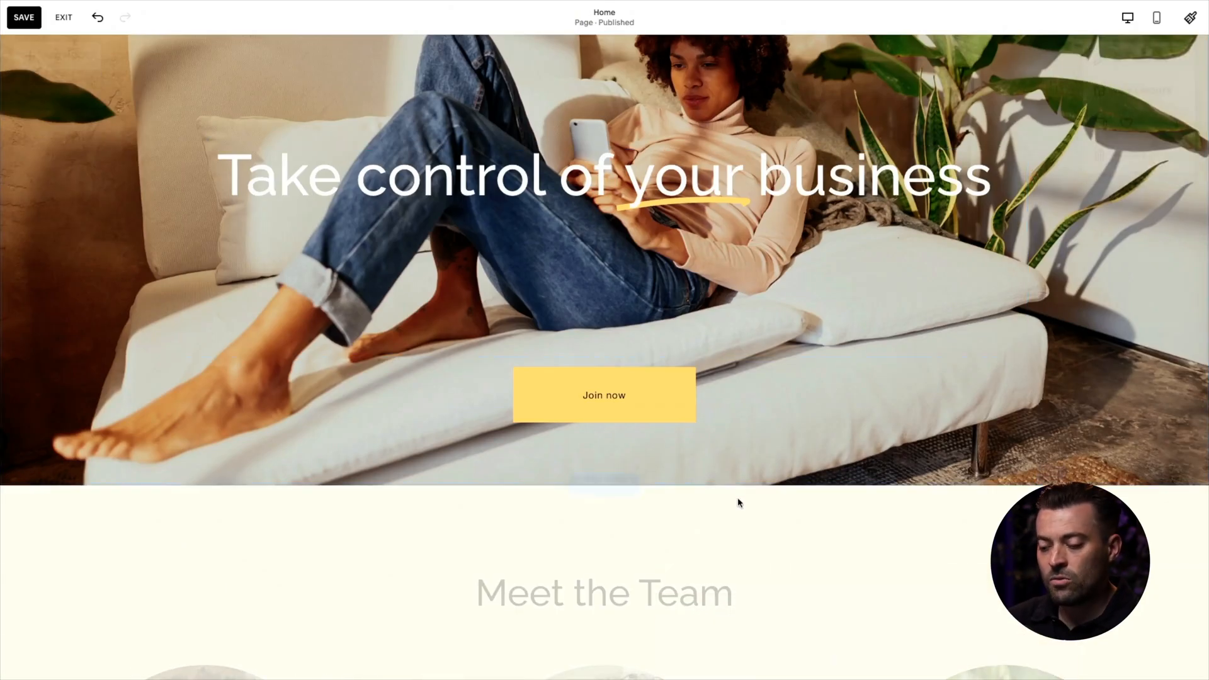
Step: Review the new section's Content items and Design layout settings
scroll(down, 3)
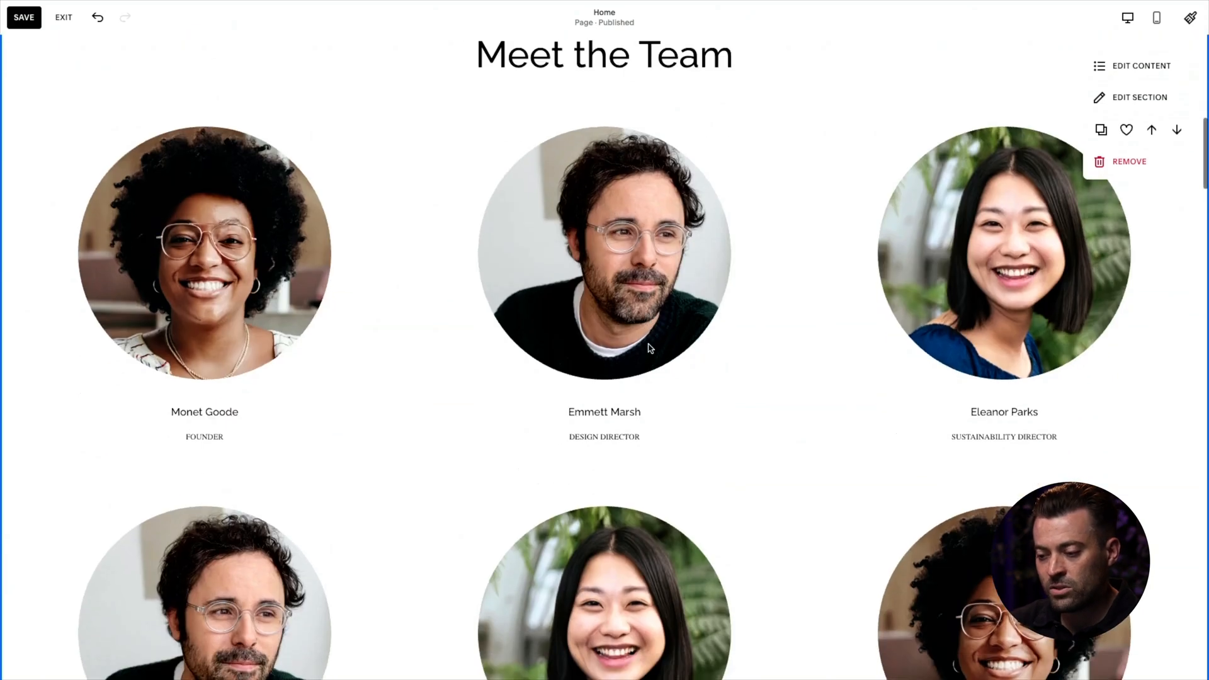
scroll(down, 3)
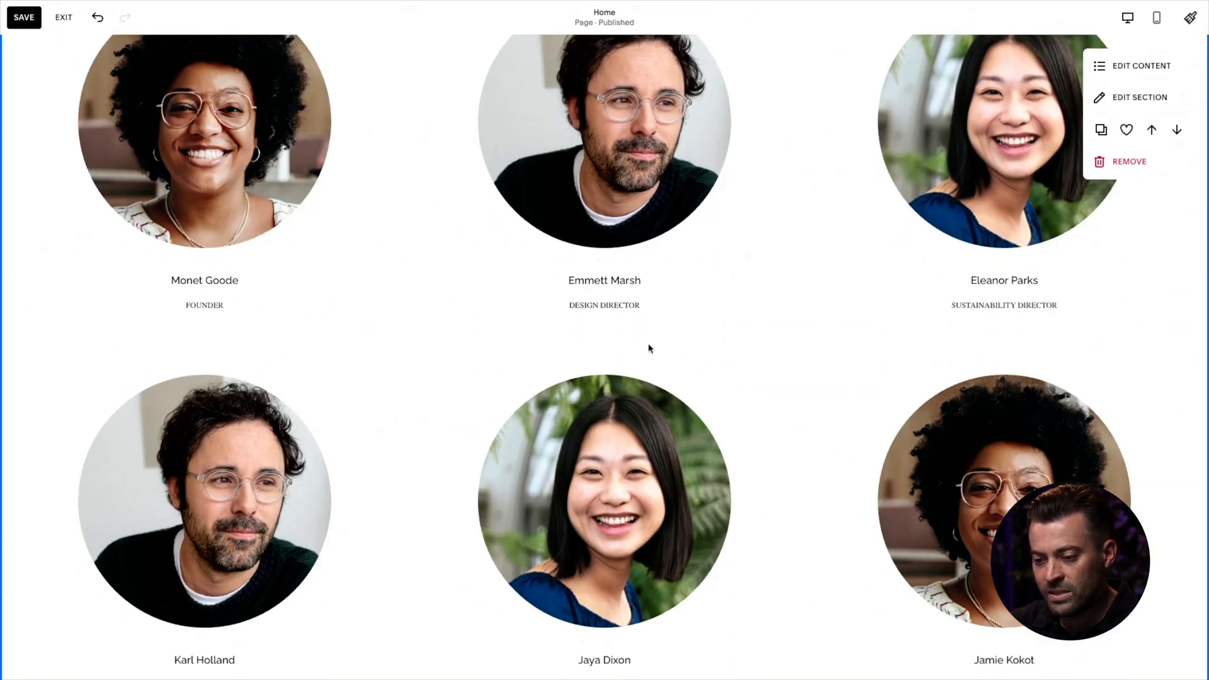
mouse_move(857, 230)
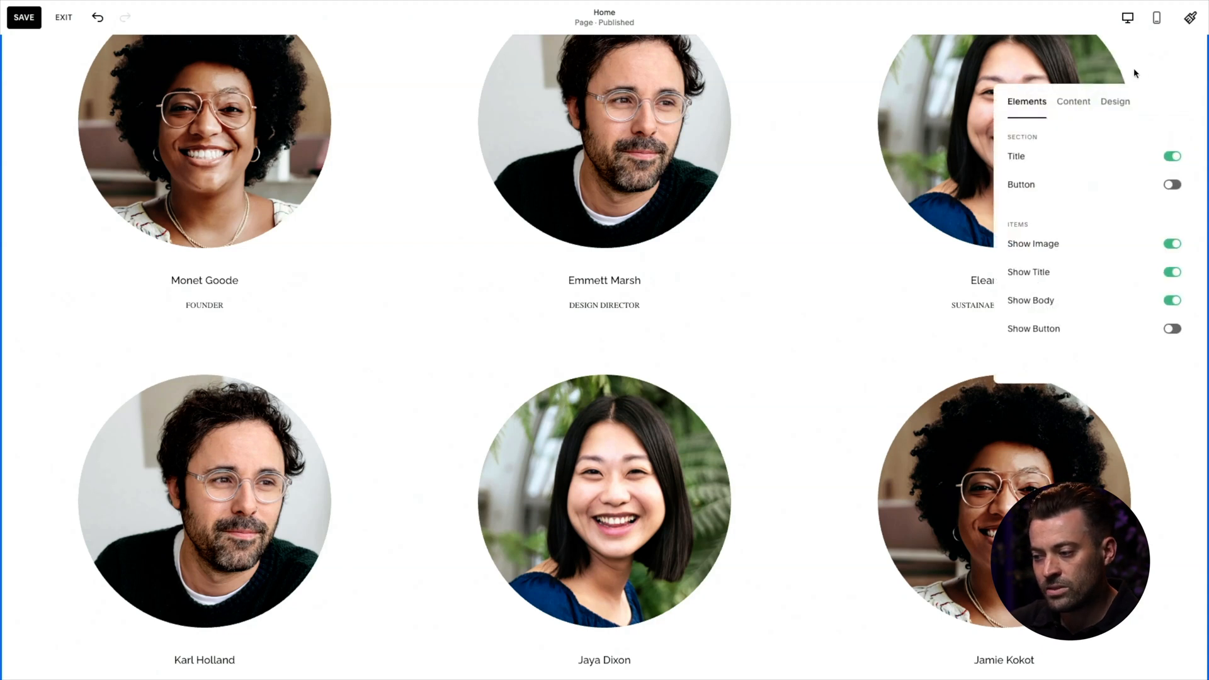
click(1073, 101)
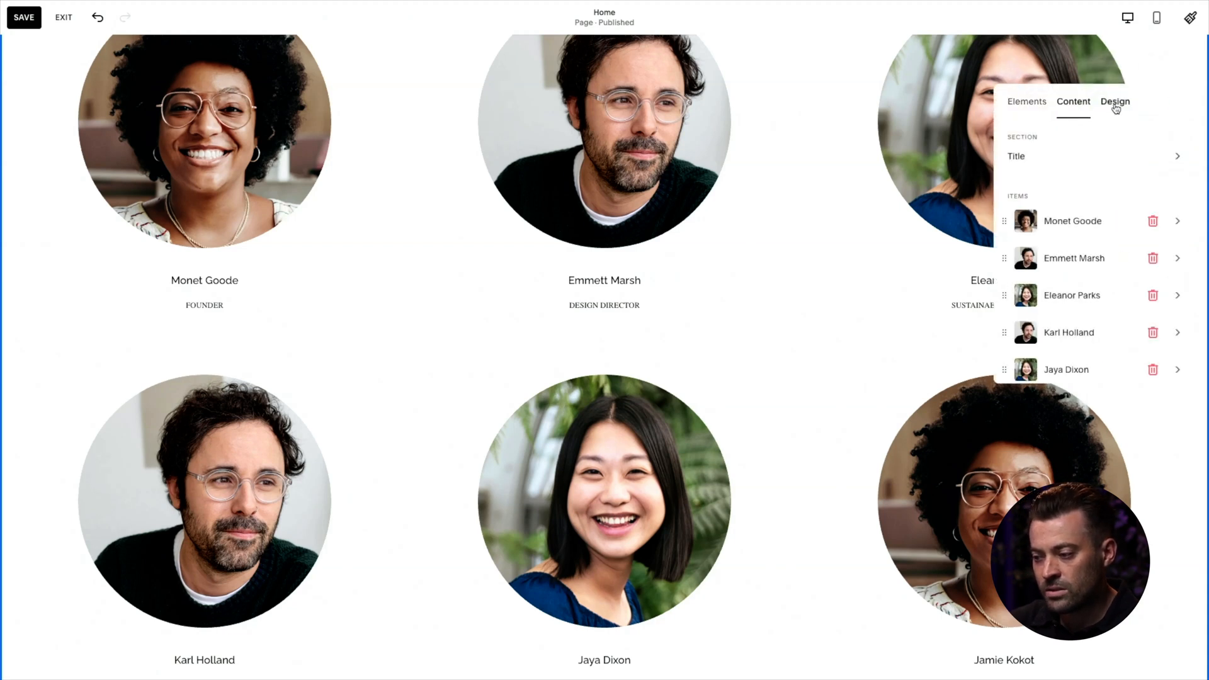
click(1116, 101)
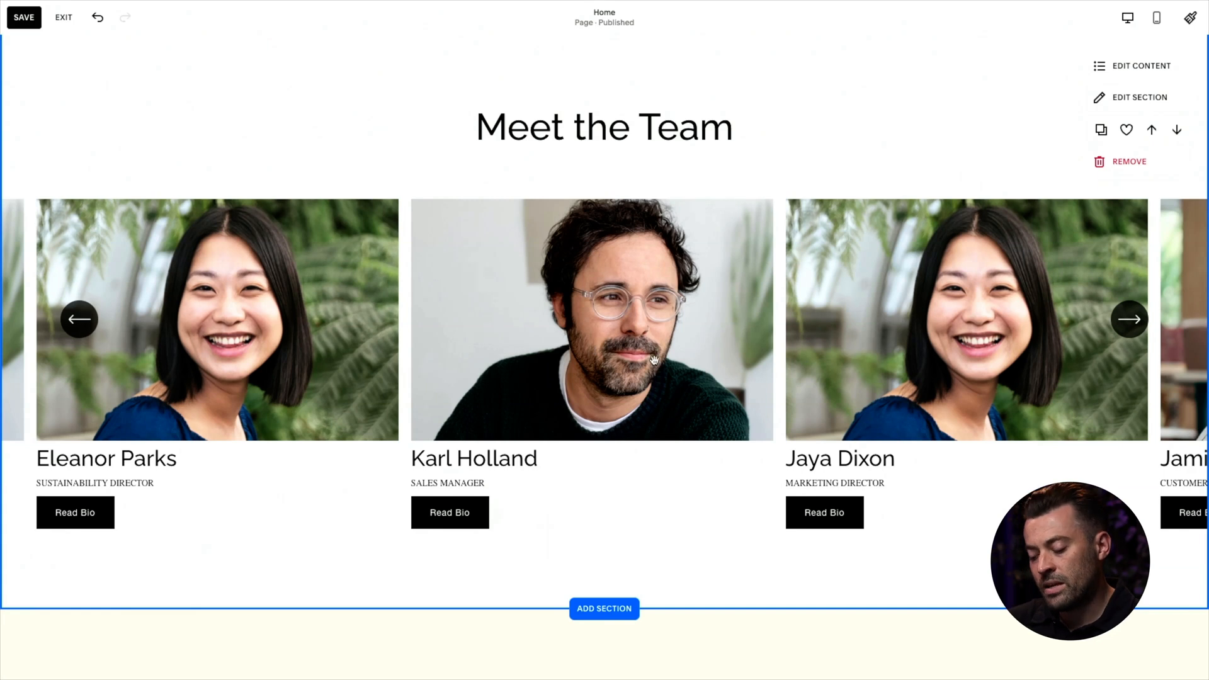
Step: Browse the team carousel with its arrows to see later members' cards
click(1129, 320)
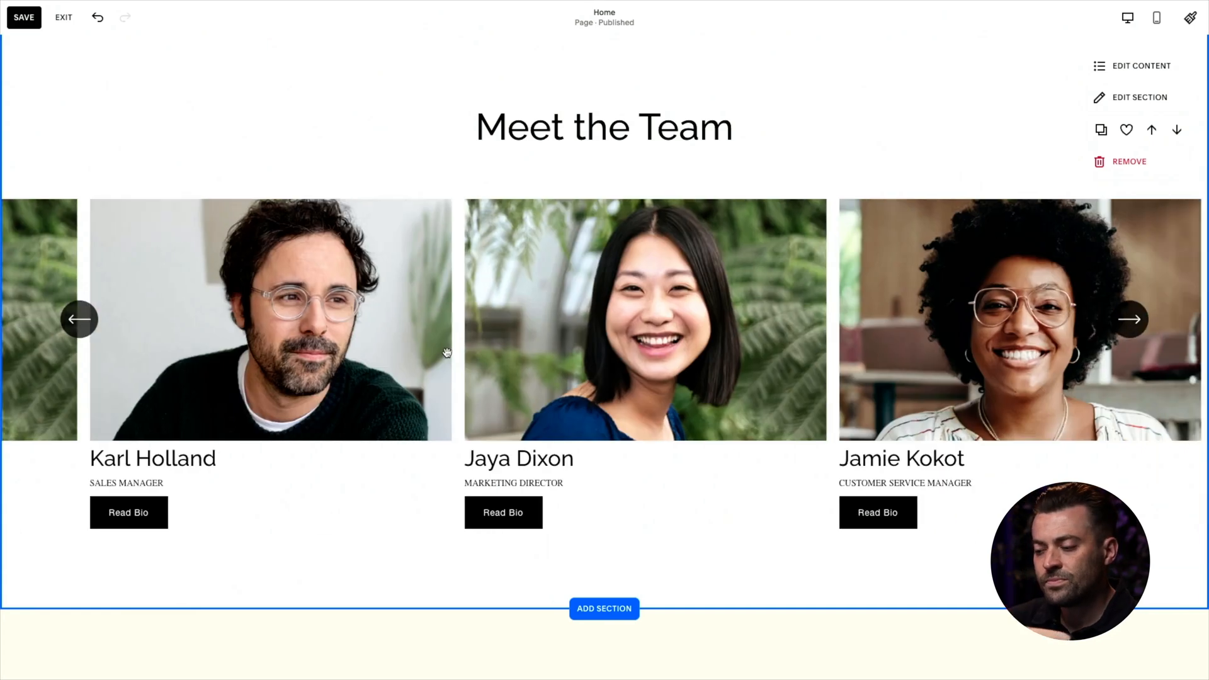
click(78, 320)
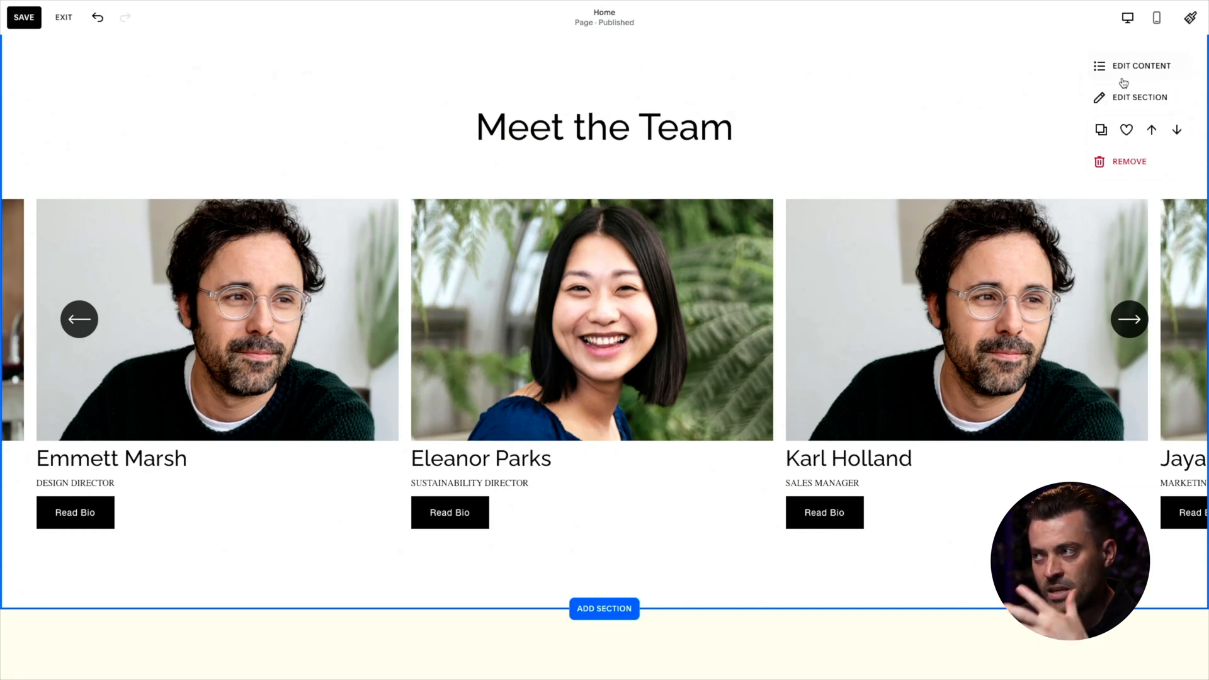
click(1129, 320)
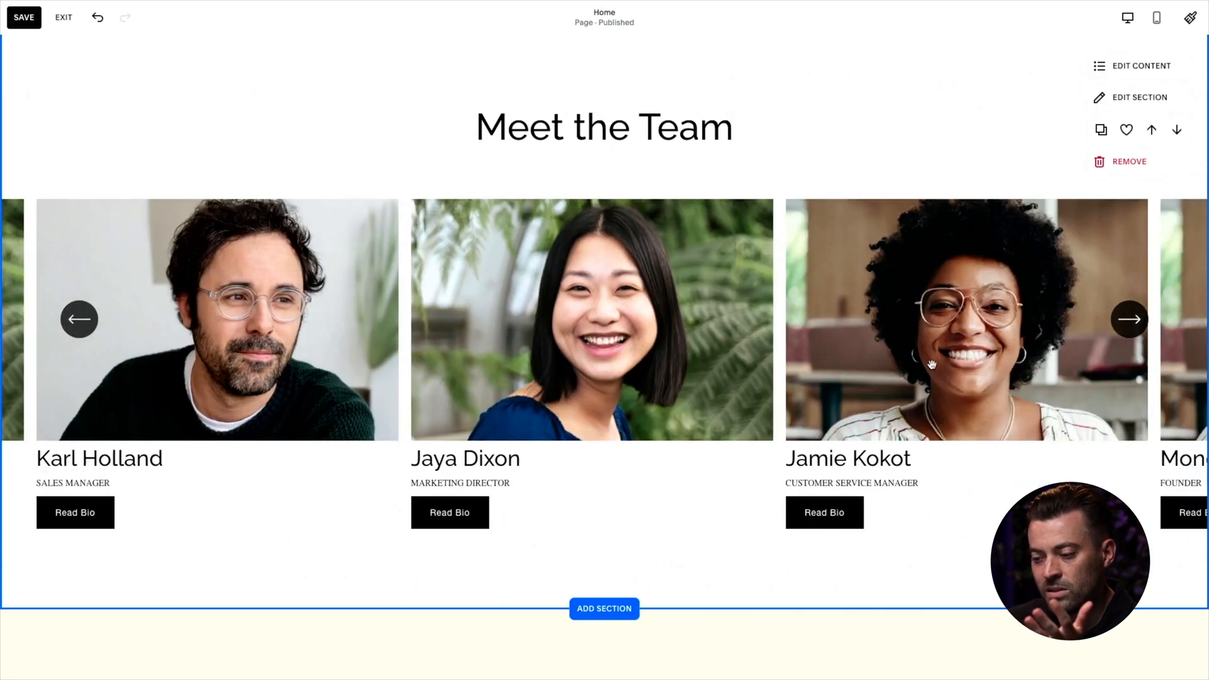
click(1130, 320)
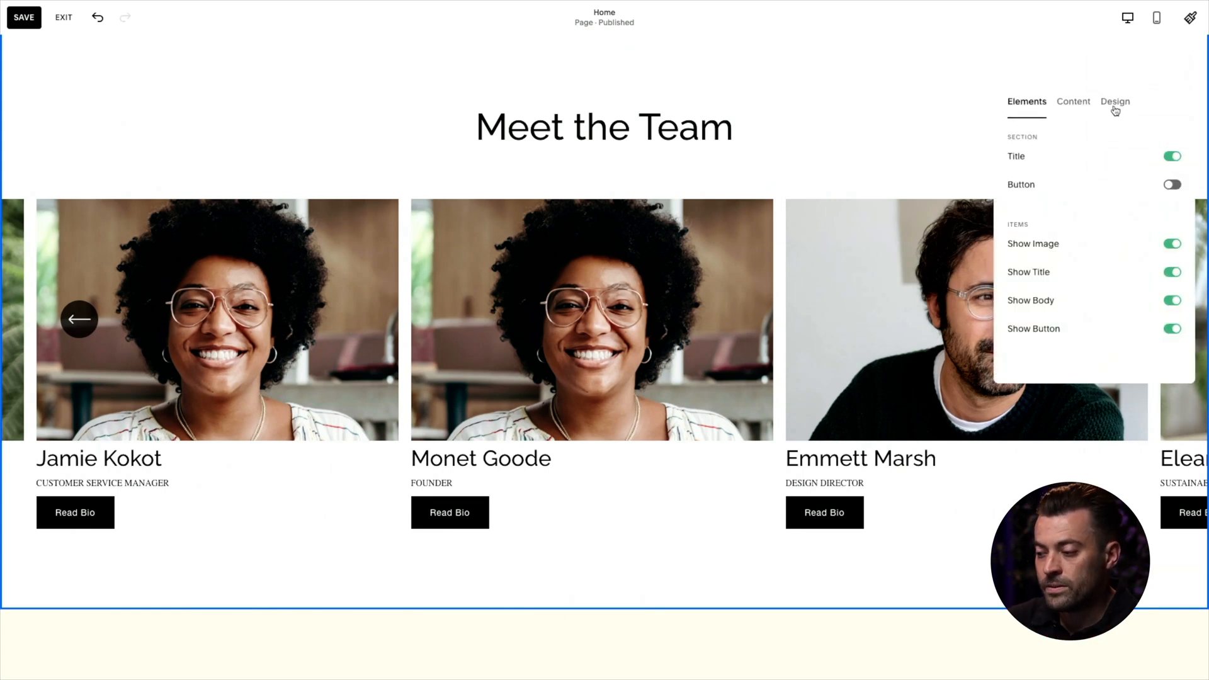
Step: Use a Simple List layout with 4 max columns and photos above the text
click(1114, 101)
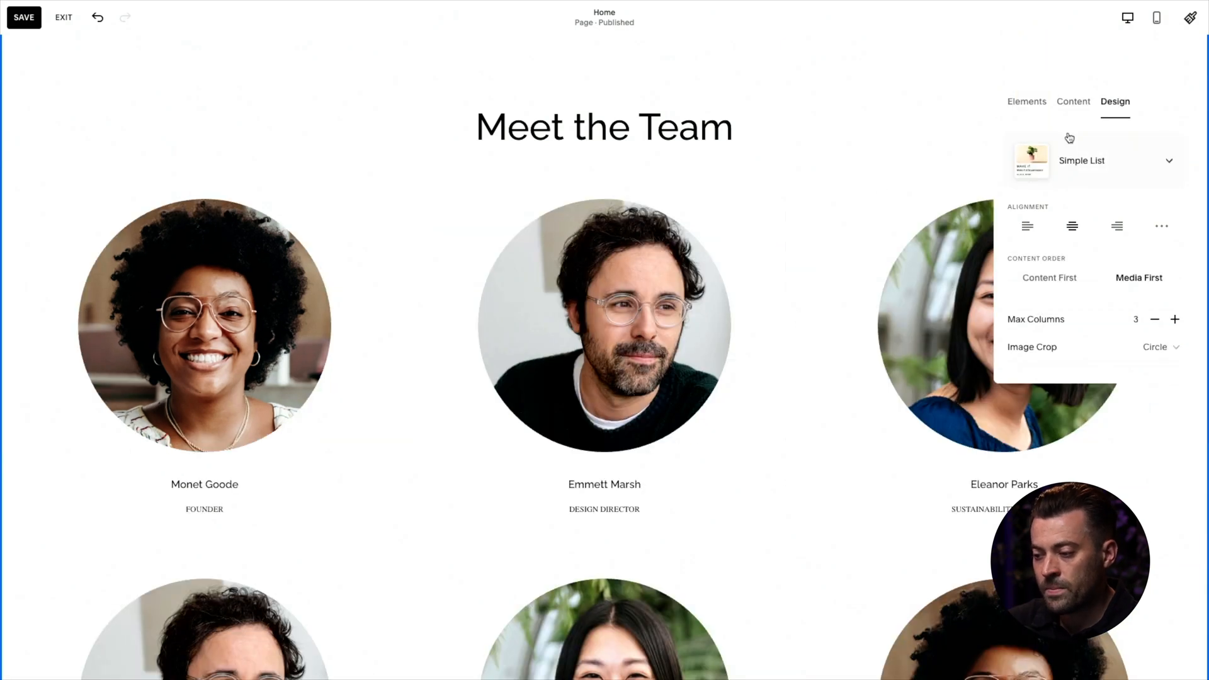
scroll(down, 3)
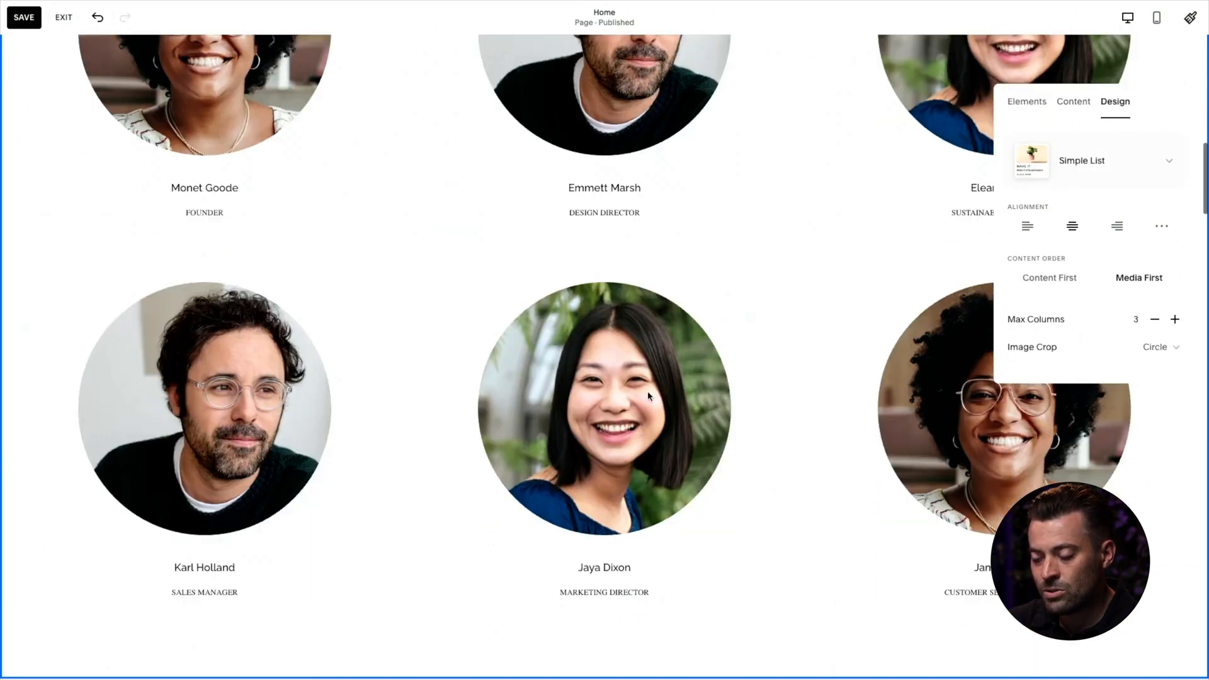
click(1175, 320)
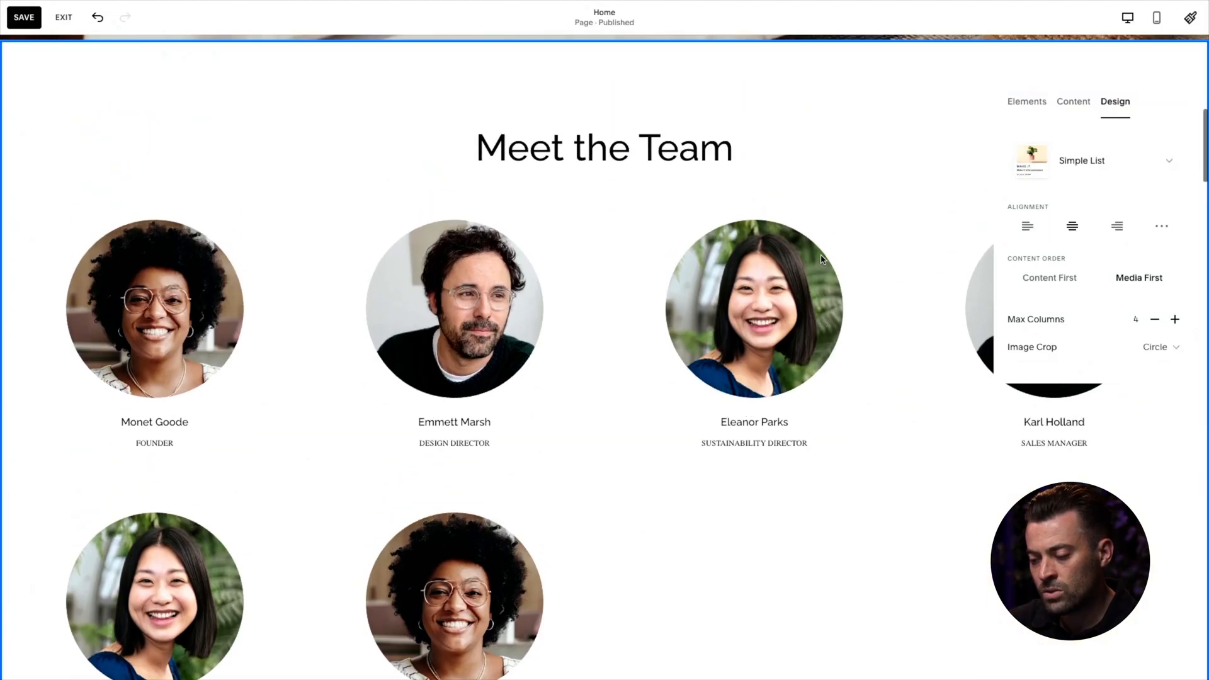
mouse_move(1094, 282)
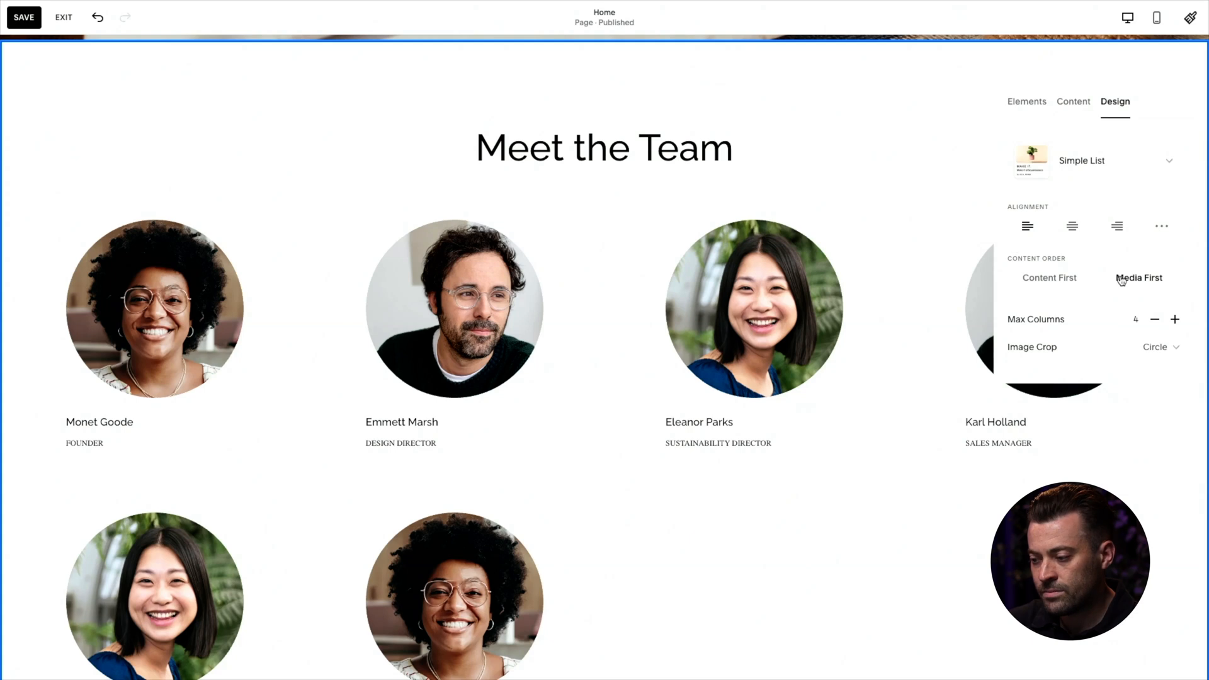
click(1154, 348)
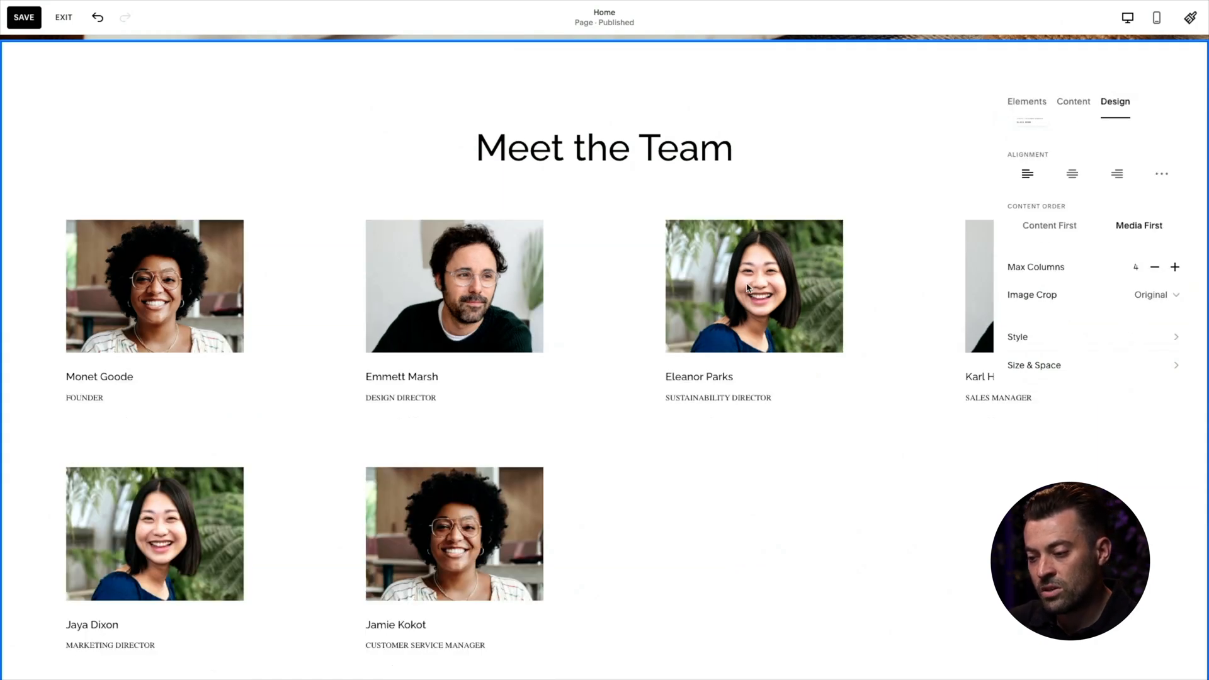
Step: Crop the team photos into circles and keep that crop shape
click(1150, 295)
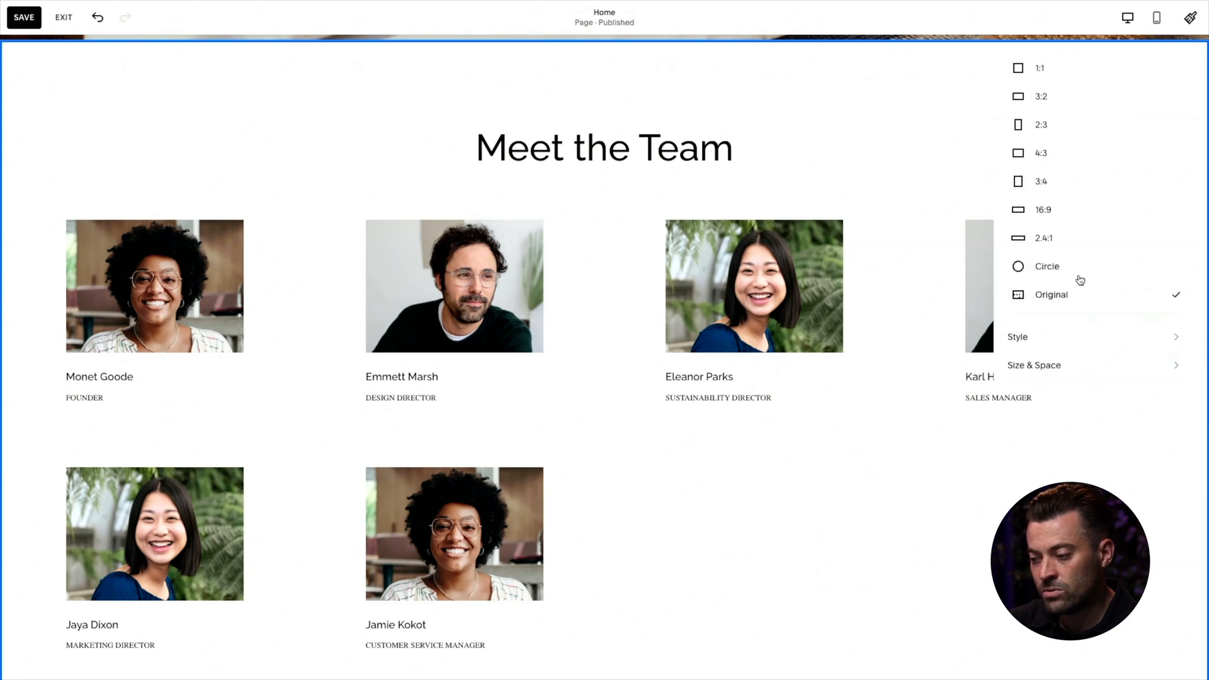
click(1048, 267)
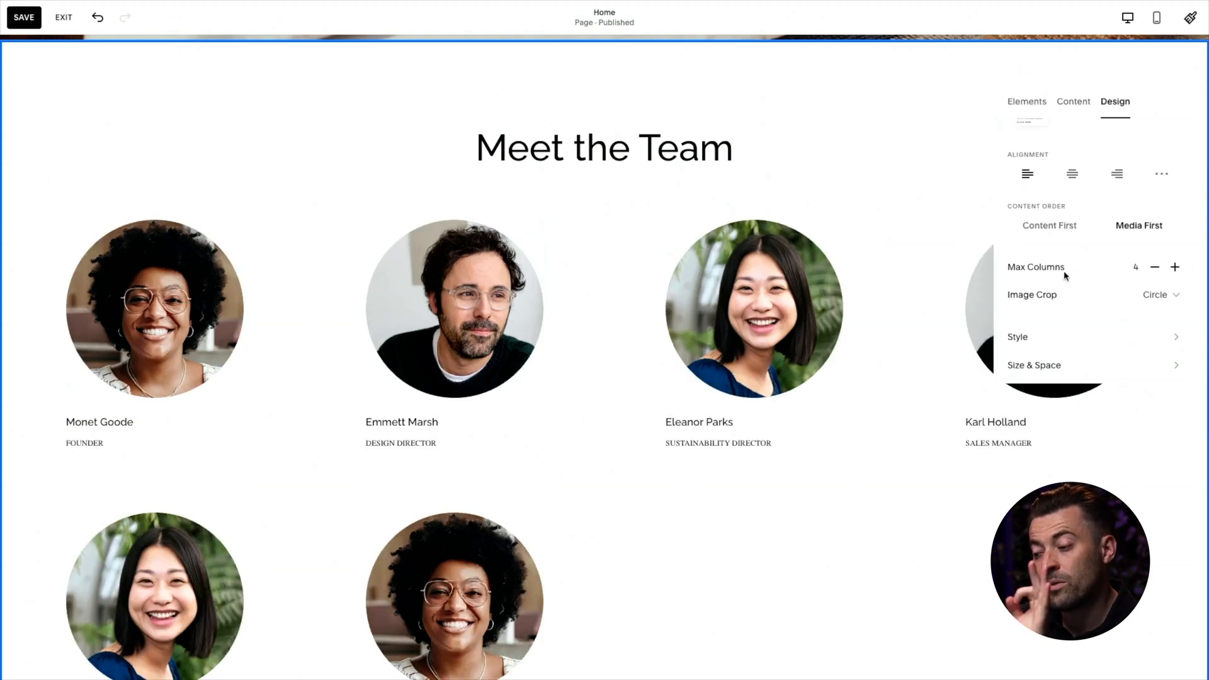
click(1155, 294)
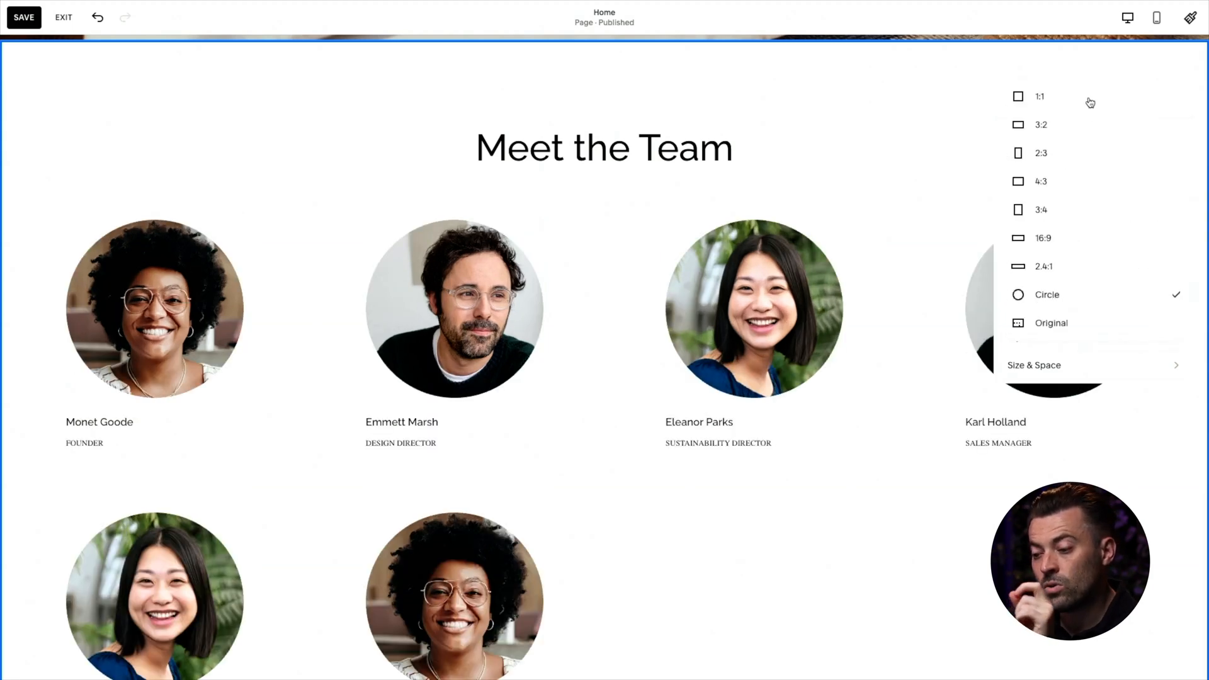
click(1040, 96)
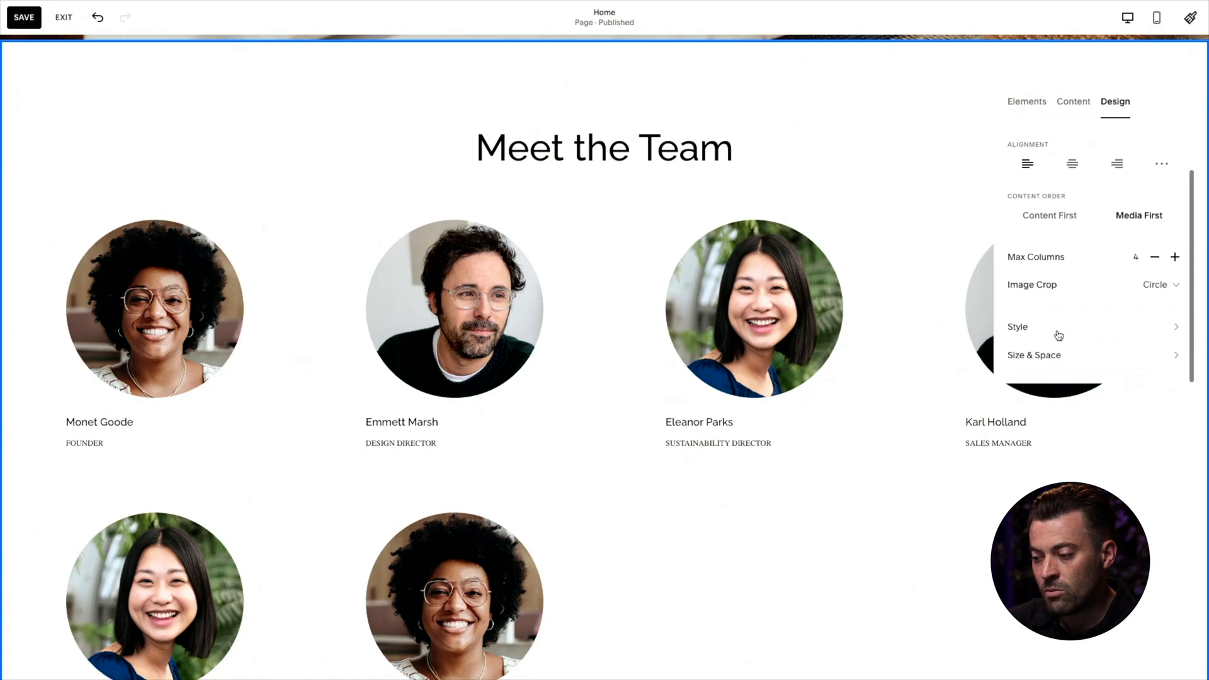
Step: In Style, put a card behind each member and set card text size to M
click(1017, 327)
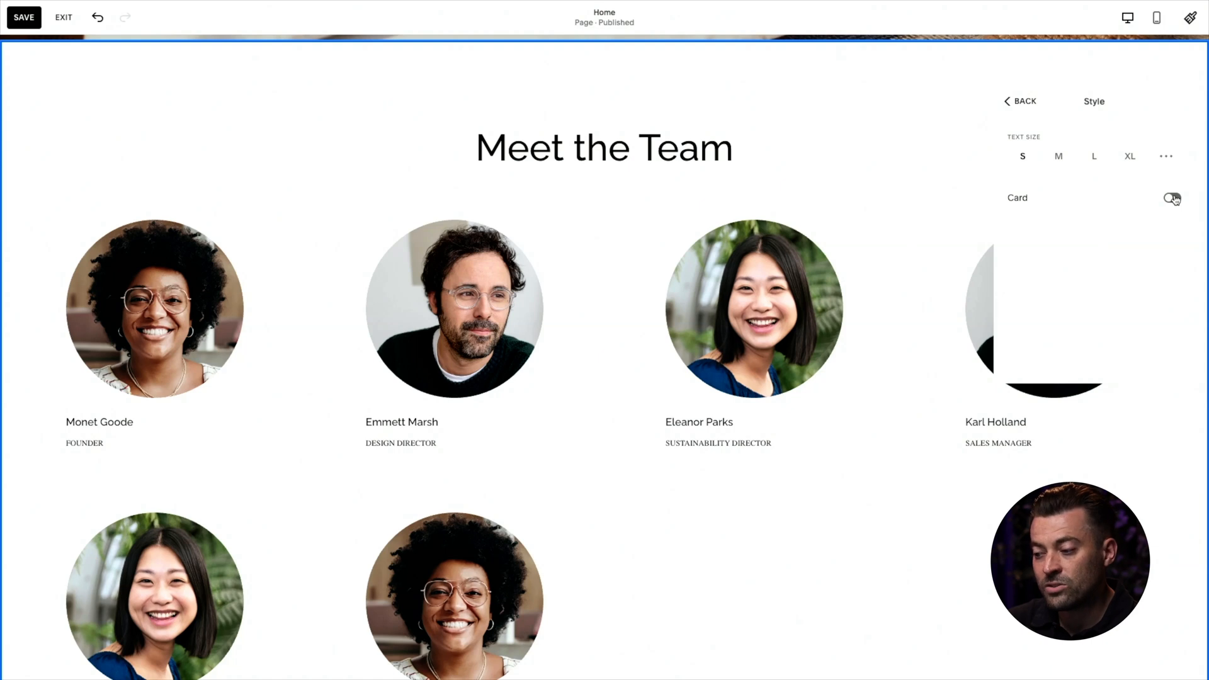
click(1168, 196)
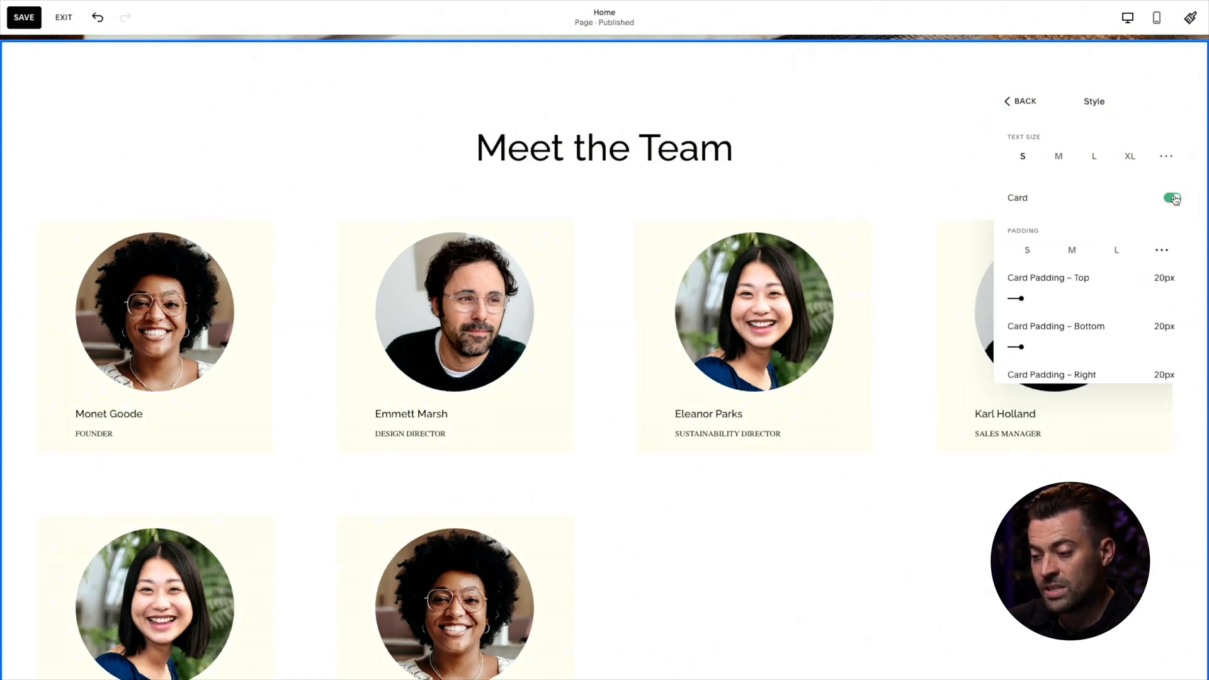
scroll(down, 3)
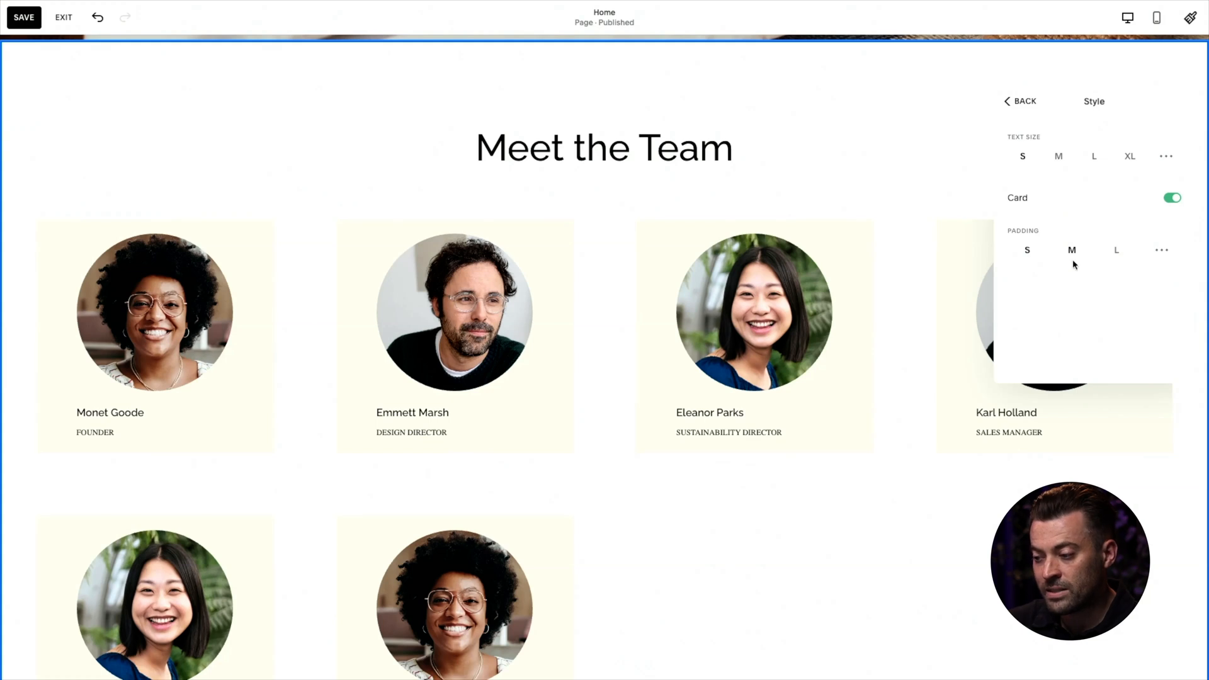
click(1058, 156)
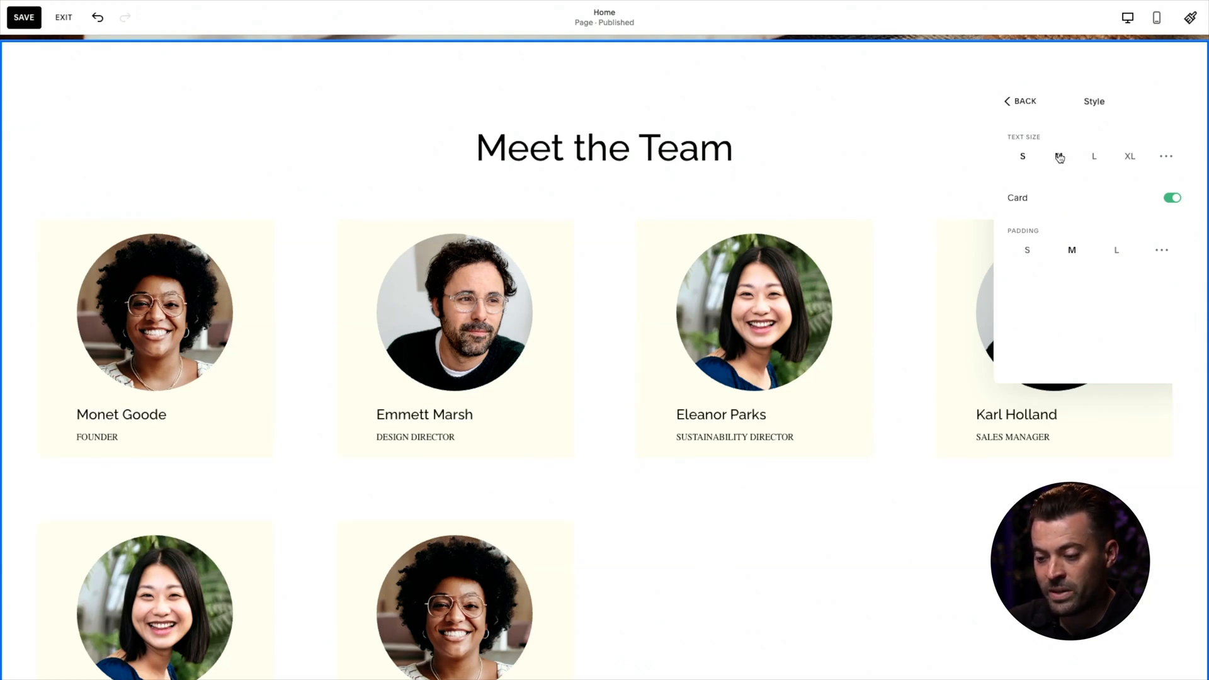
click(1058, 156)
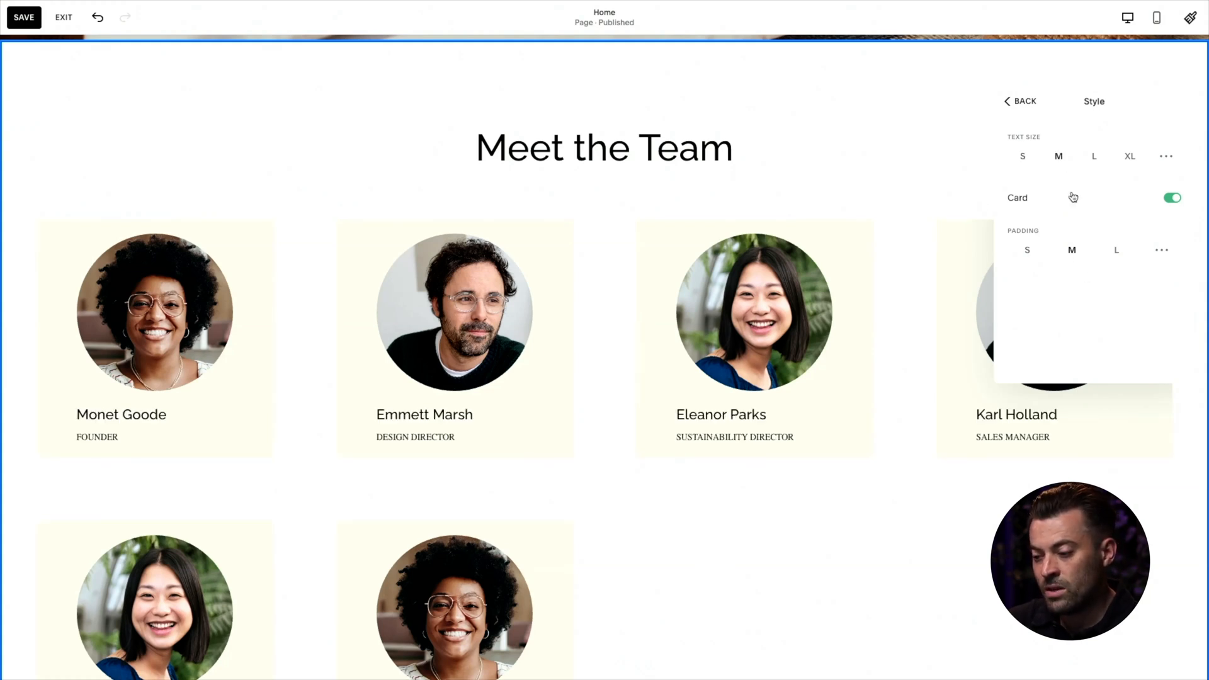
click(1020, 101)
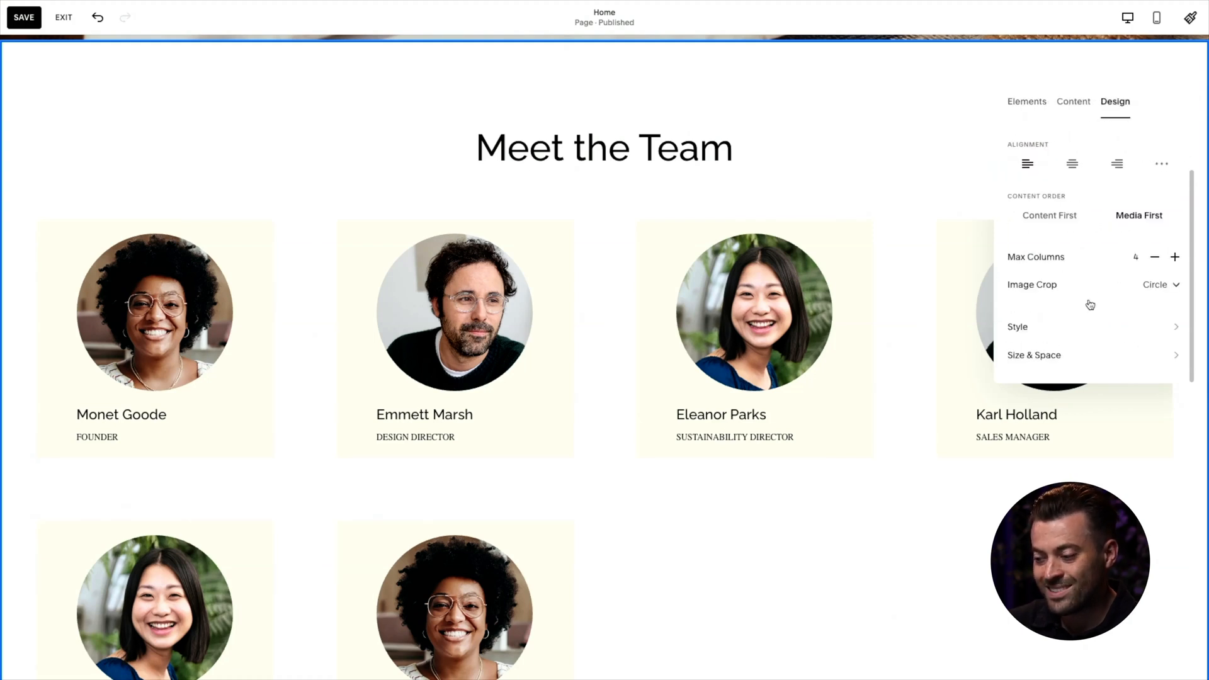
Step: In Size & Space, set Media Width to S and adjust the space below the section title
click(1032, 355)
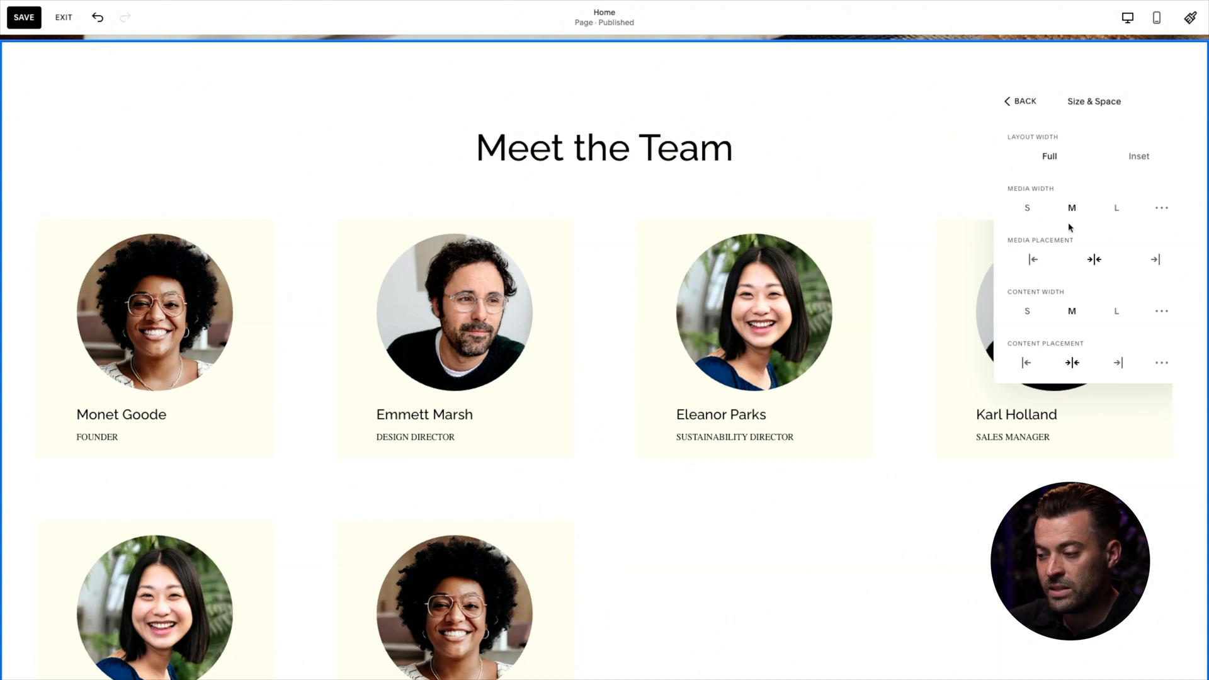
click(1028, 208)
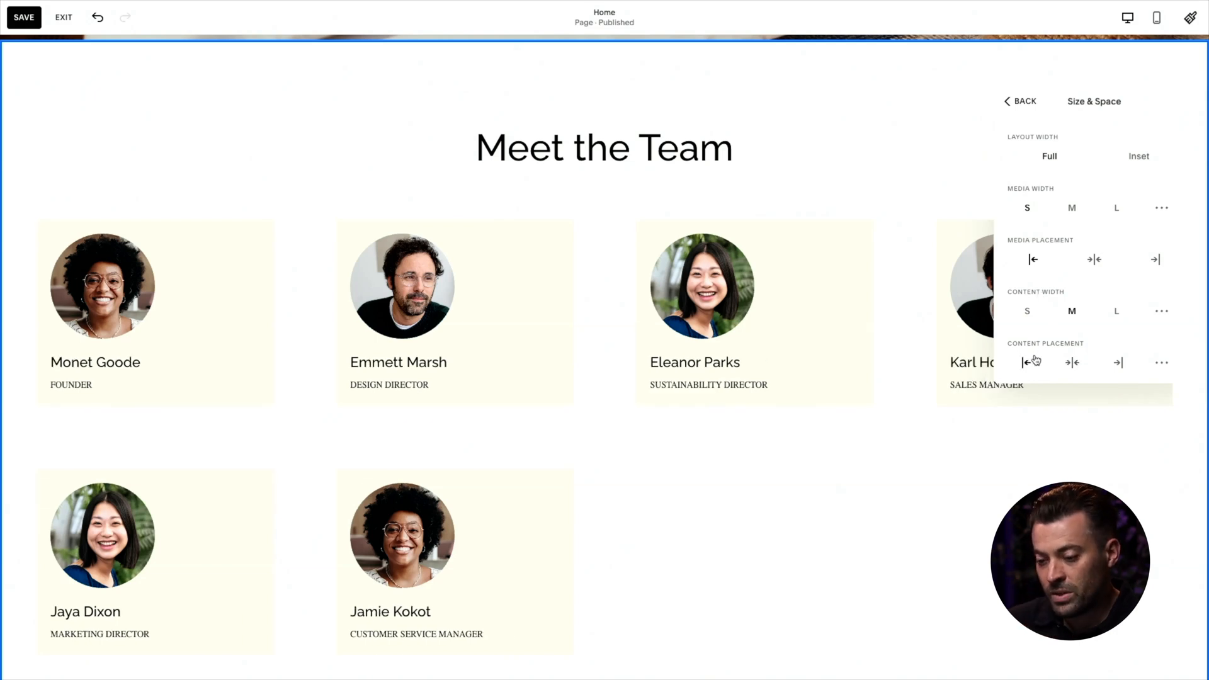
scroll(down, 3)
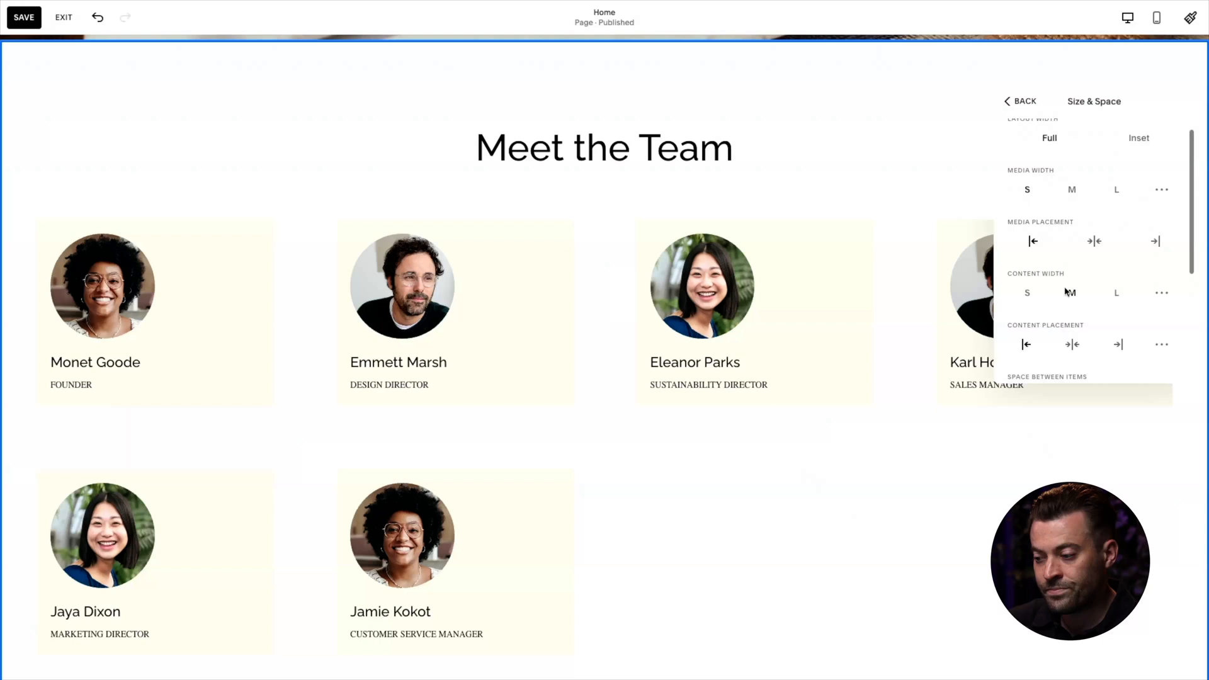
scroll(down, 3)
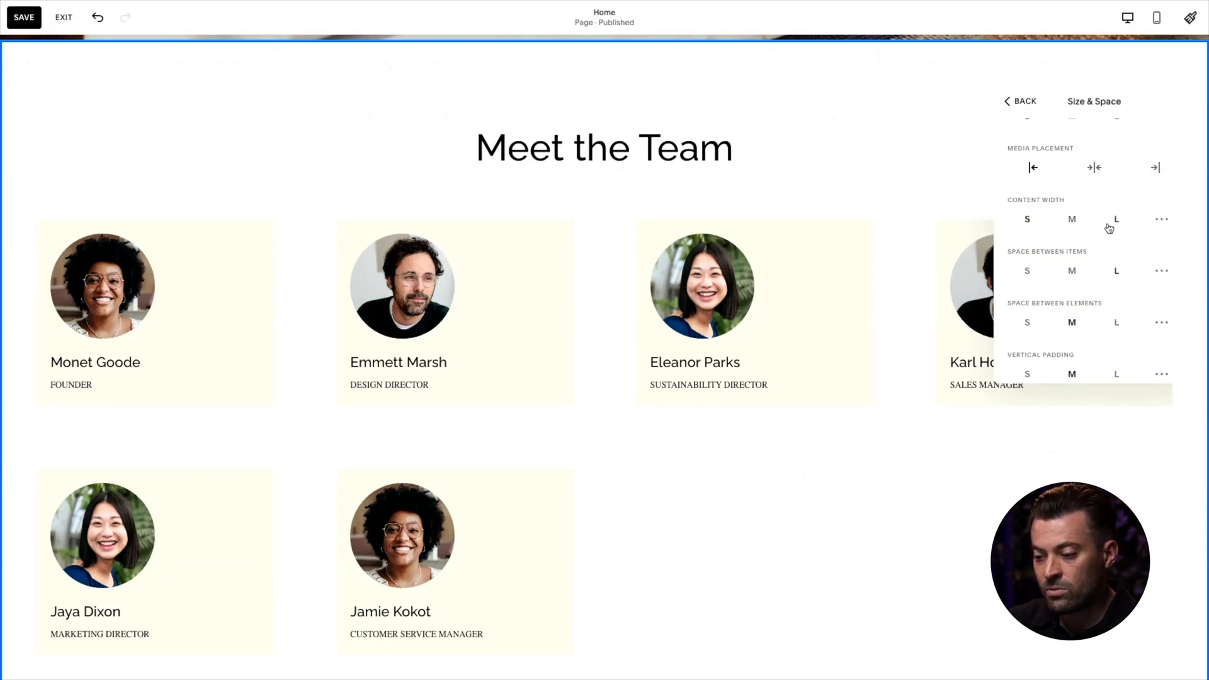
scroll(down, 3)
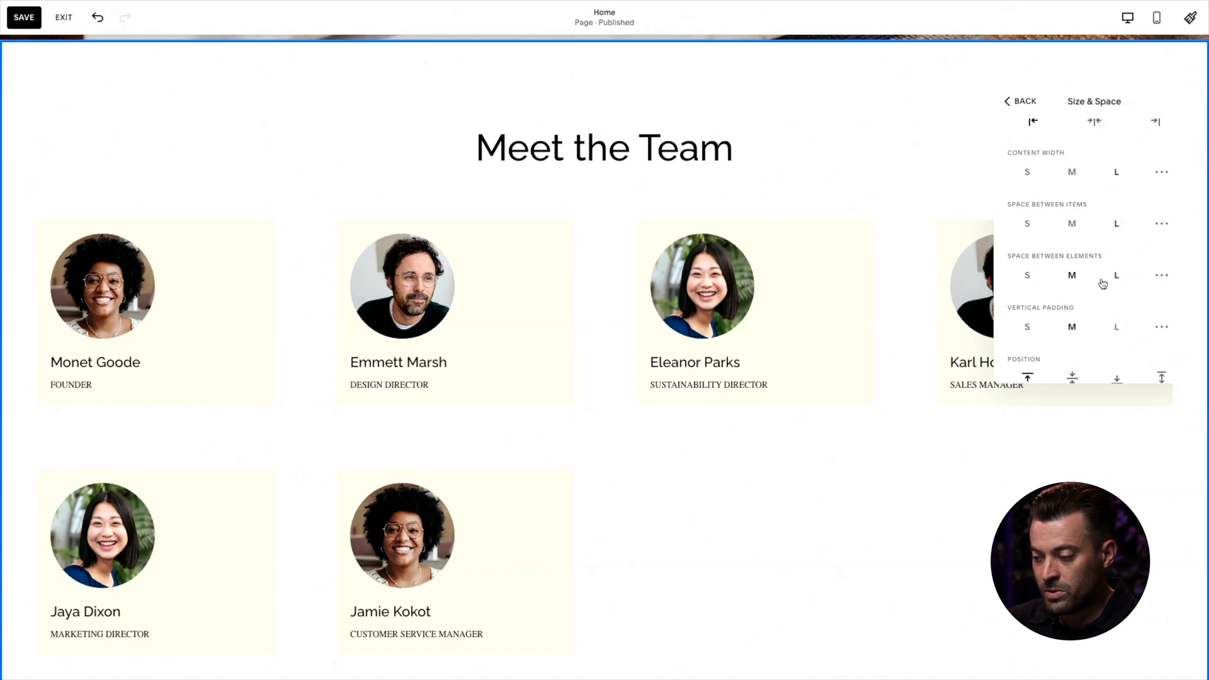
click(1161, 274)
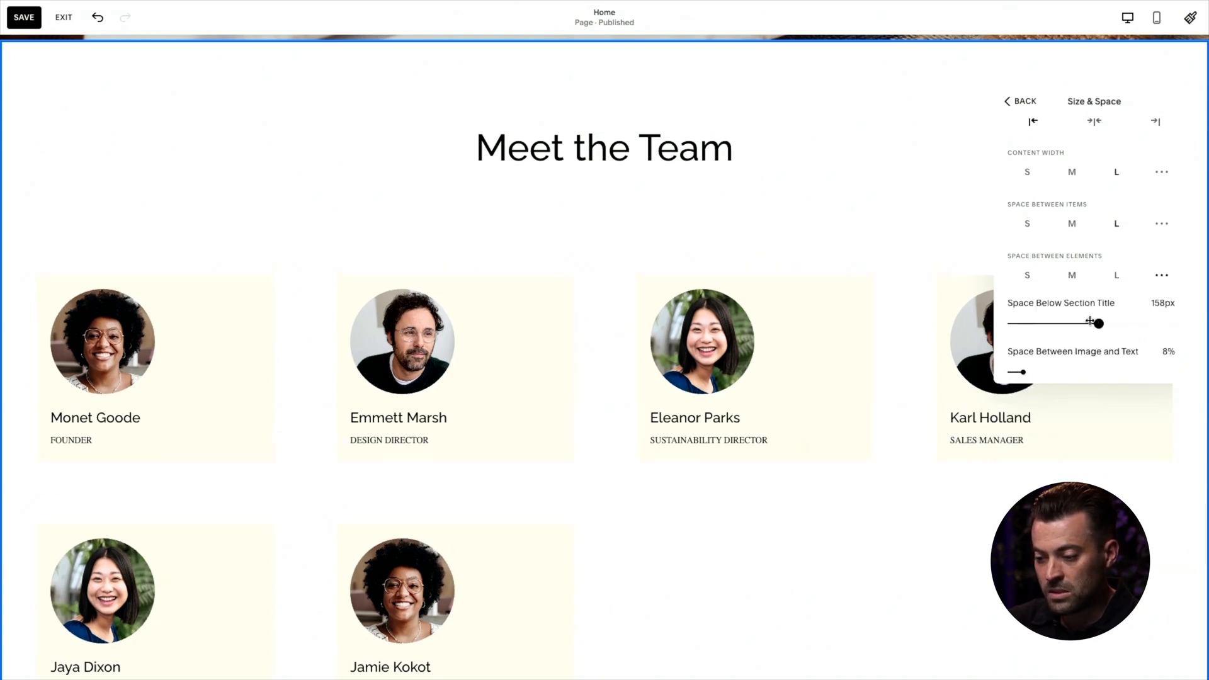
click(1028, 275)
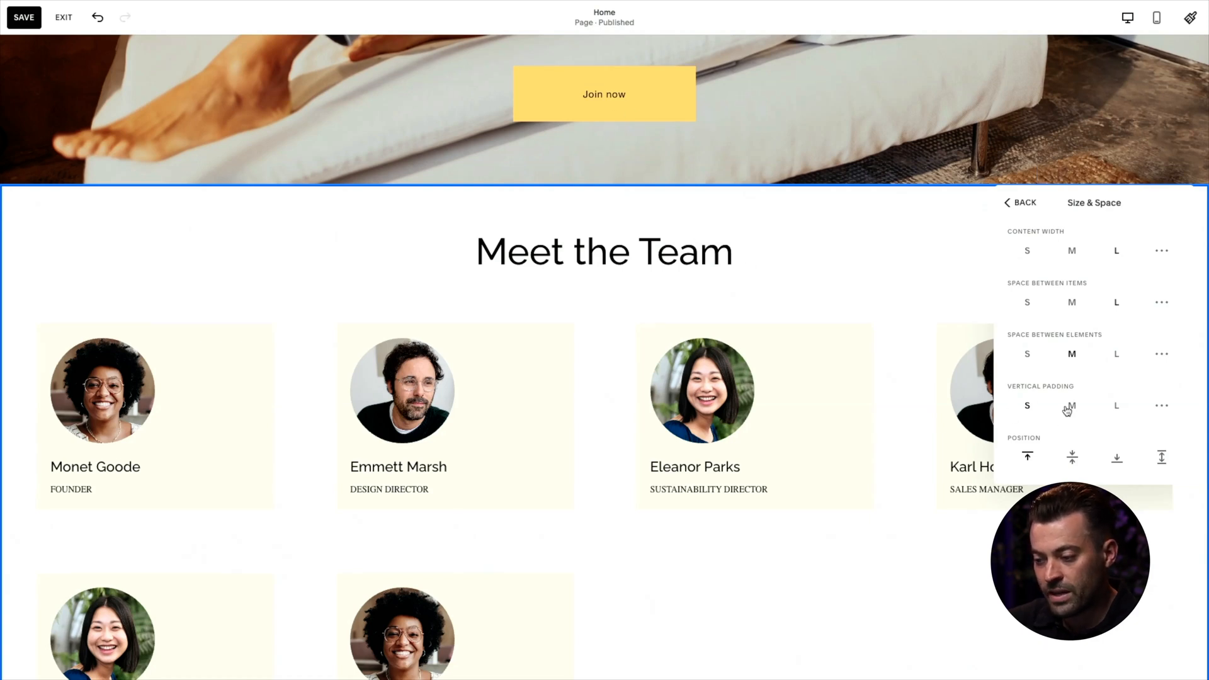
Step: Set the section's Vertical Padding to M and return to the Design settings
click(1072, 405)
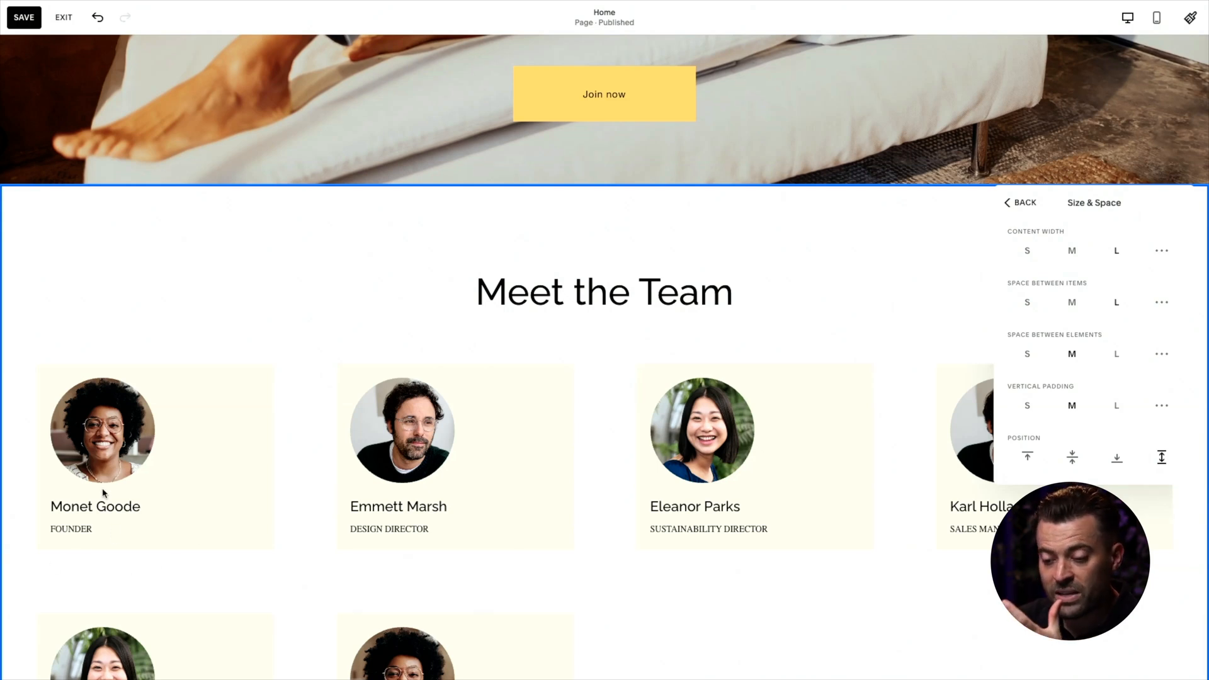
mouse_move(76, 580)
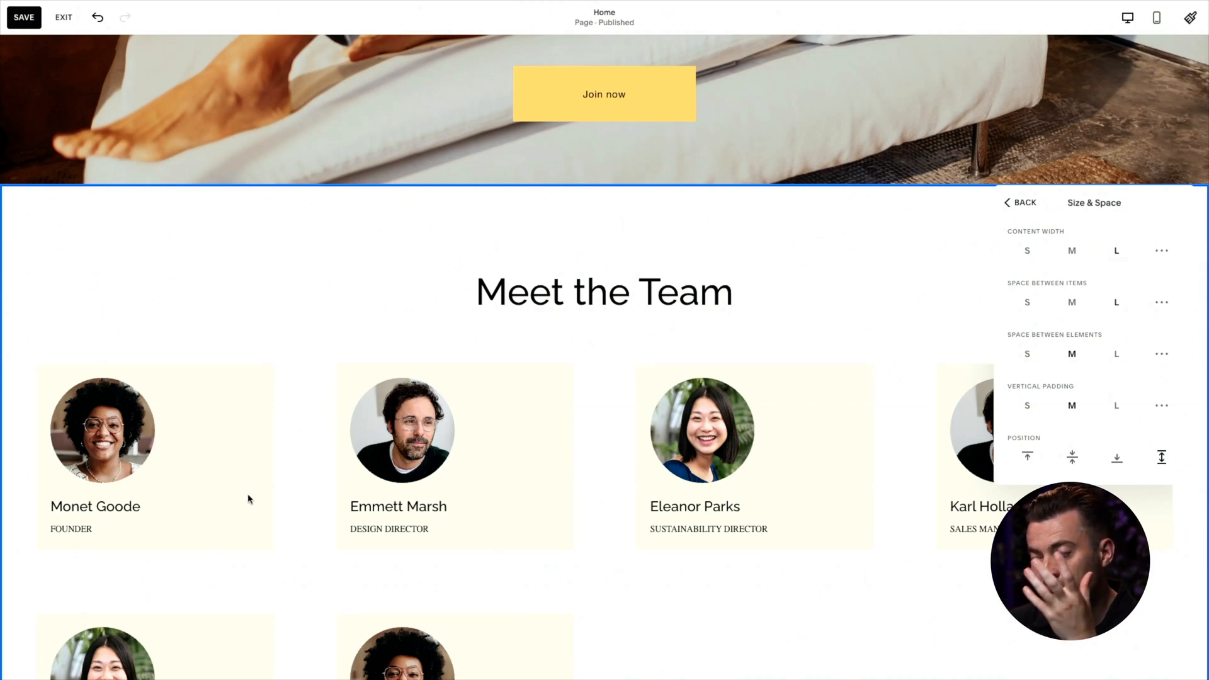
mouse_move(229, 550)
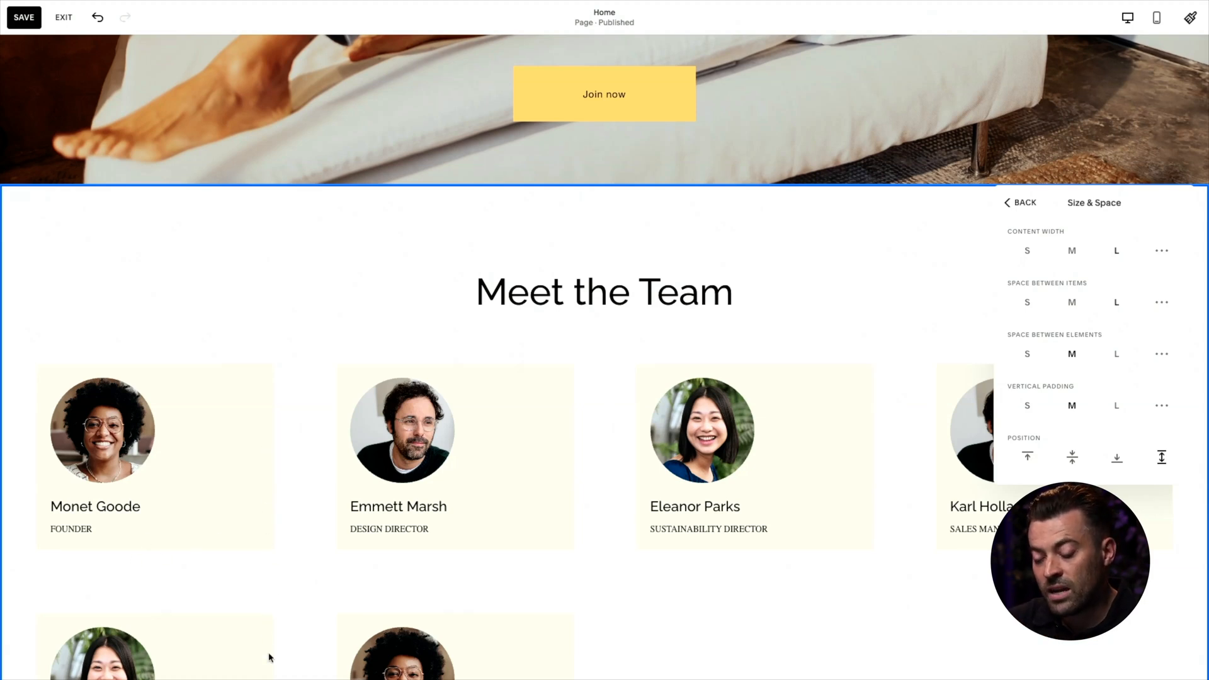
mouse_move(392, 529)
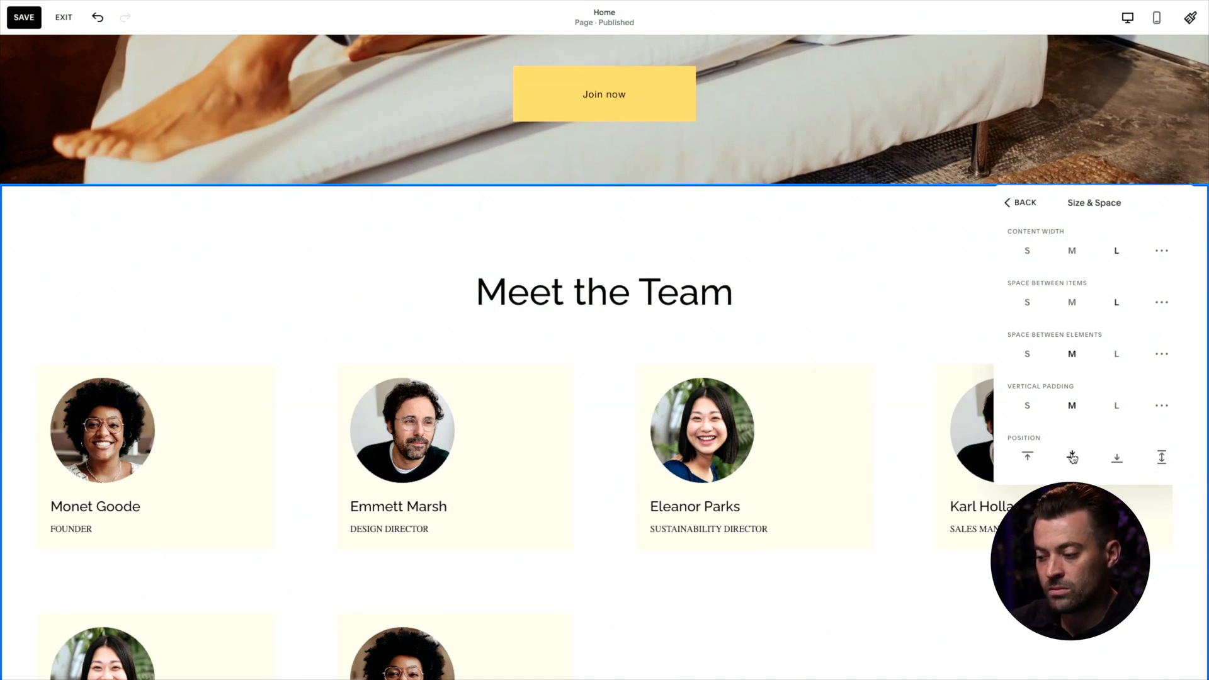
click(1116, 203)
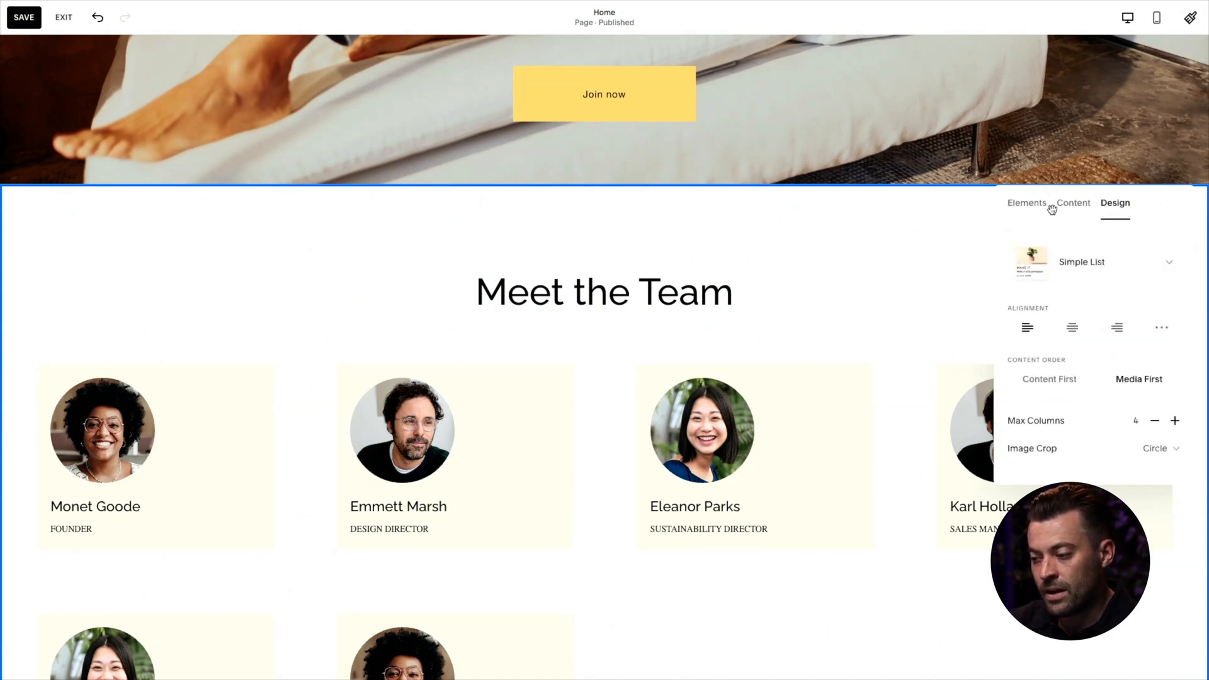
click(1073, 203)
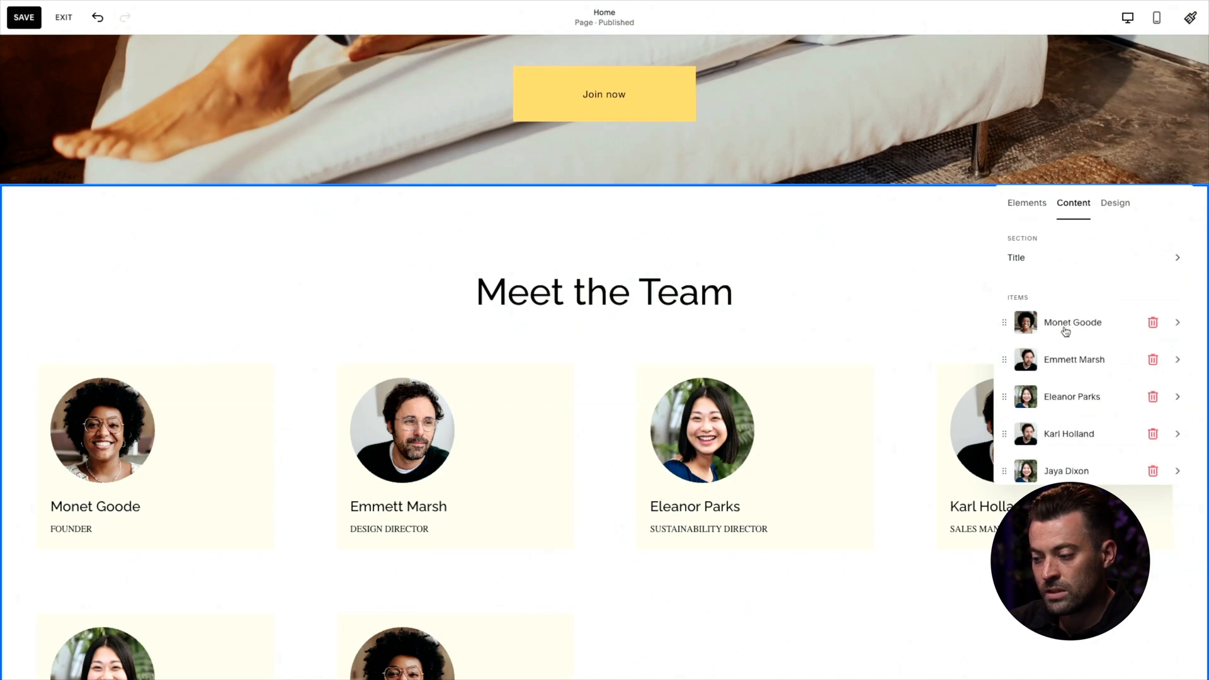
click(1073, 322)
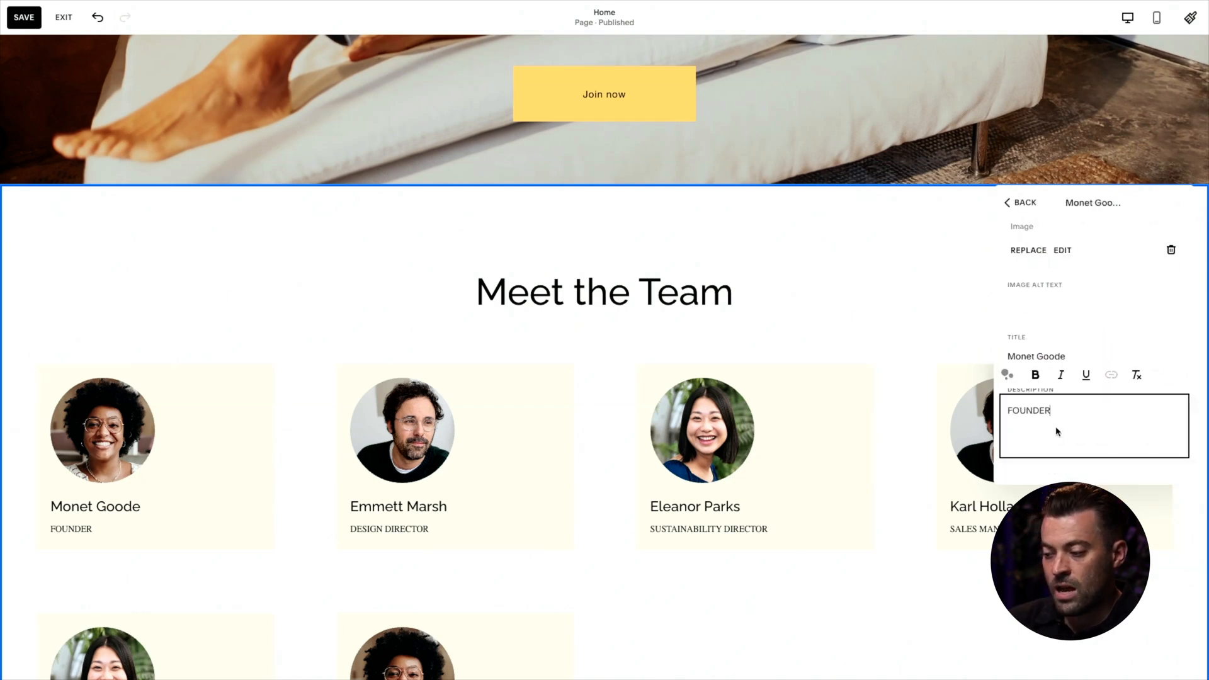
click(1007, 375)
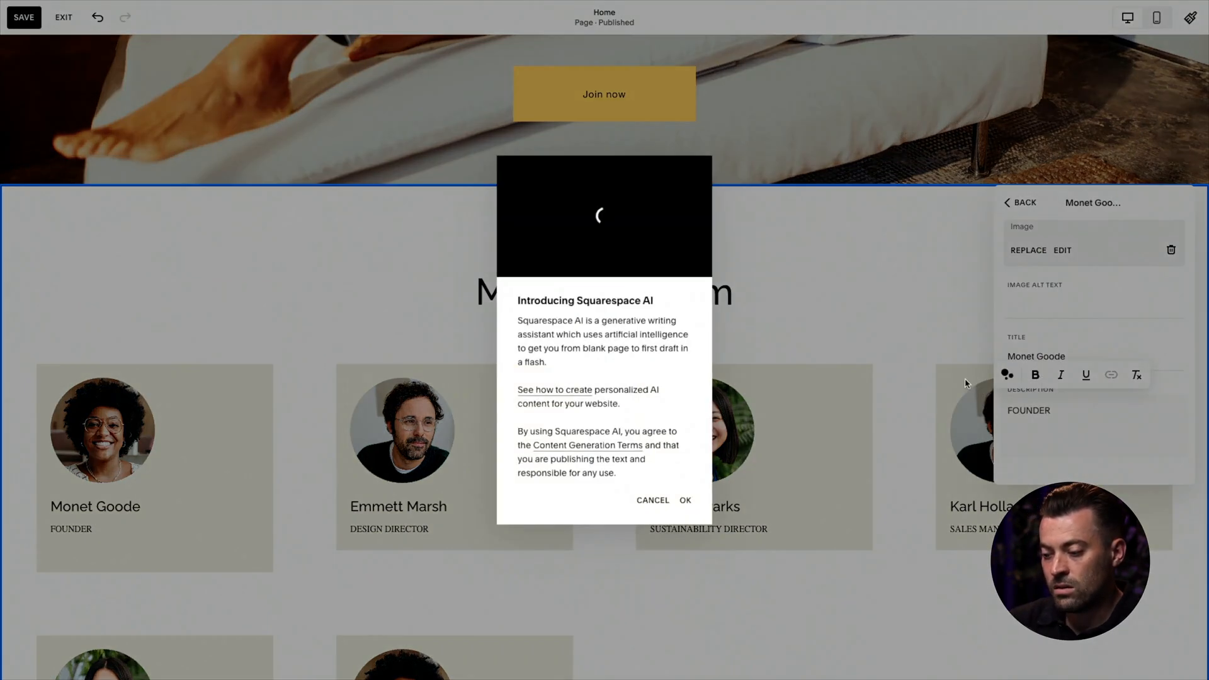
click(686, 500)
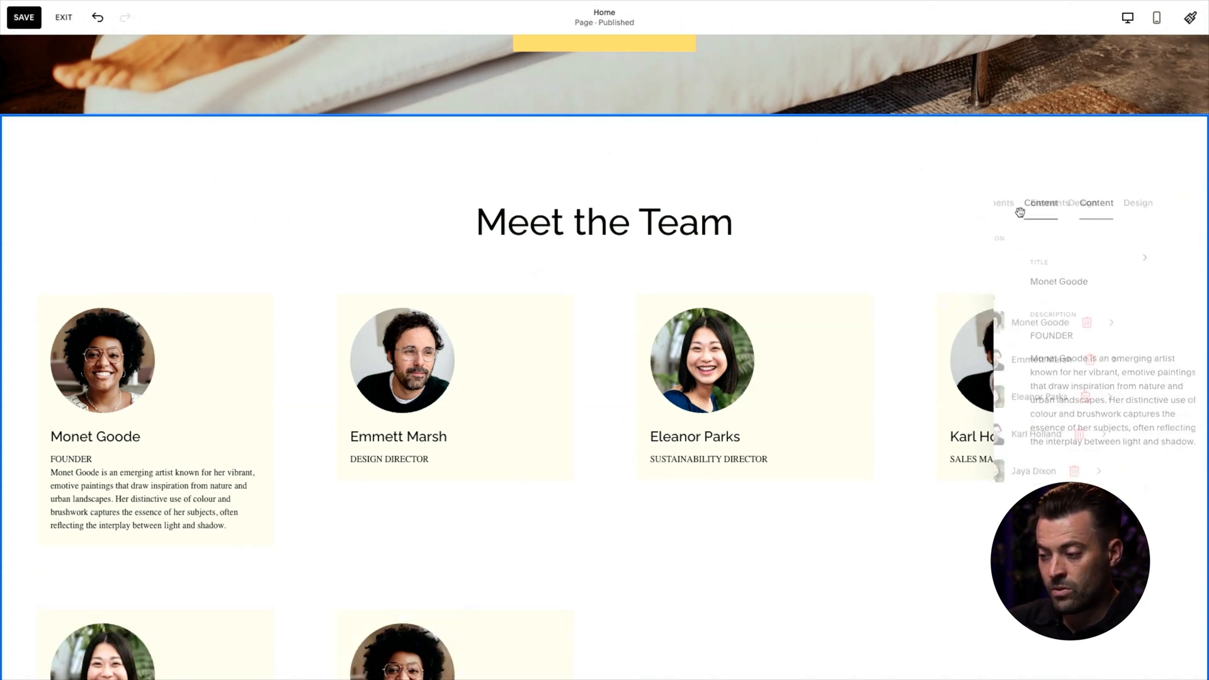
Step: Try Max Columns 3, restore 4 cards per row, and reopen Size & Space
click(1116, 203)
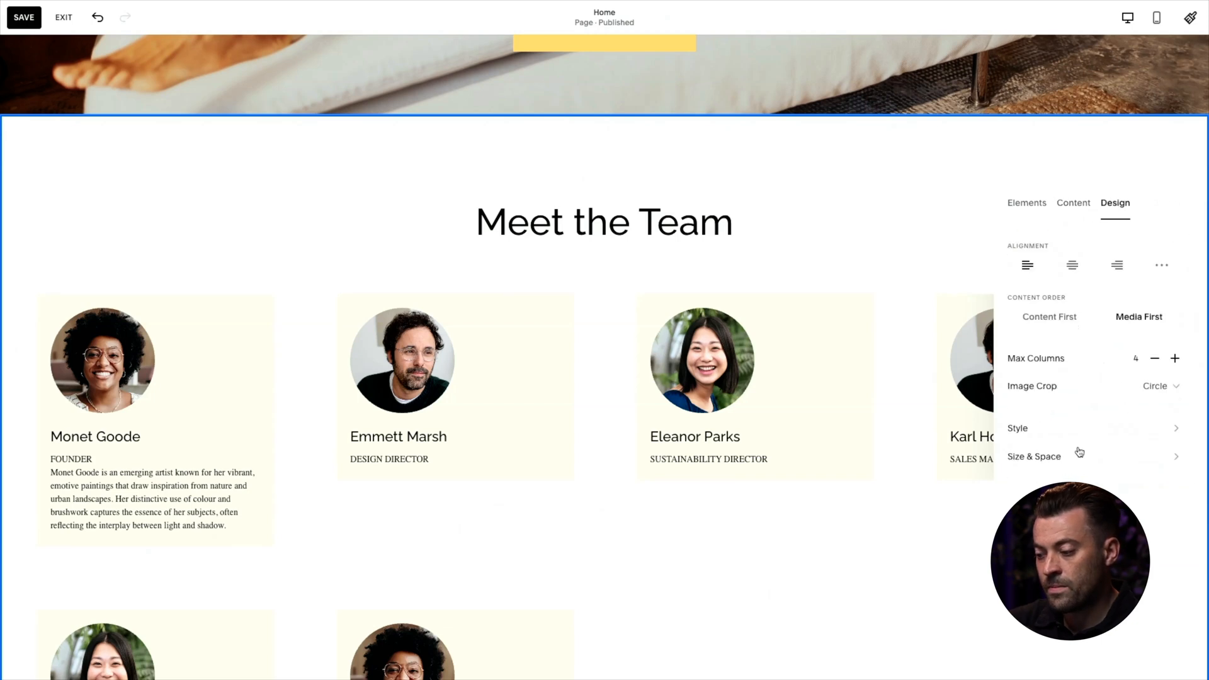
click(1034, 456)
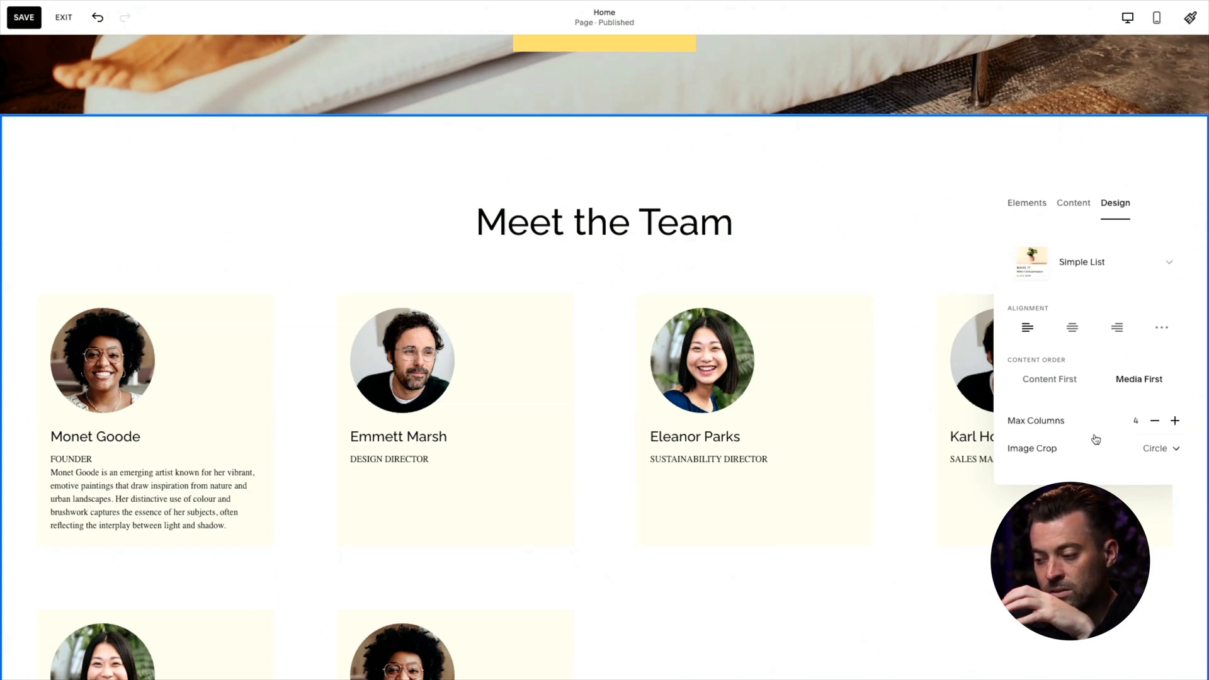
click(1153, 420)
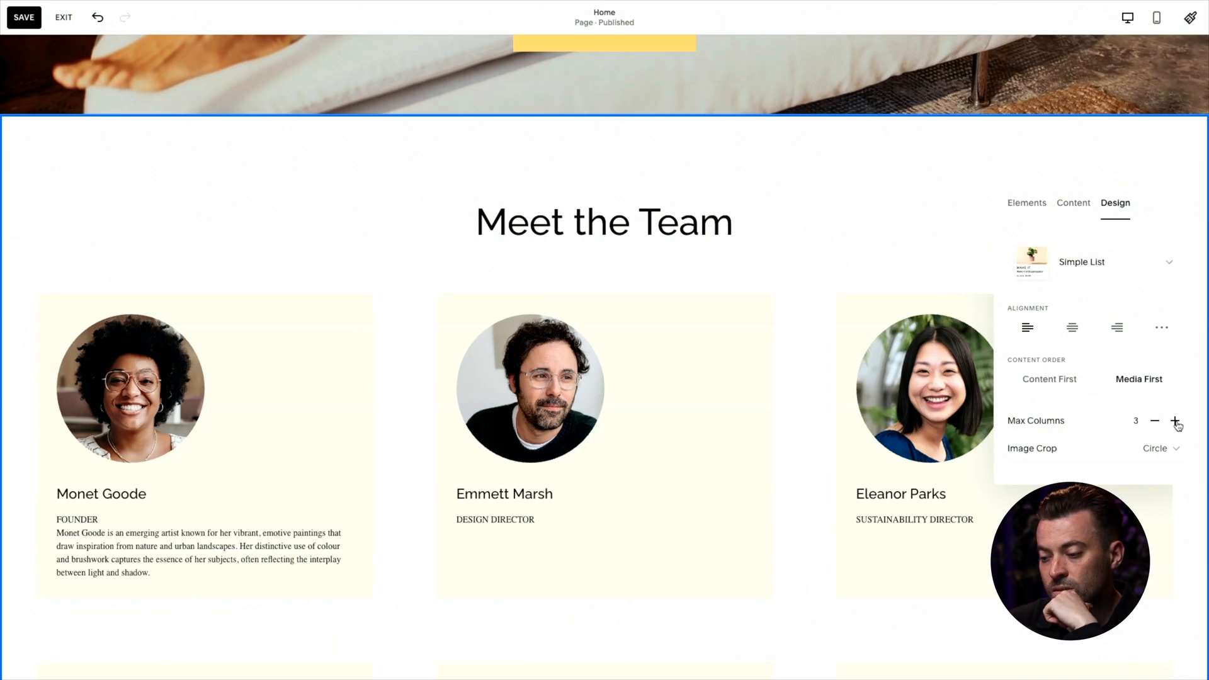
click(1175, 420)
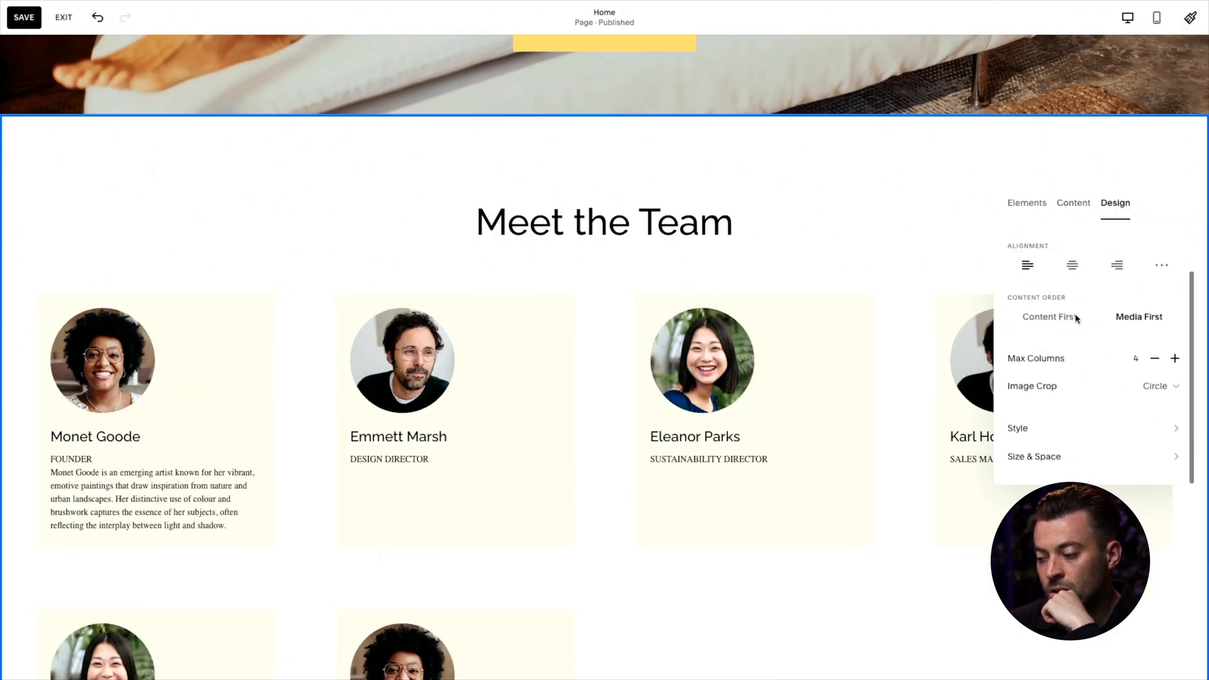
click(1033, 457)
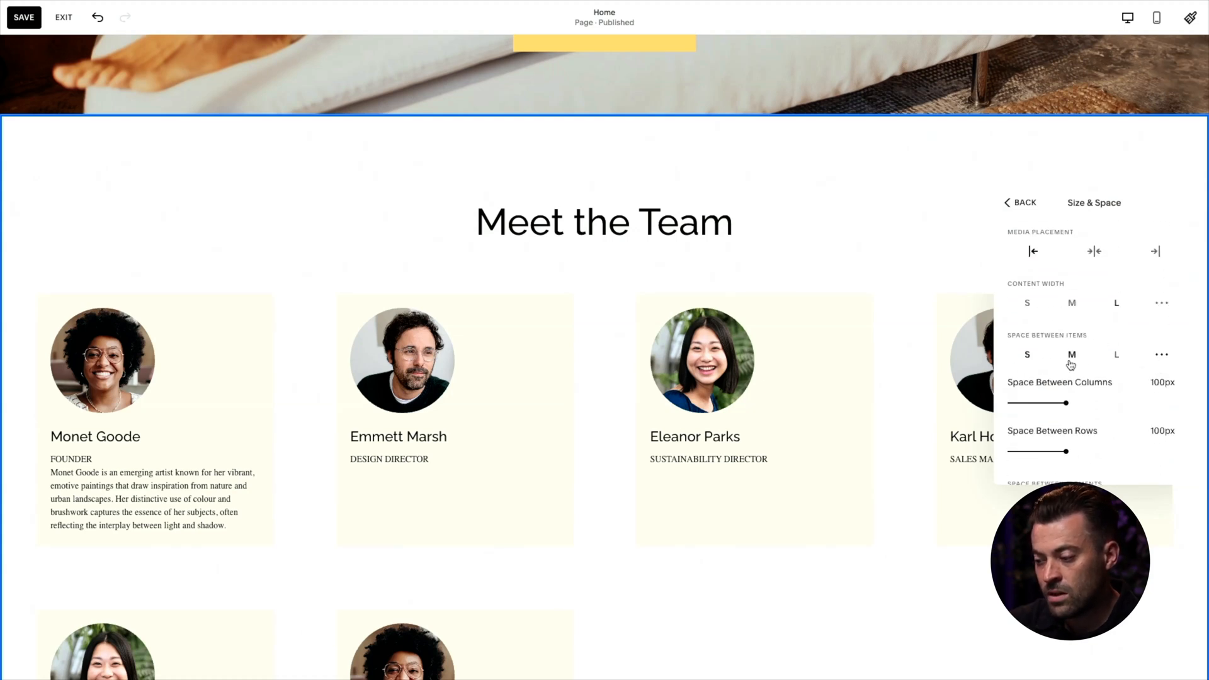
Step: Reduce Space Between Items and drag the custom Media Width down to 33%
click(1027, 355)
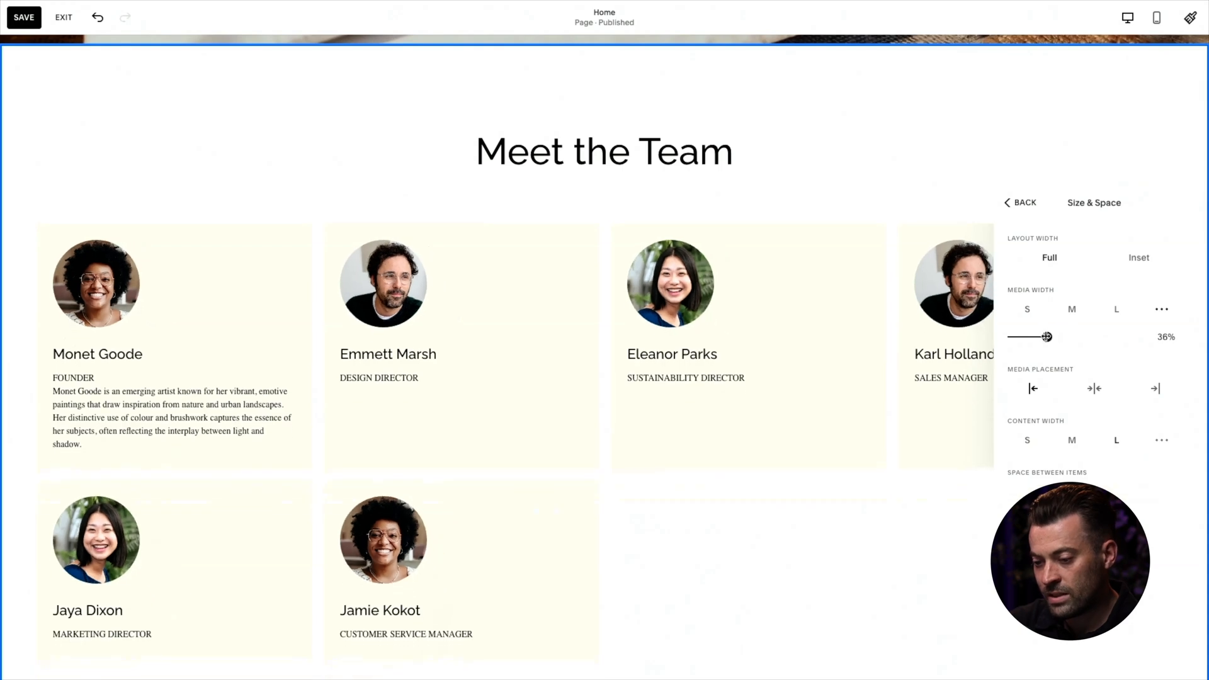
drag(1047, 336, 1036, 336)
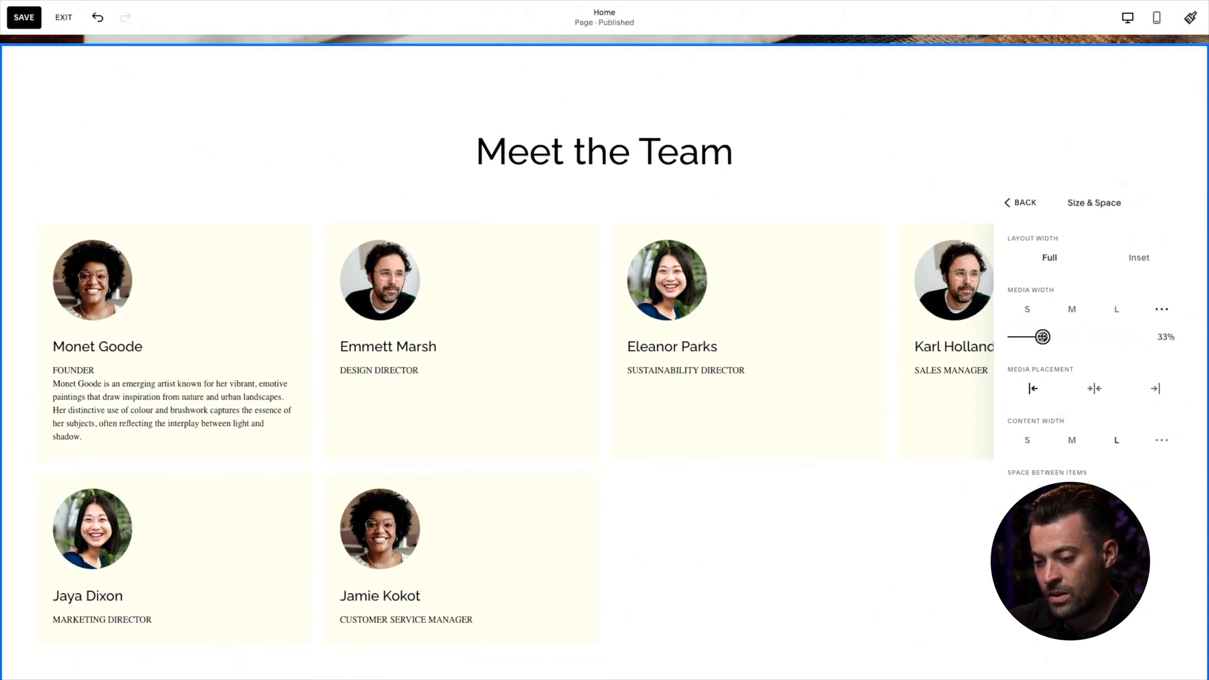
drag(1041, 336, 1025, 337)
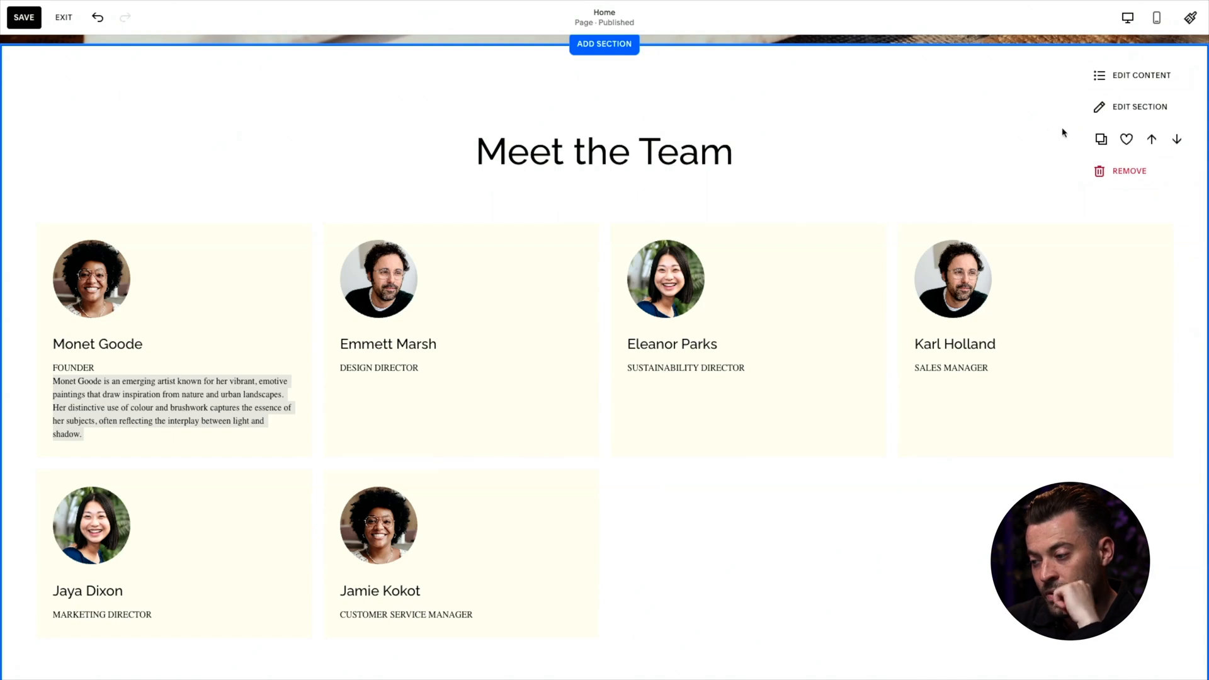
mouse_move(1106, 119)
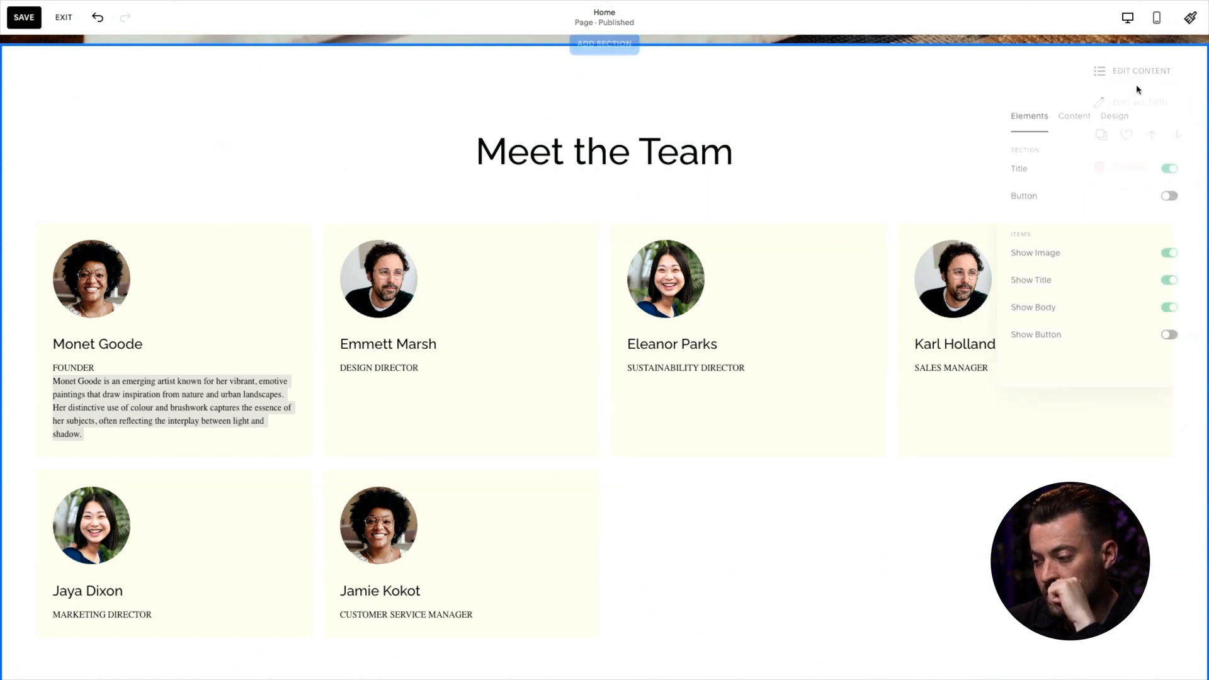
Step: Set Item Description text to 1.5rem and Item Title text to 1.9rem in the Style panel
click(1115, 115)
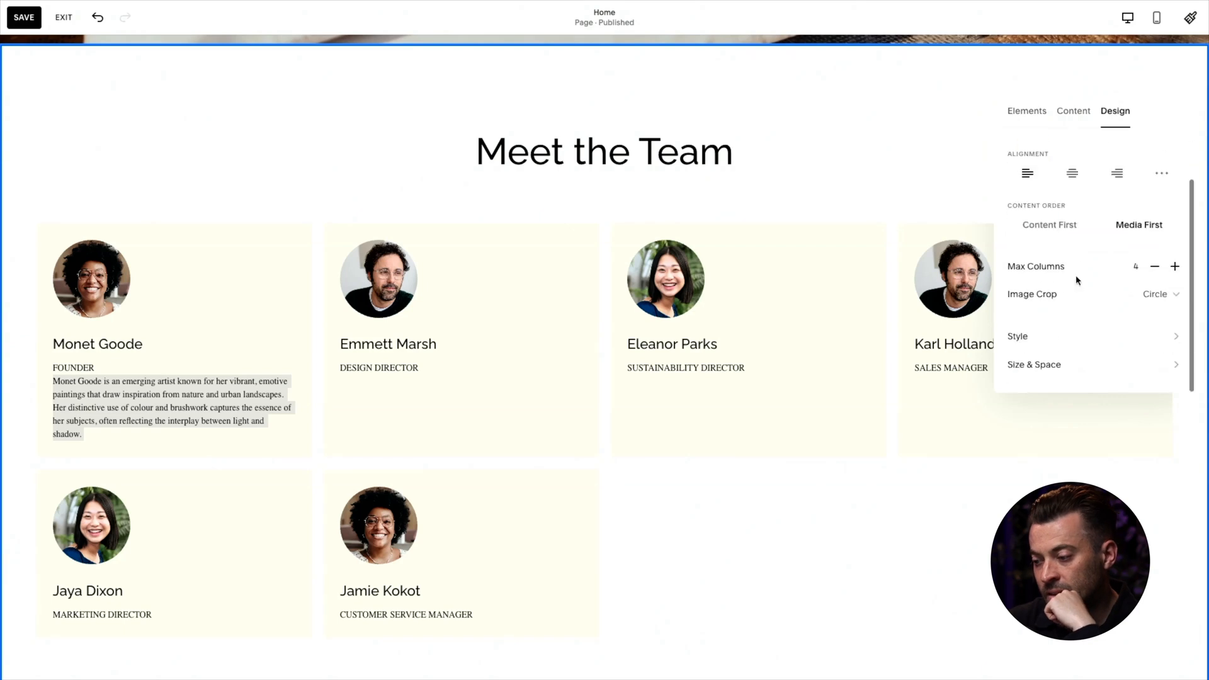
click(1018, 336)
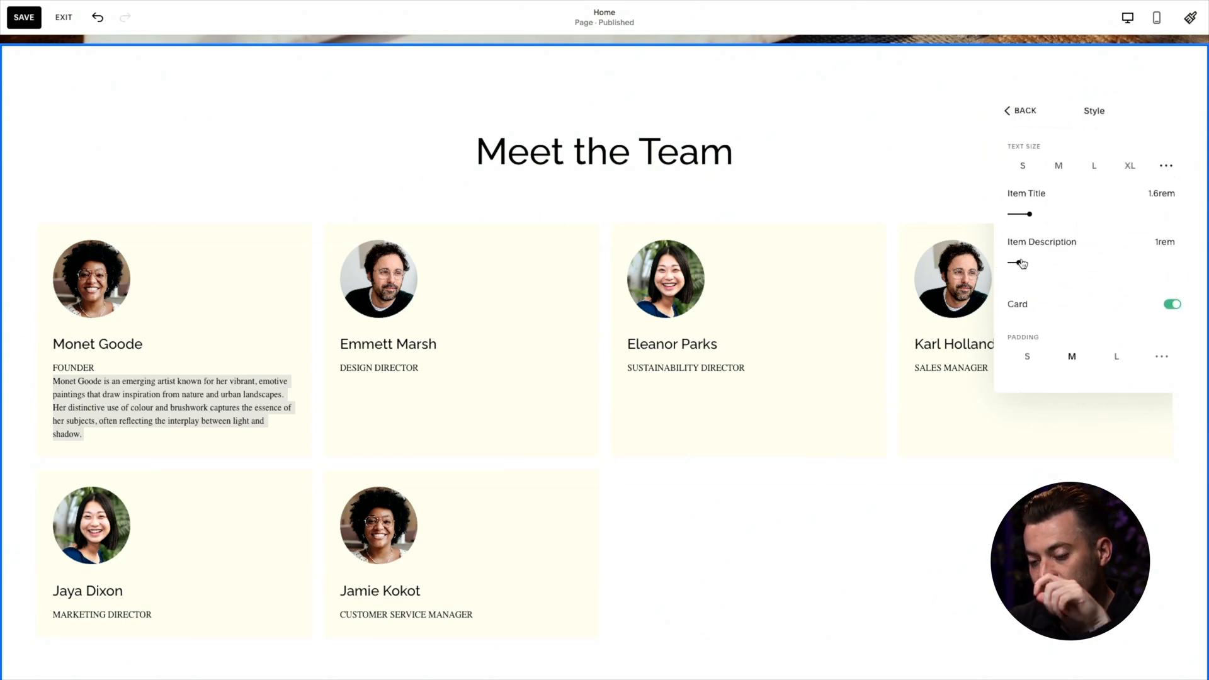
drag(1018, 262, 1050, 261)
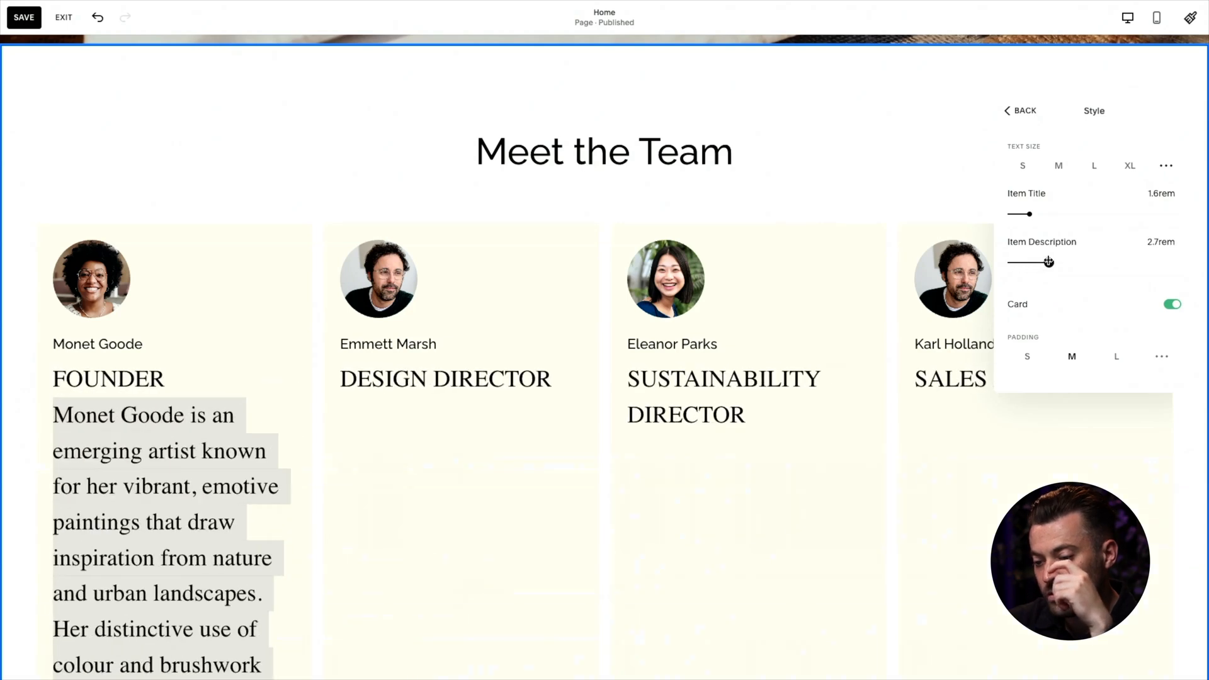
drag(1048, 262, 1022, 262)
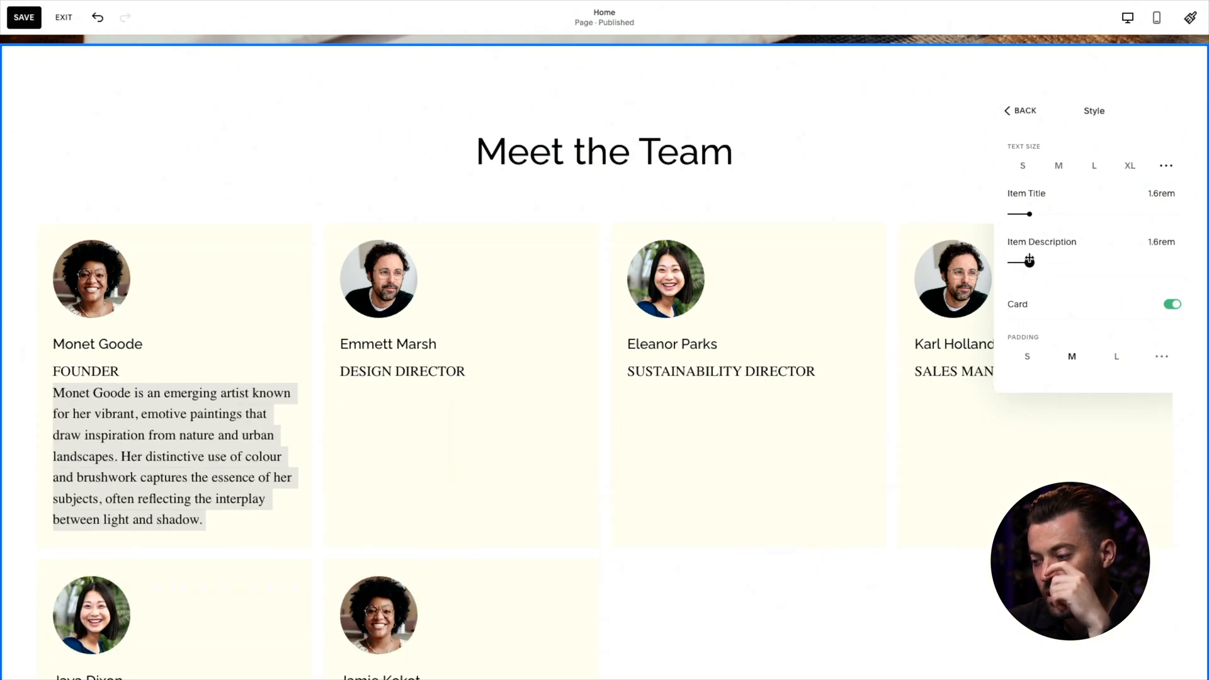
drag(1025, 260, 1018, 260)
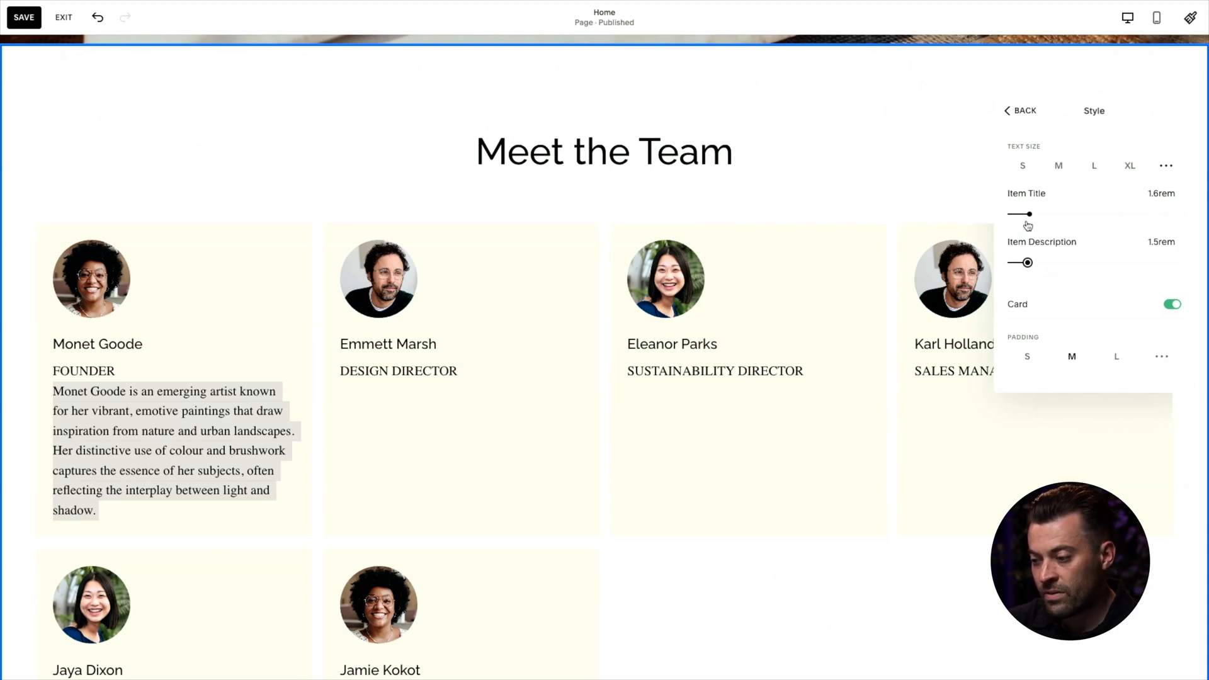
drag(1019, 214, 1032, 214)
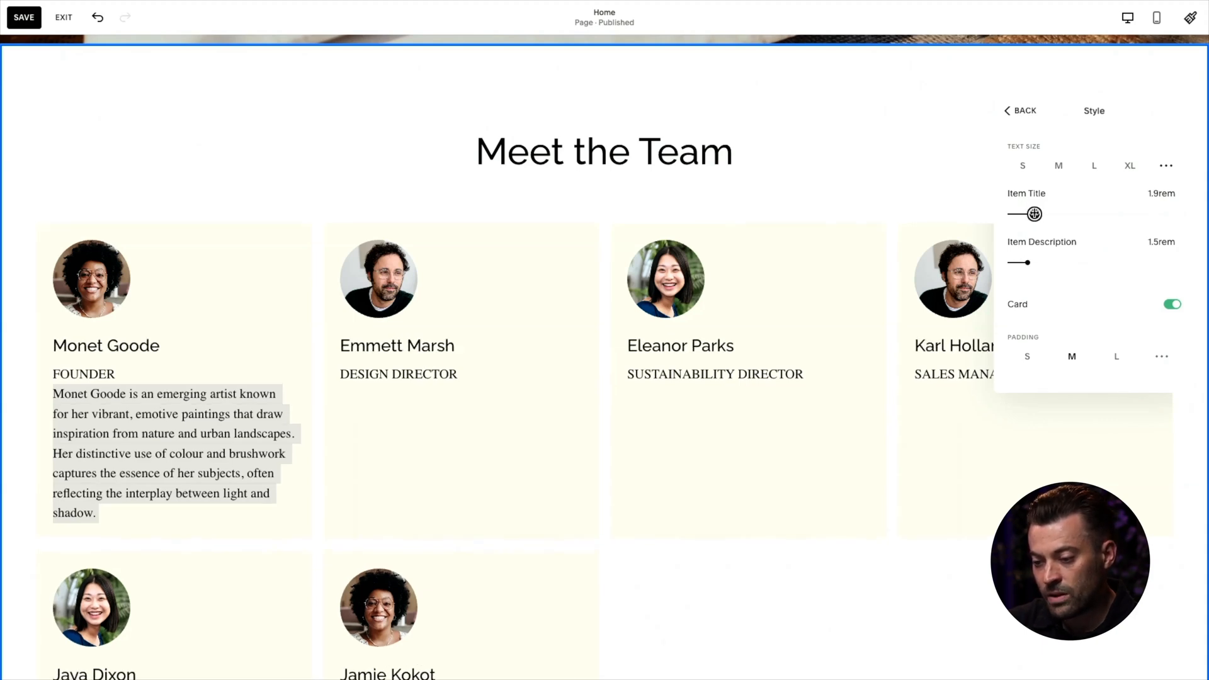
drag(1025, 214, 1031, 214)
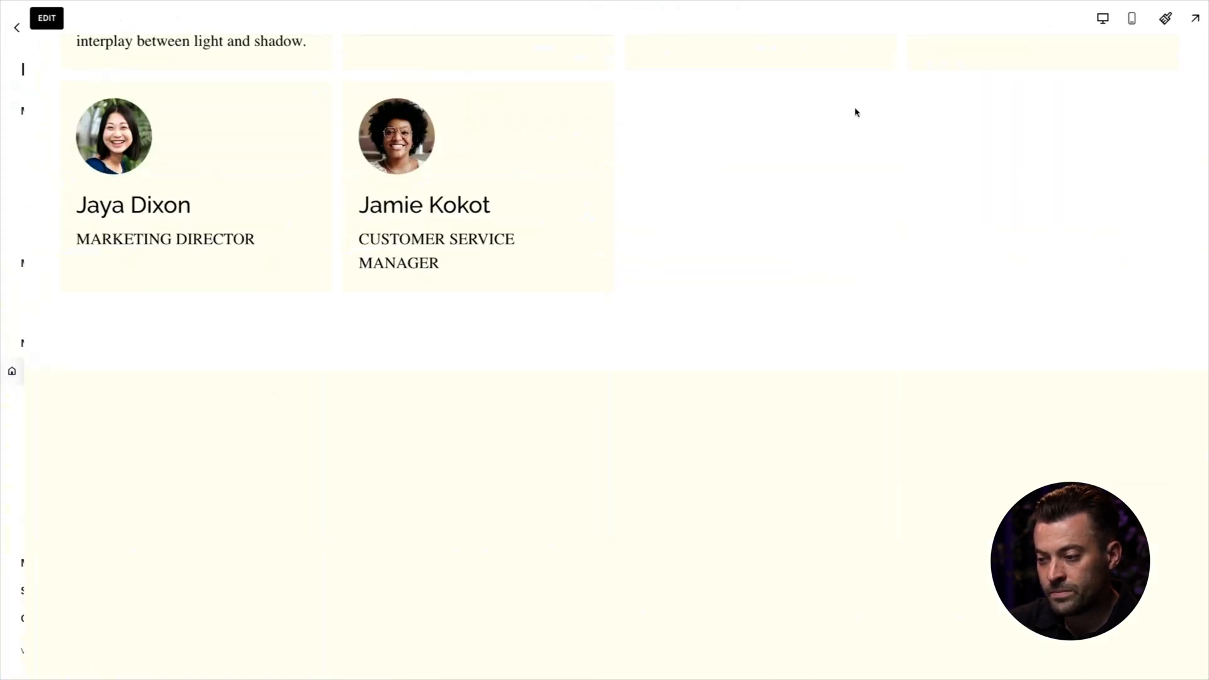
Step: Leave the full-screen preview and reopen the Home page in the editor
scroll(up, 3)
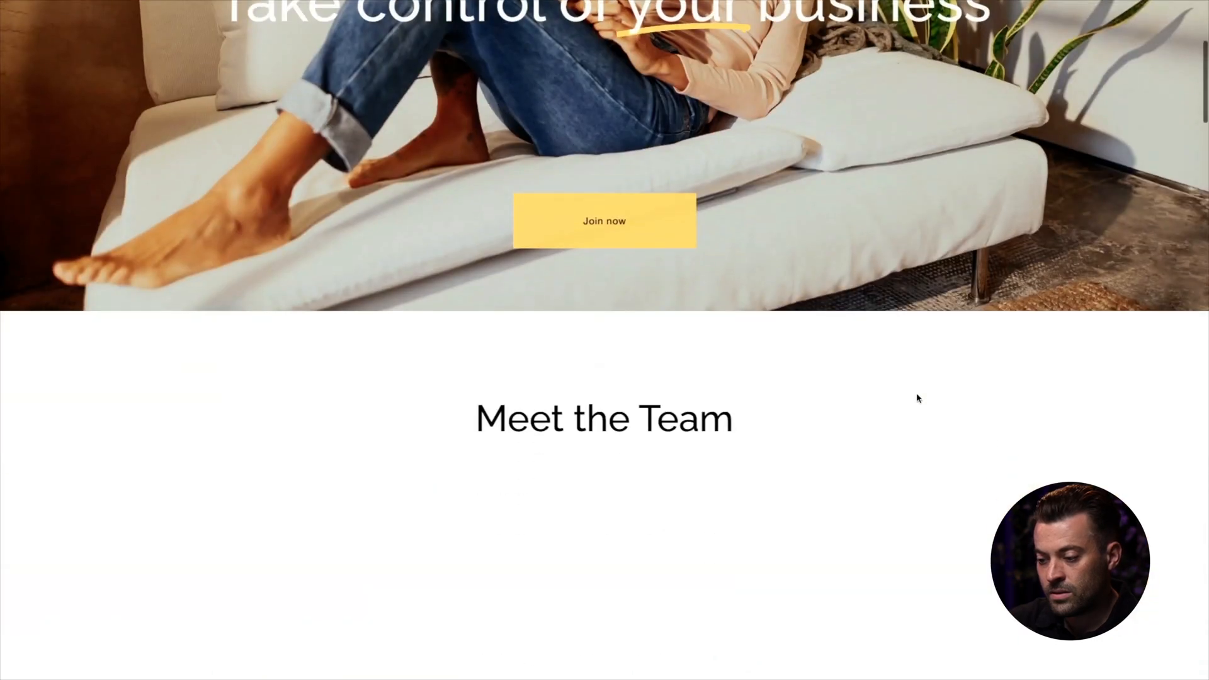
scroll(down, 3)
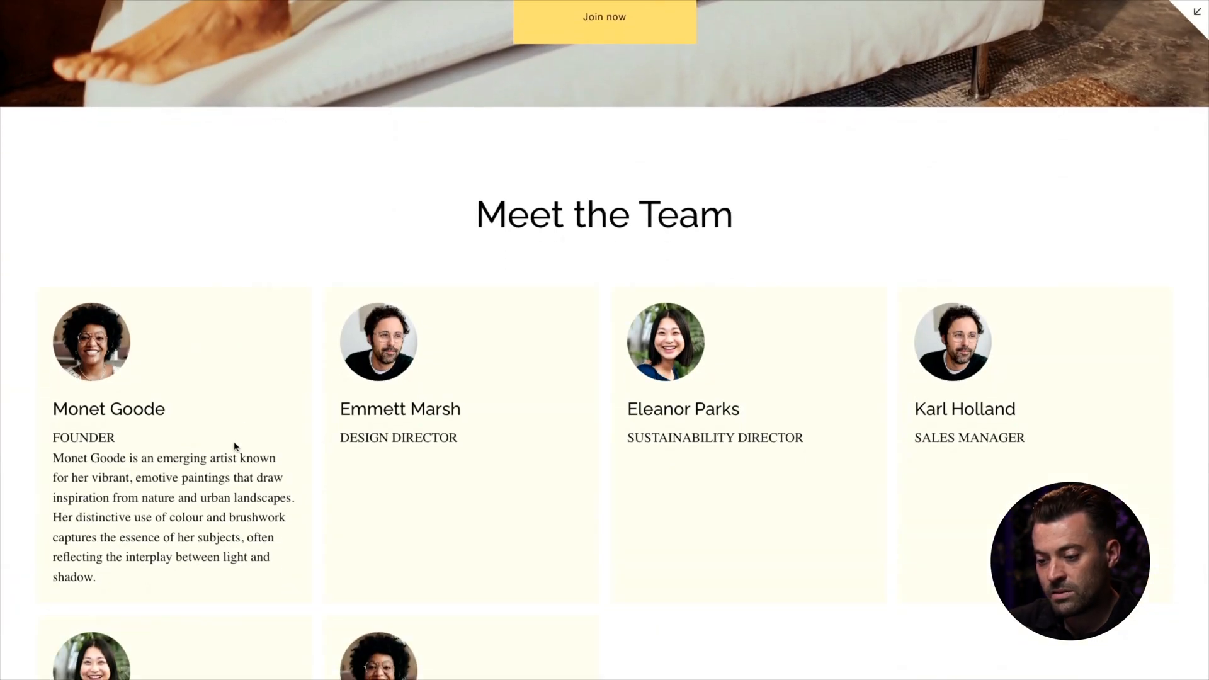
mouse_move(378, 549)
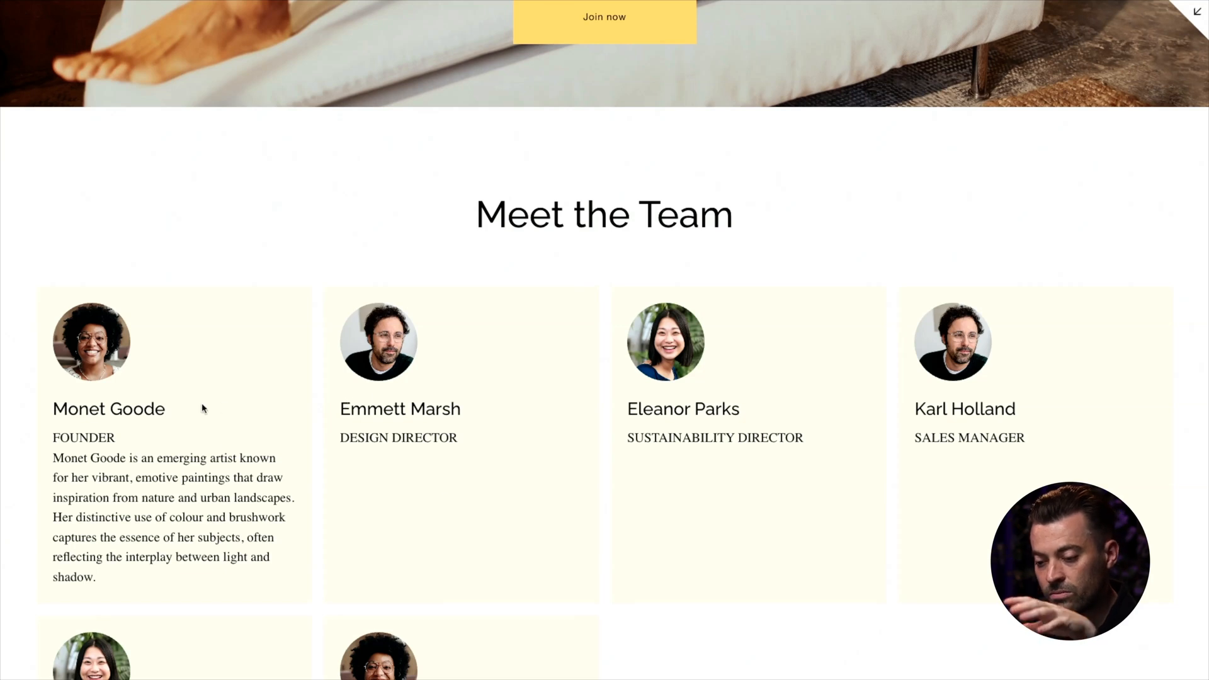
double_click(108, 409)
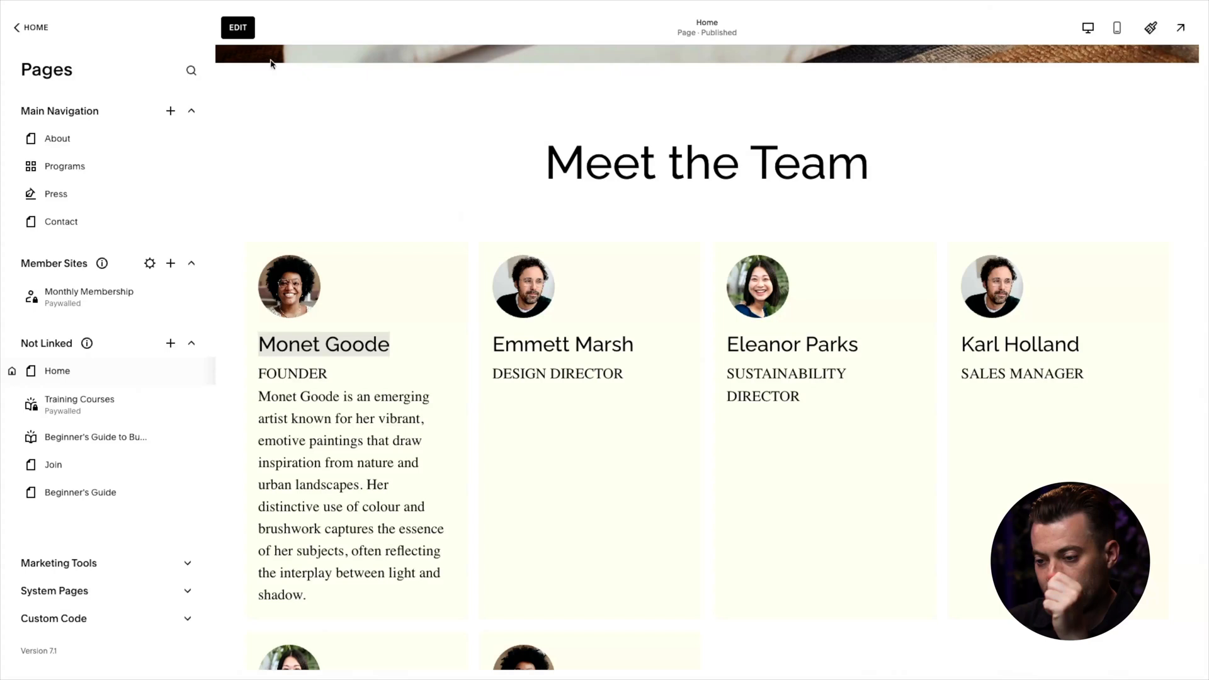
click(236, 28)
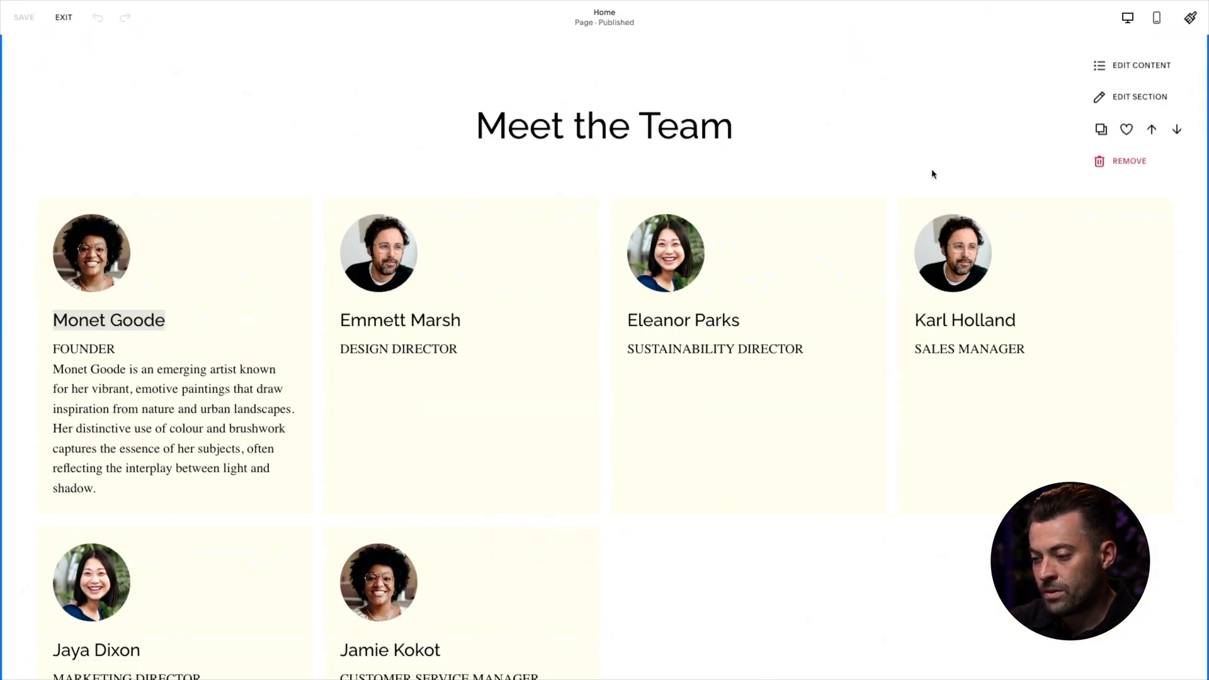
click(1138, 96)
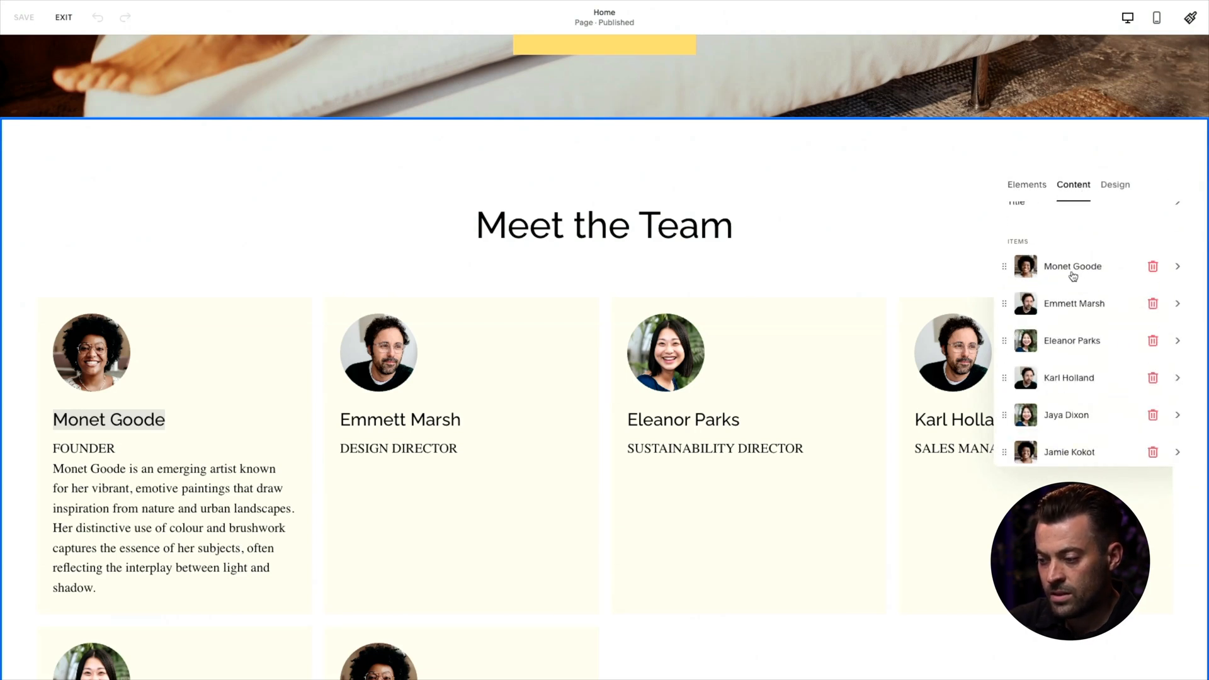
click(1073, 267)
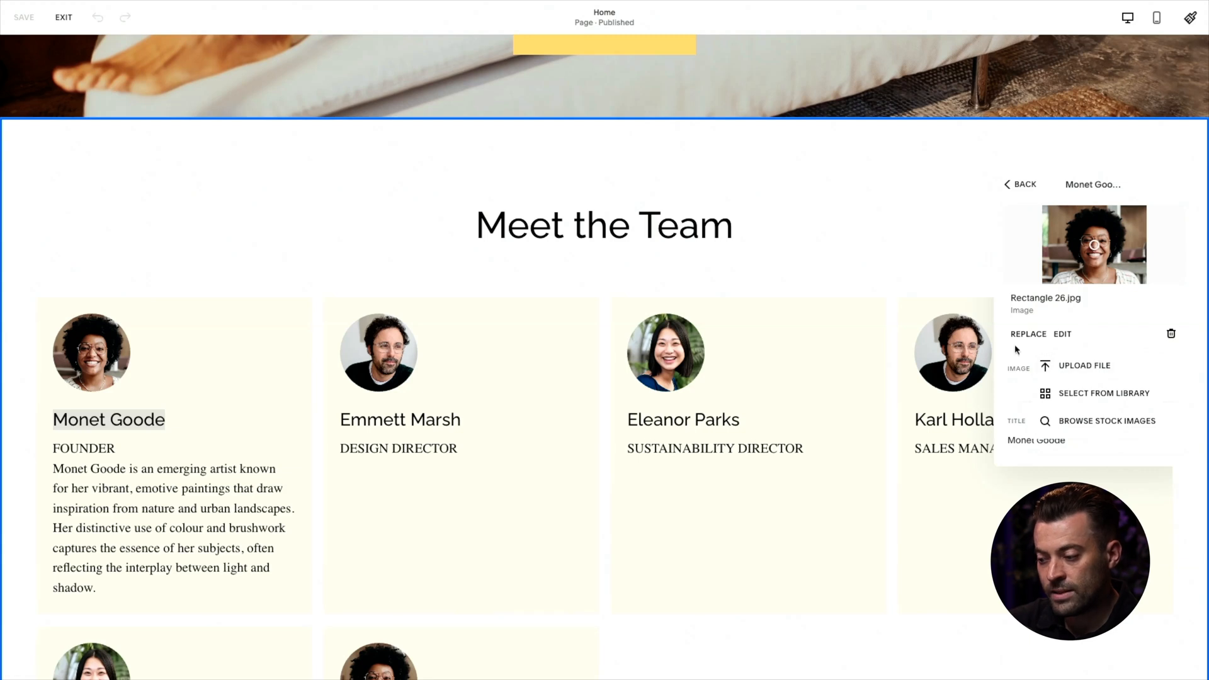
click(1063, 334)
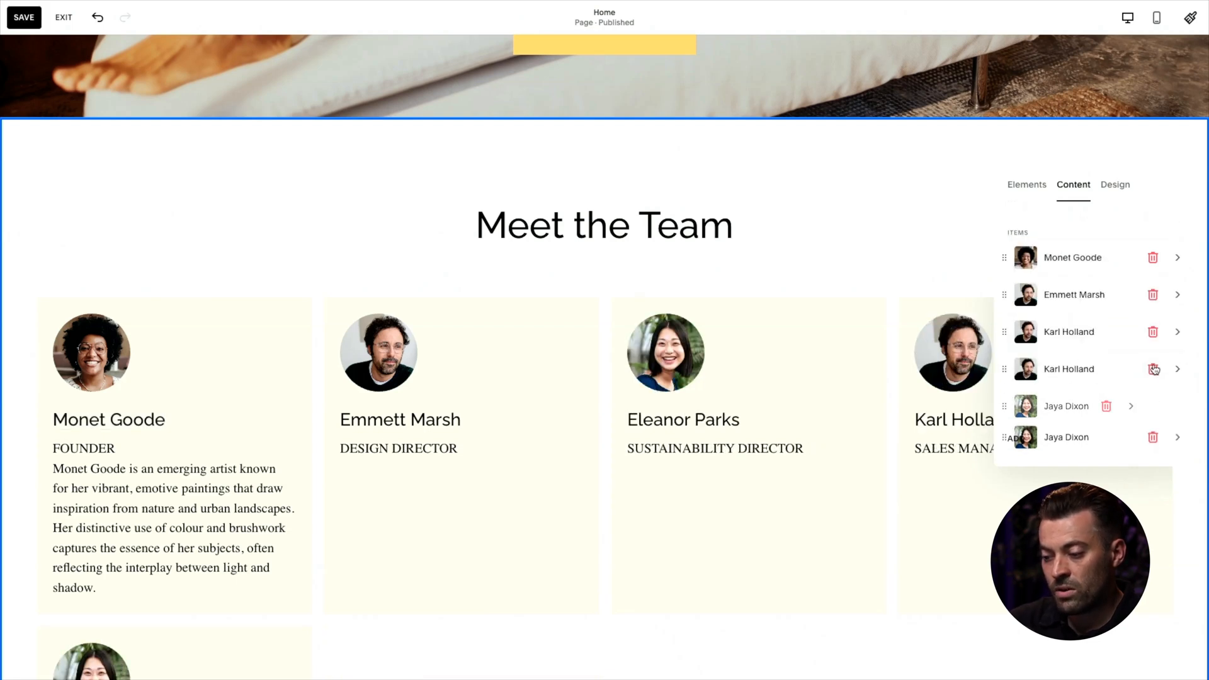
click(1152, 369)
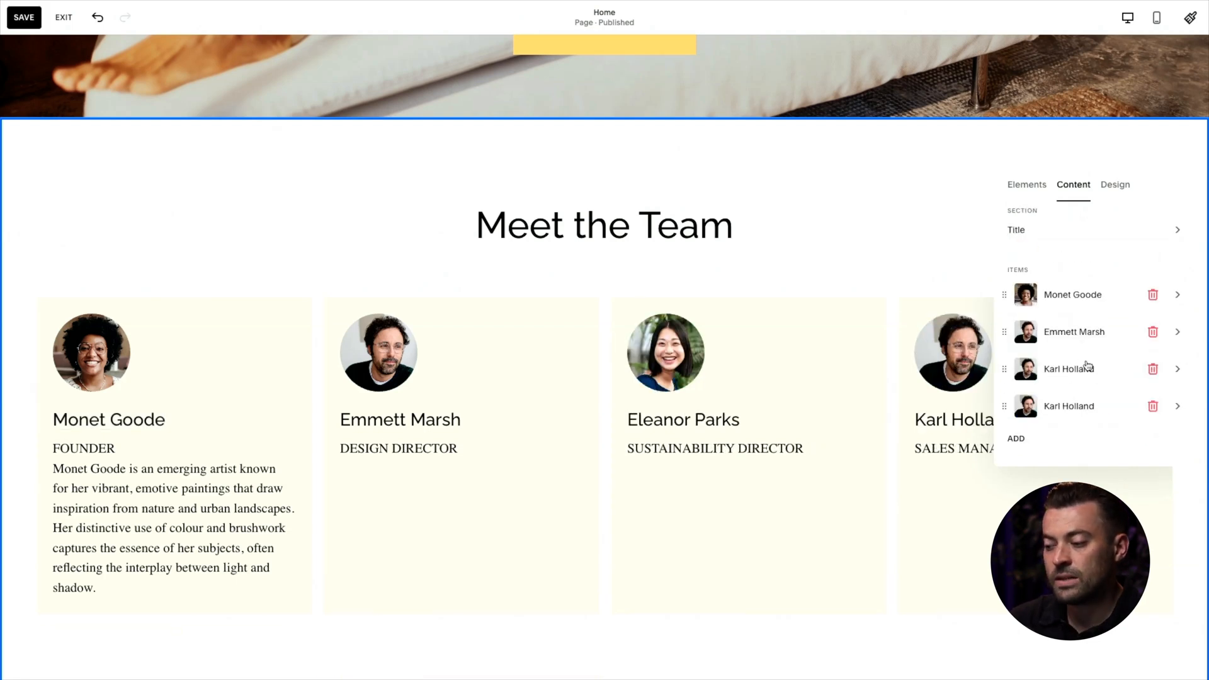
click(1015, 439)
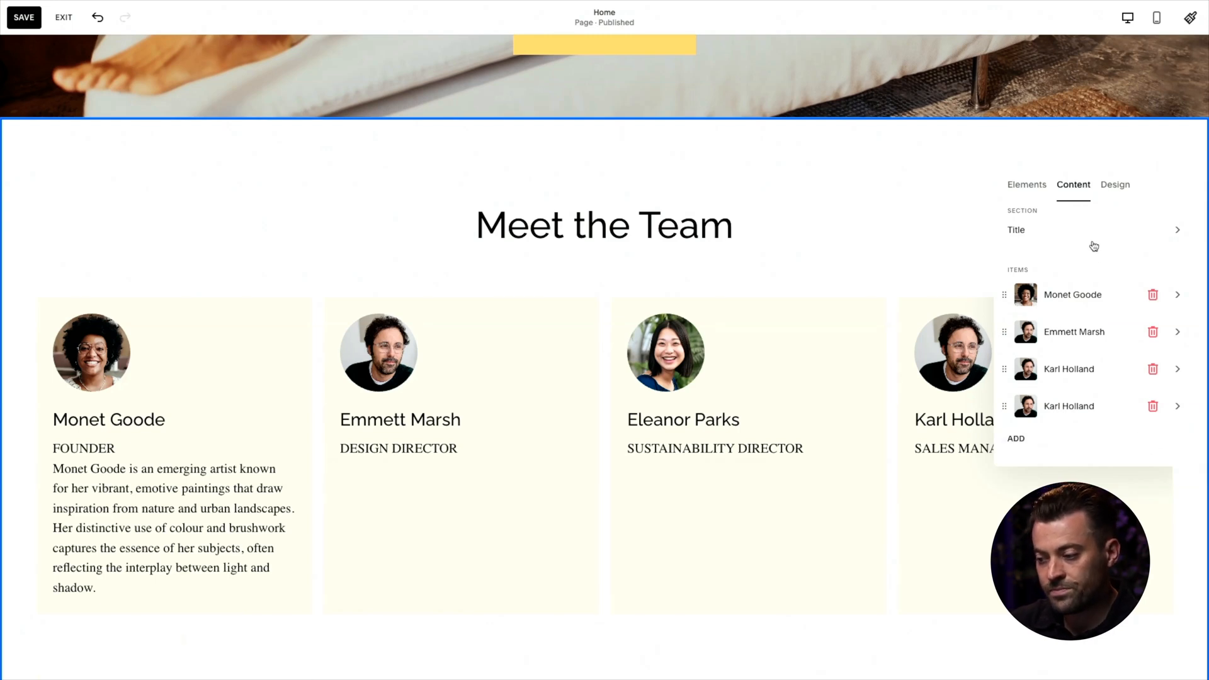
click(1017, 229)
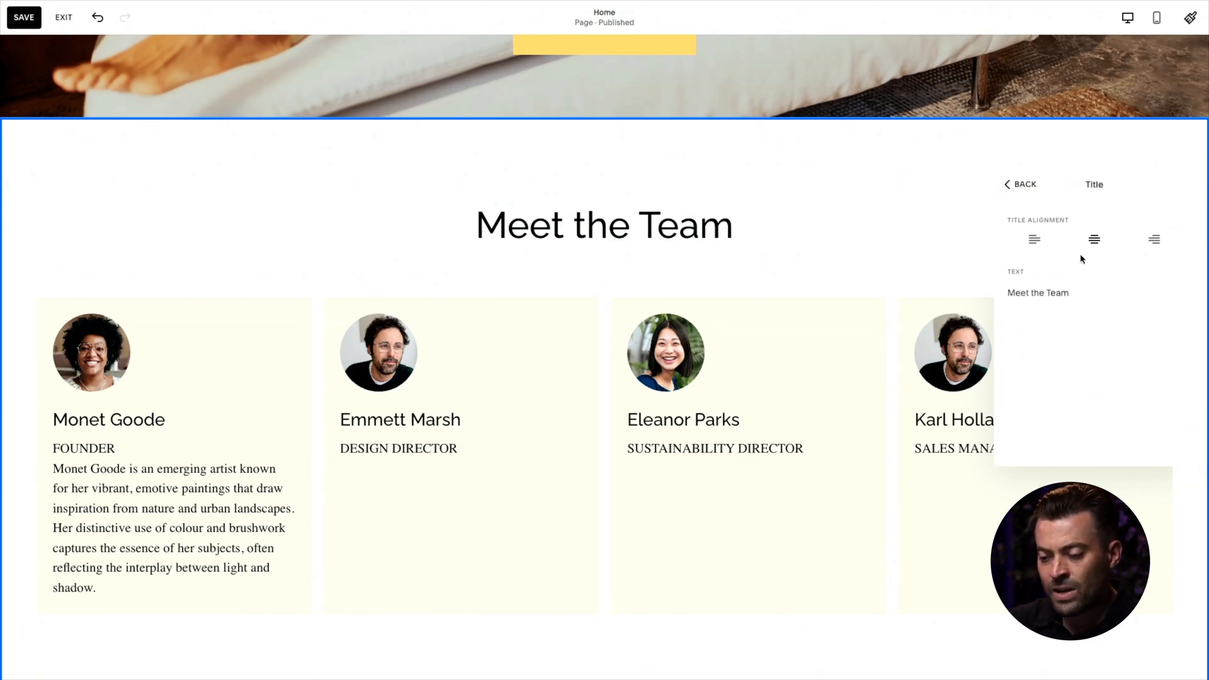
Step: In Elements, show images and title, hide the section button, and show a Read Bio button on each card
click(1020, 184)
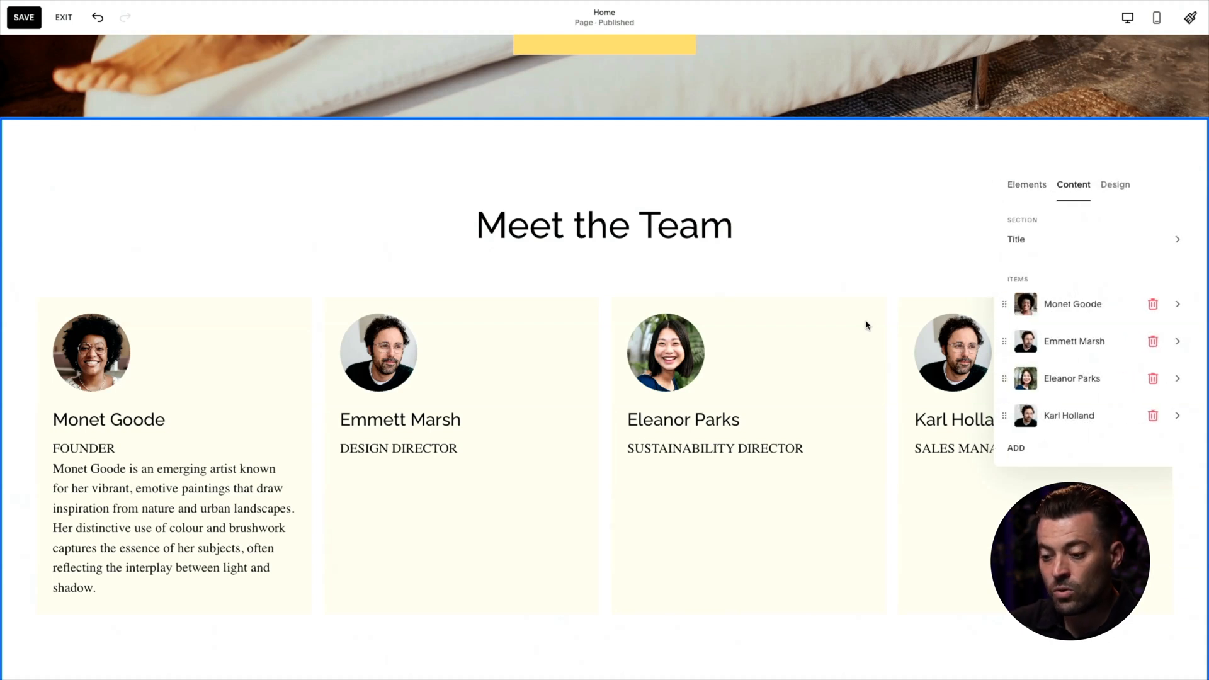
click(1026, 184)
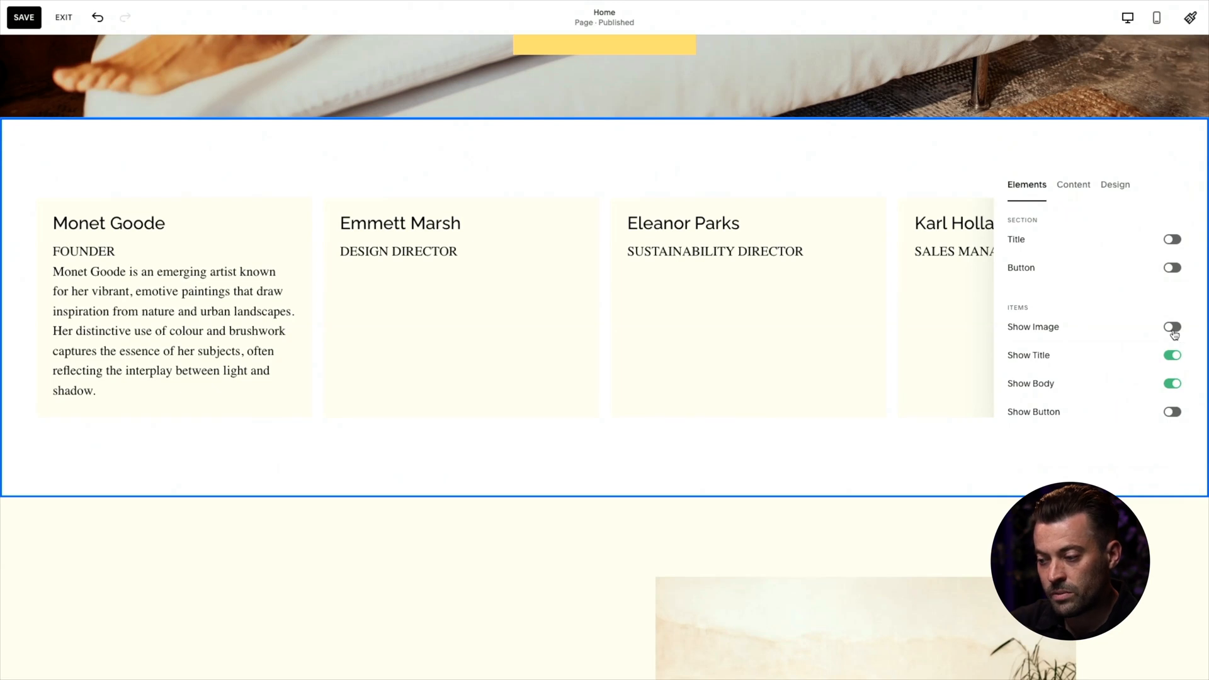
click(1172, 327)
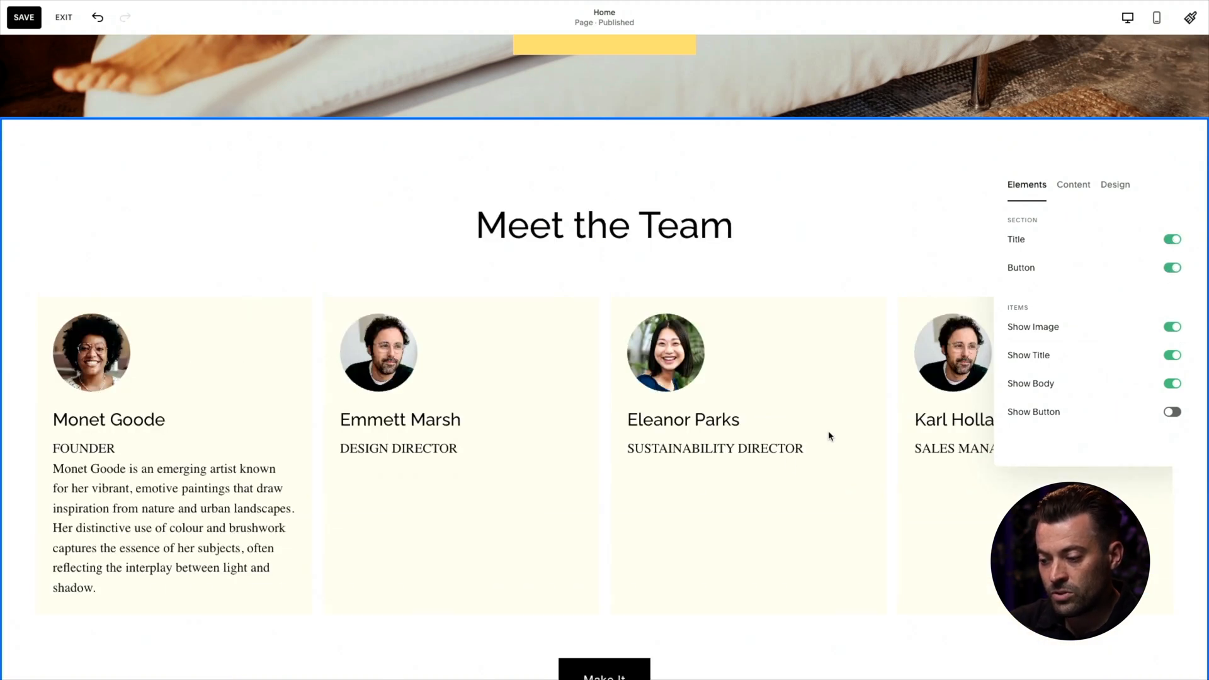
scroll(down, 3)
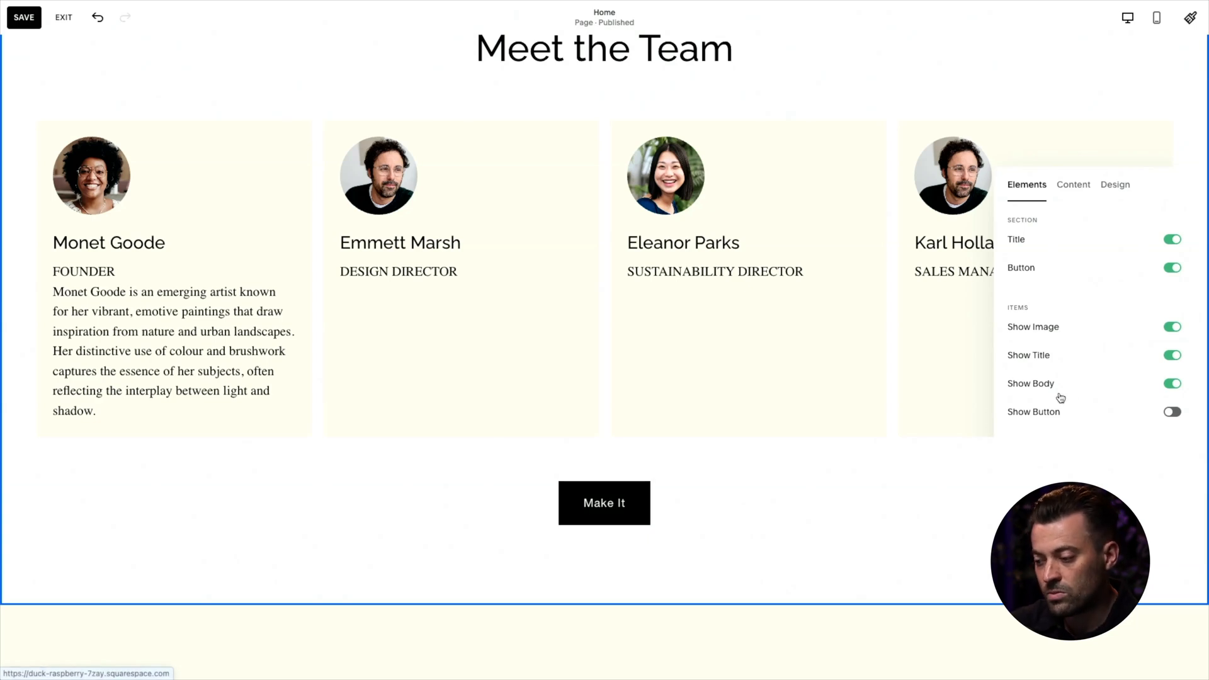
click(1171, 267)
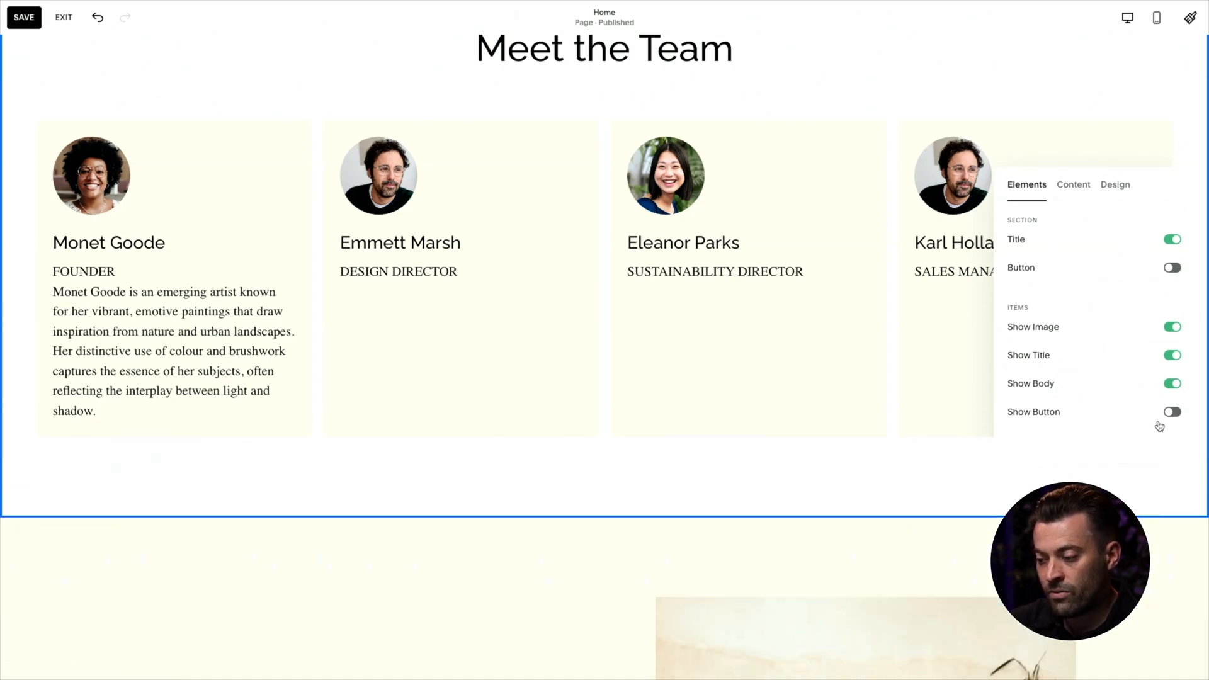
click(1172, 410)
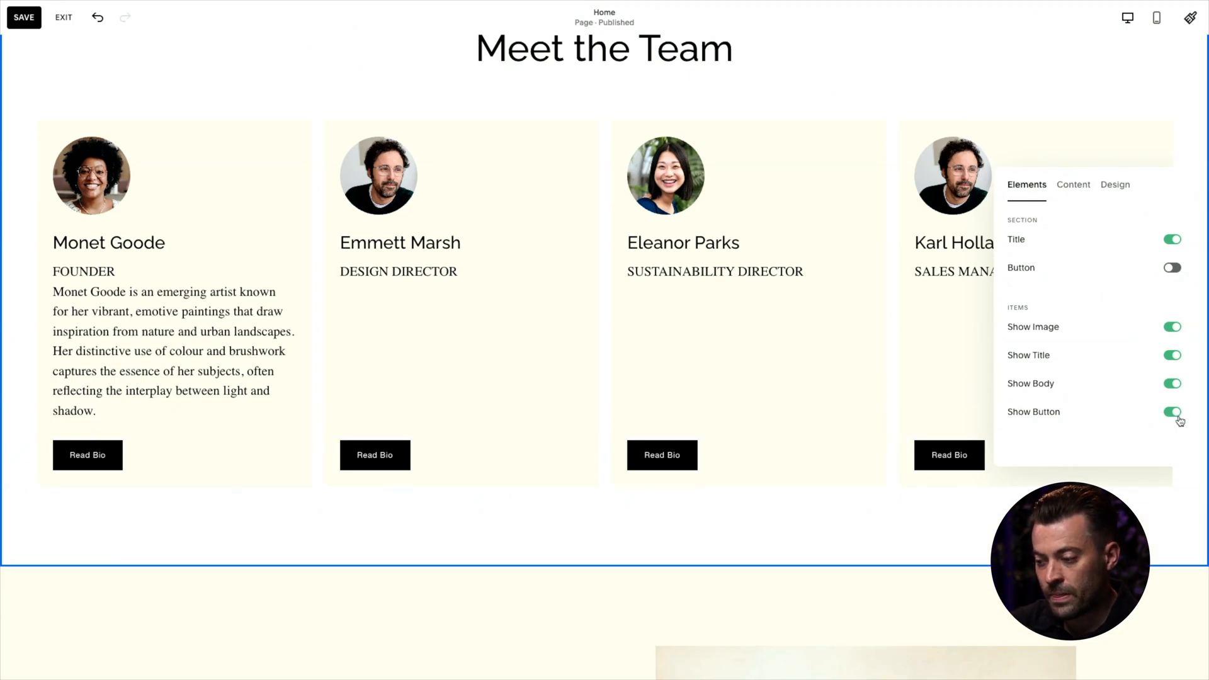
click(1073, 183)
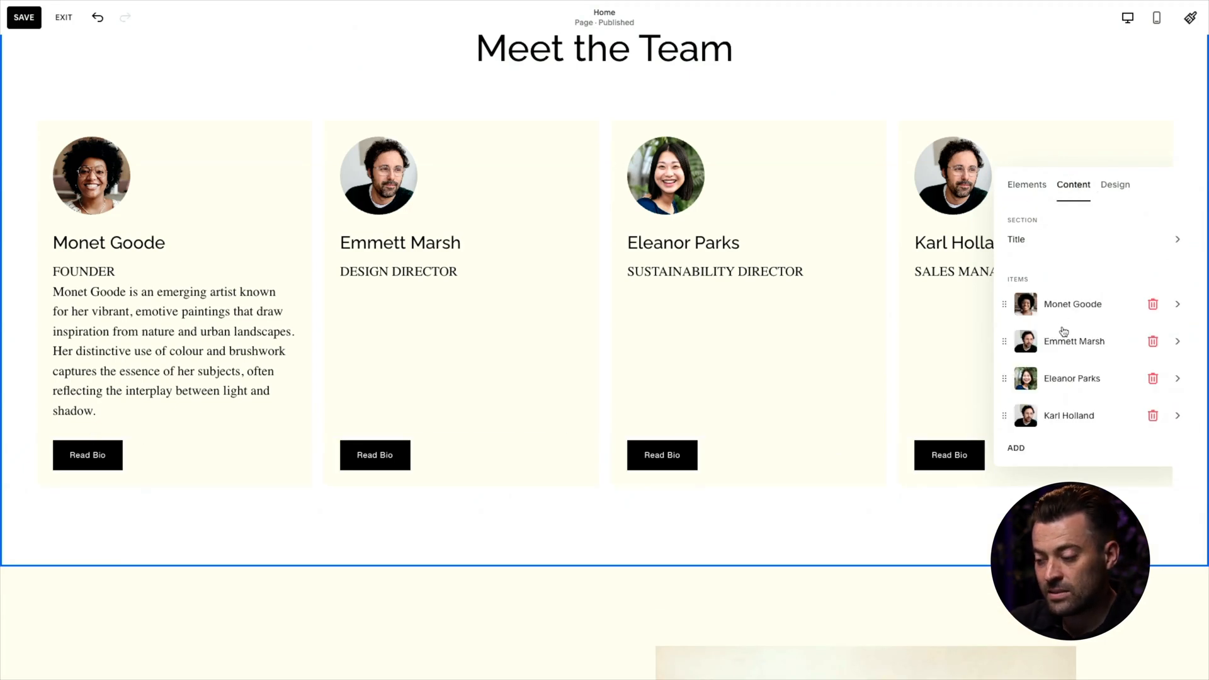
click(1073, 303)
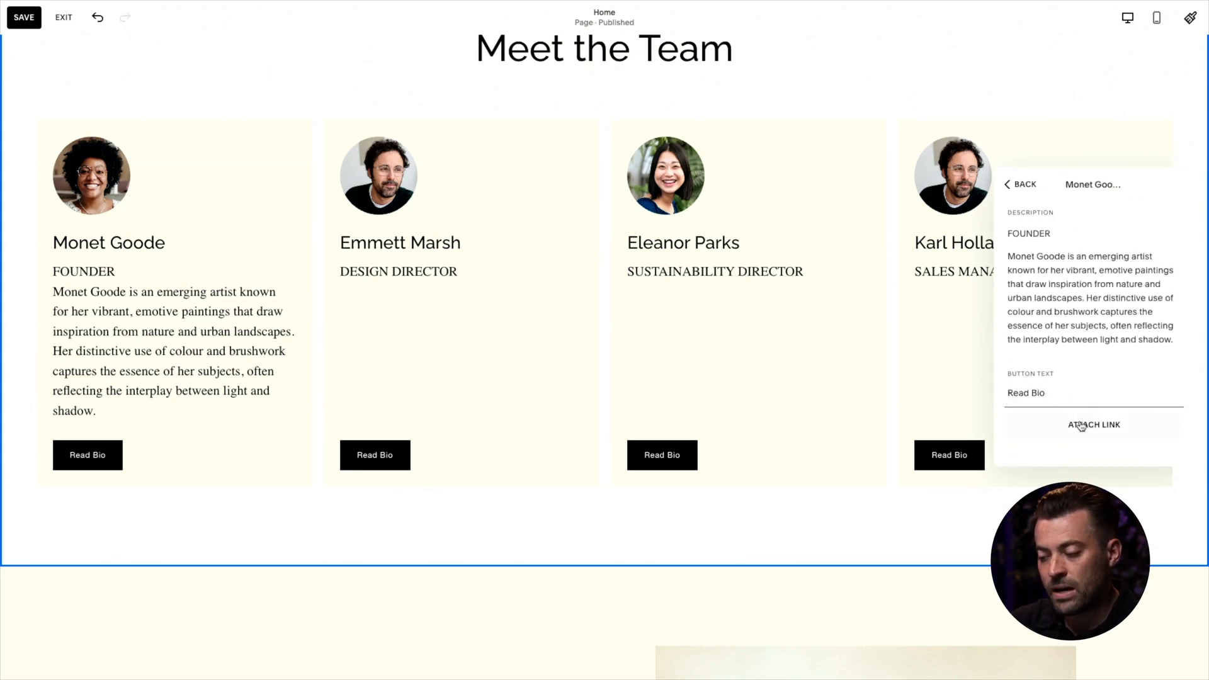
click(1093, 425)
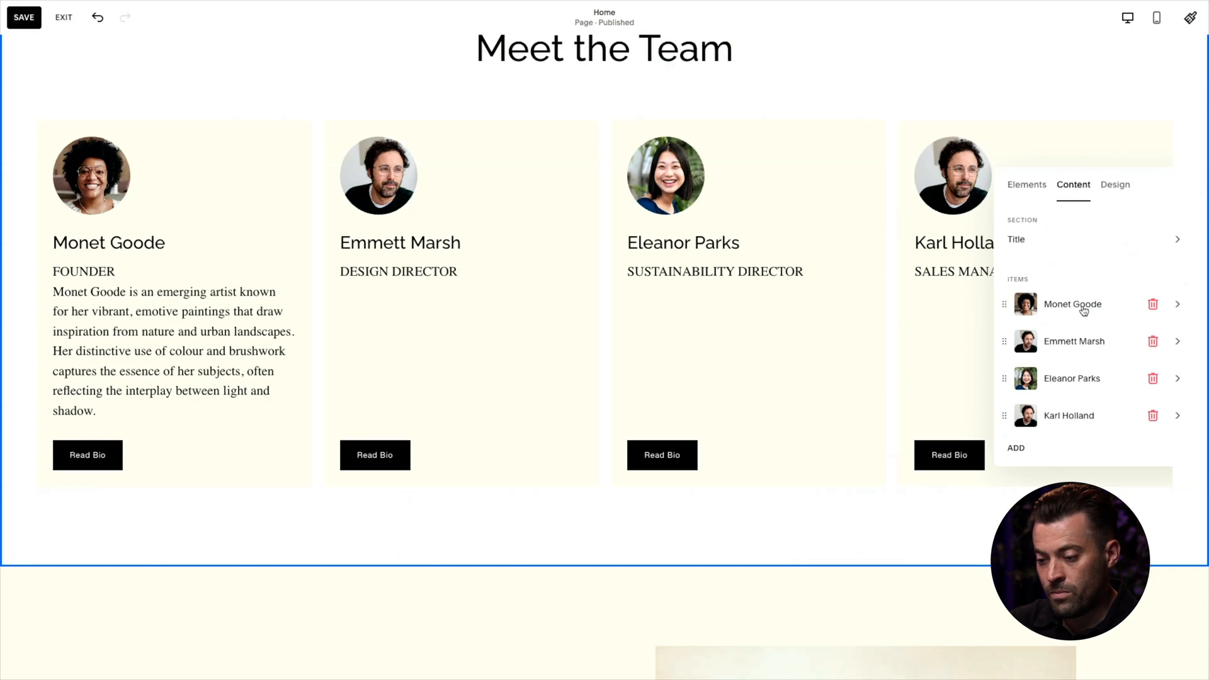
click(1027, 184)
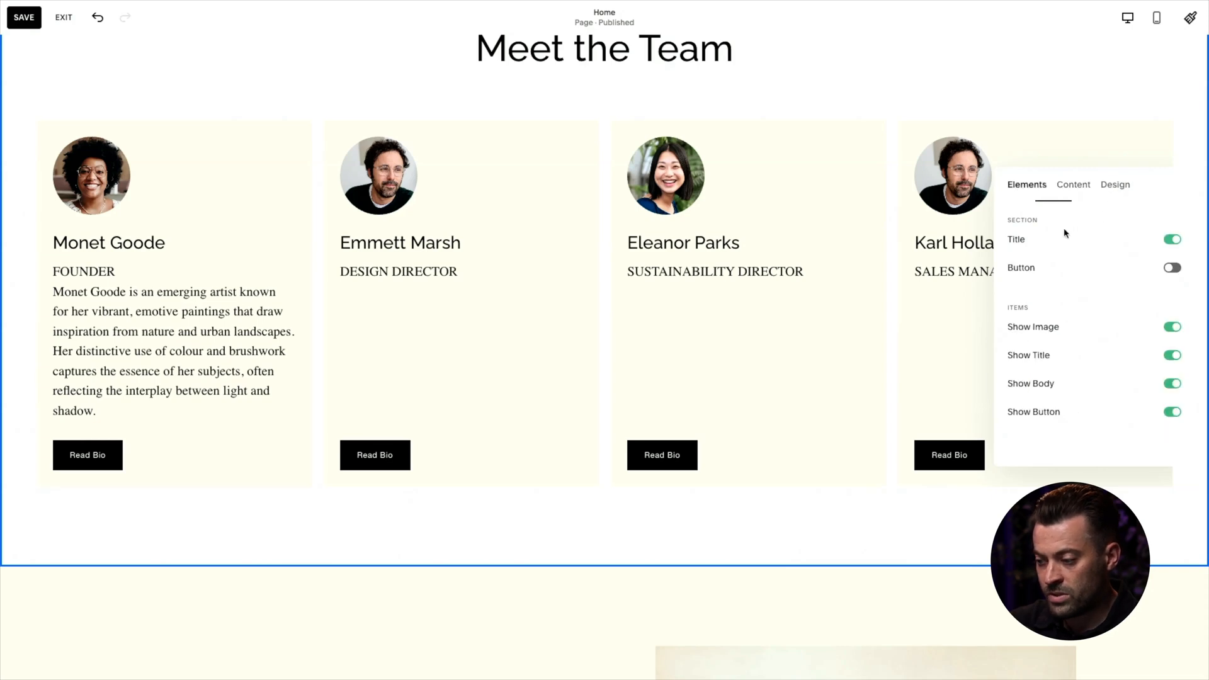
click(1171, 411)
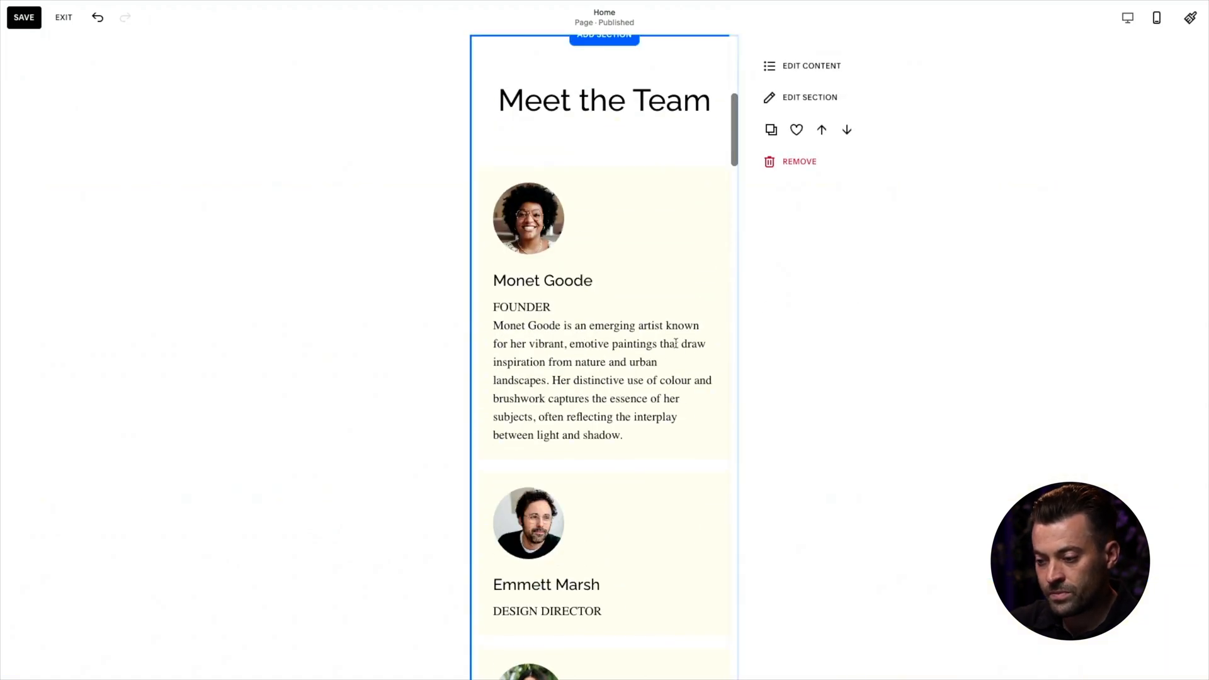
Step: Scroll the preview down to the team cards below the hero image
scroll(down, 3)
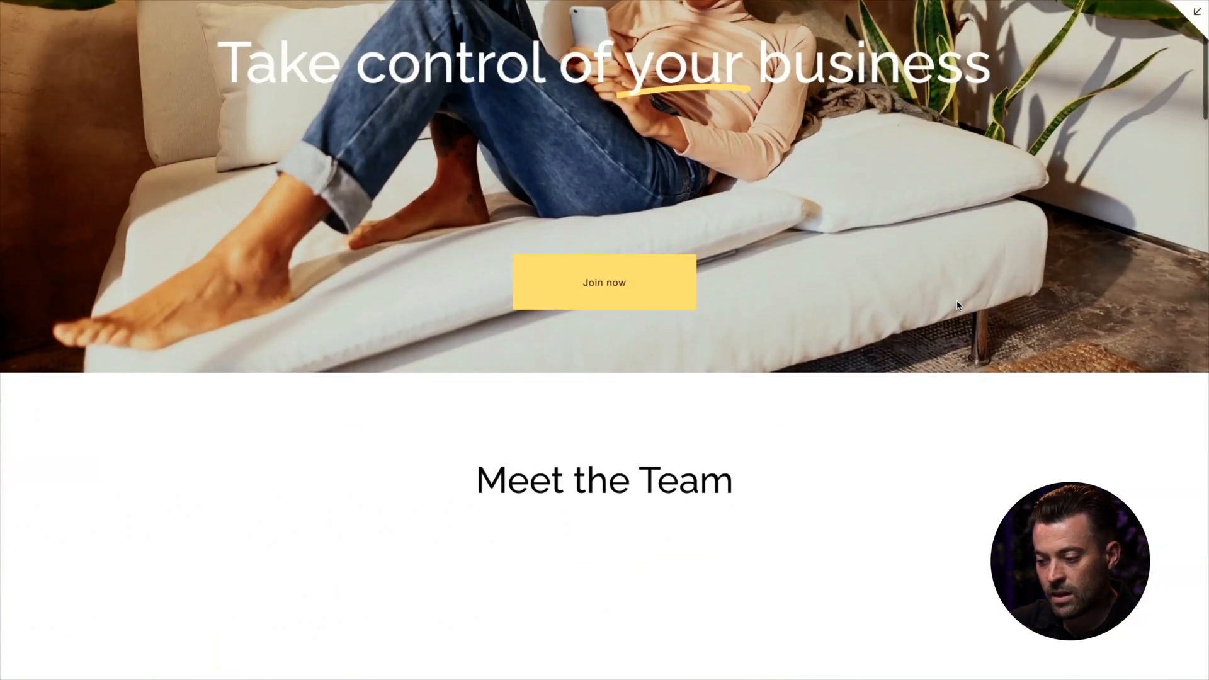
scroll(down, 3)
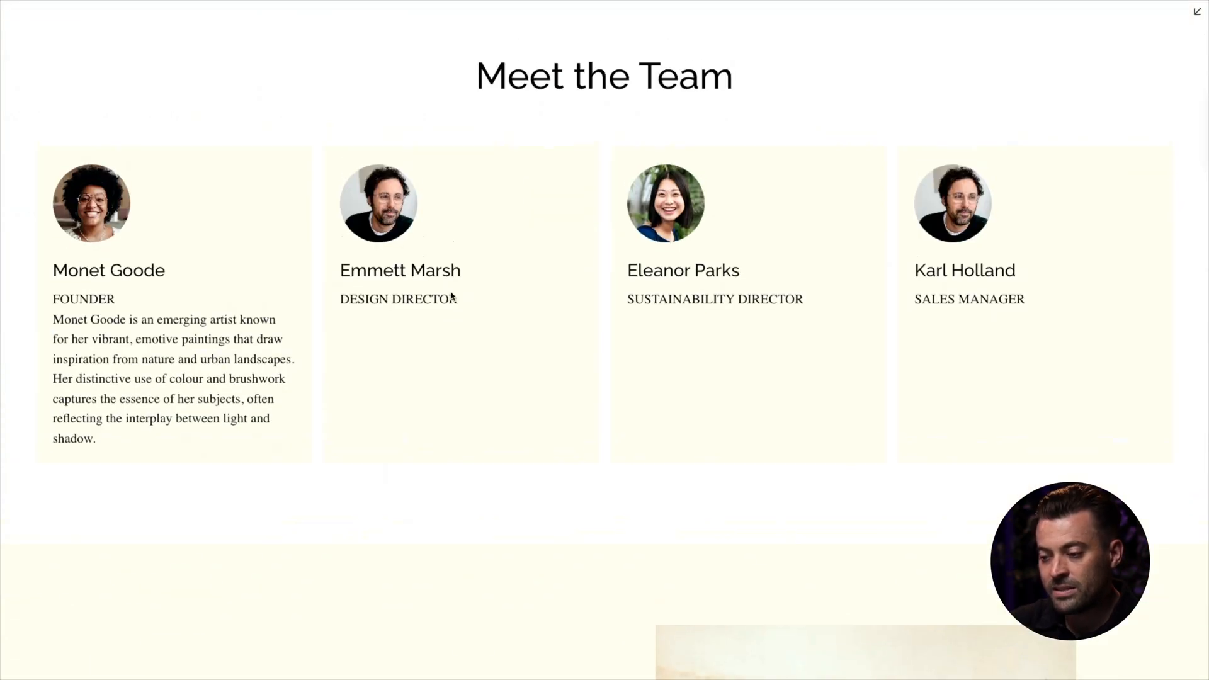